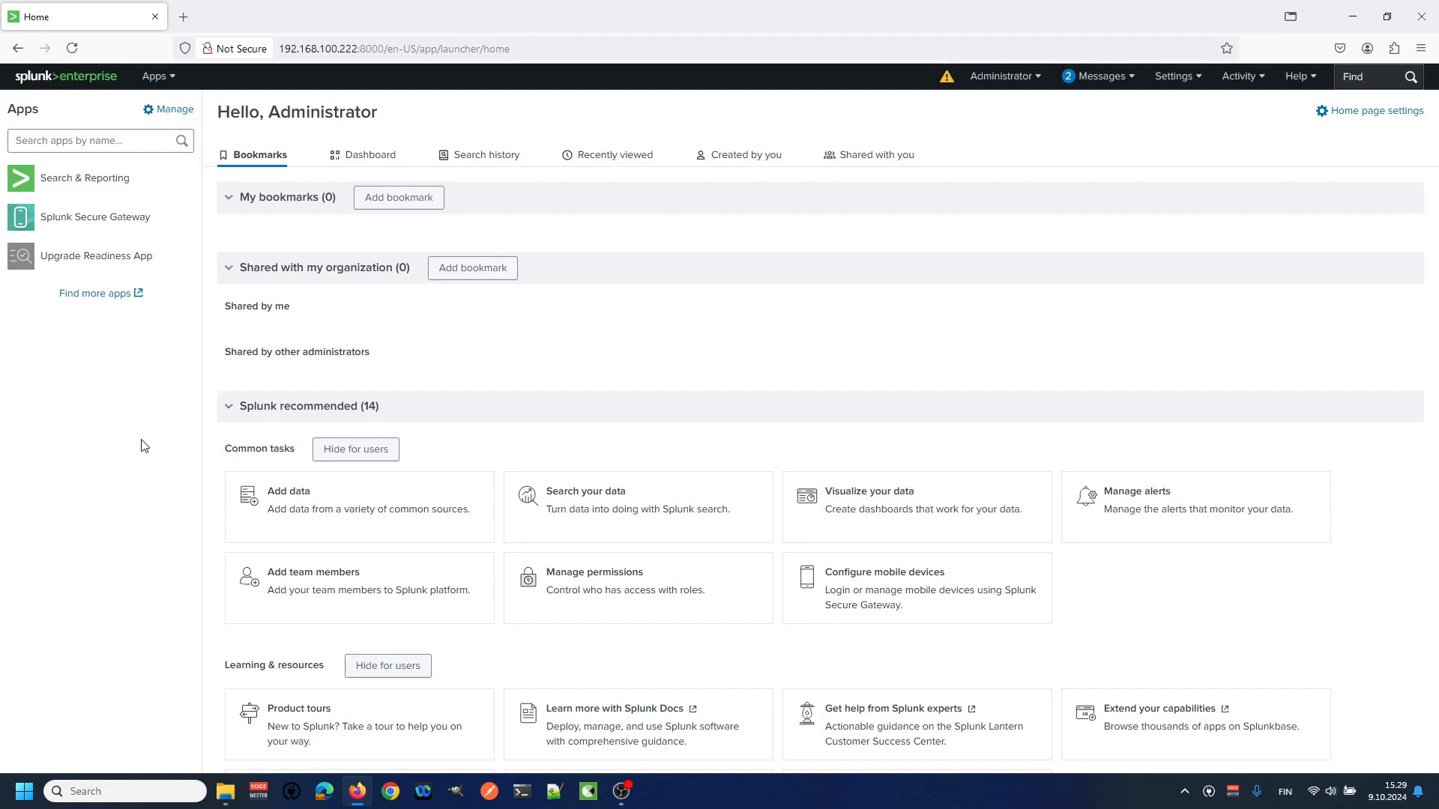
mouse_move(1219, 146)
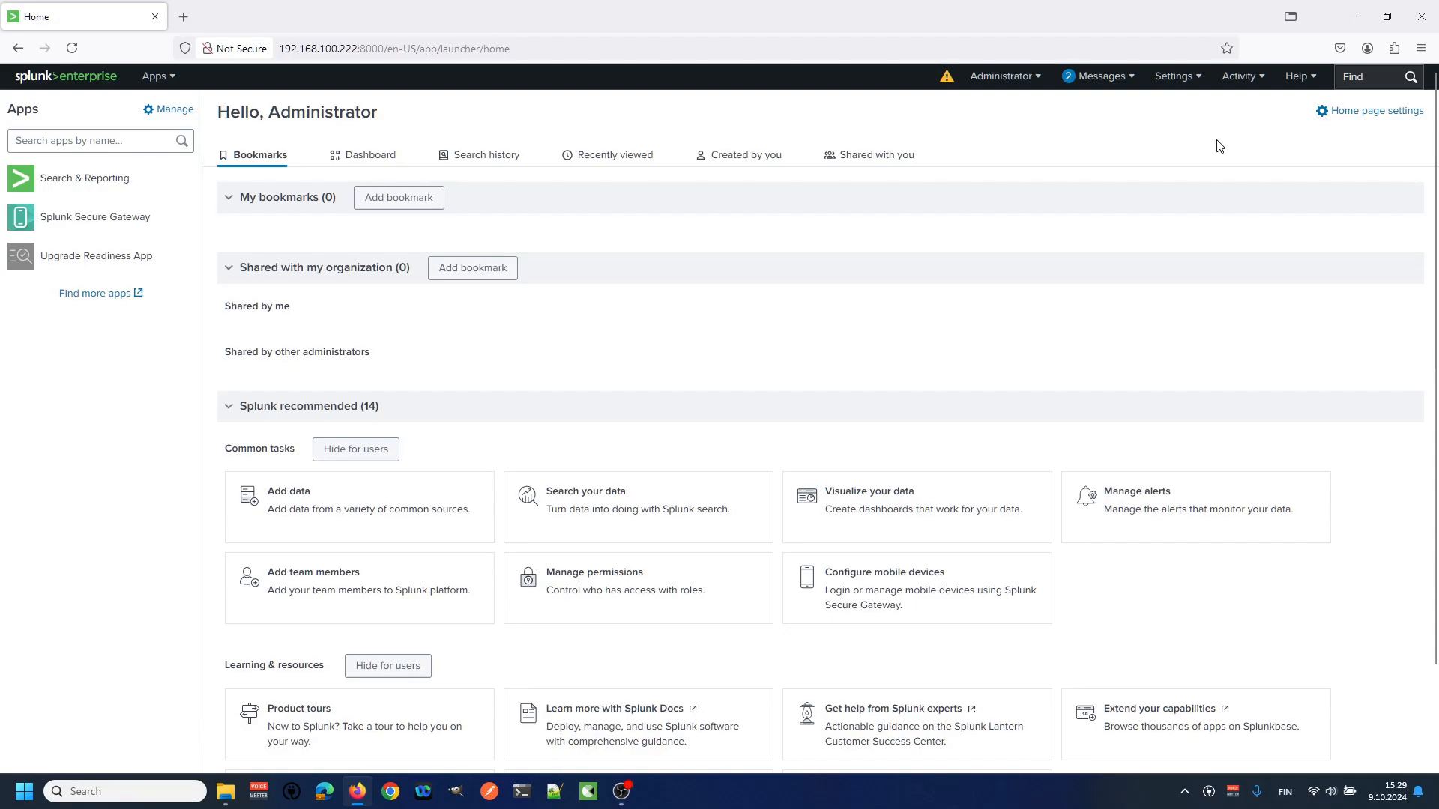
Step: Add and save a new events index 'merakialert' with a 10 GB maximum size
left_click(1177, 76)
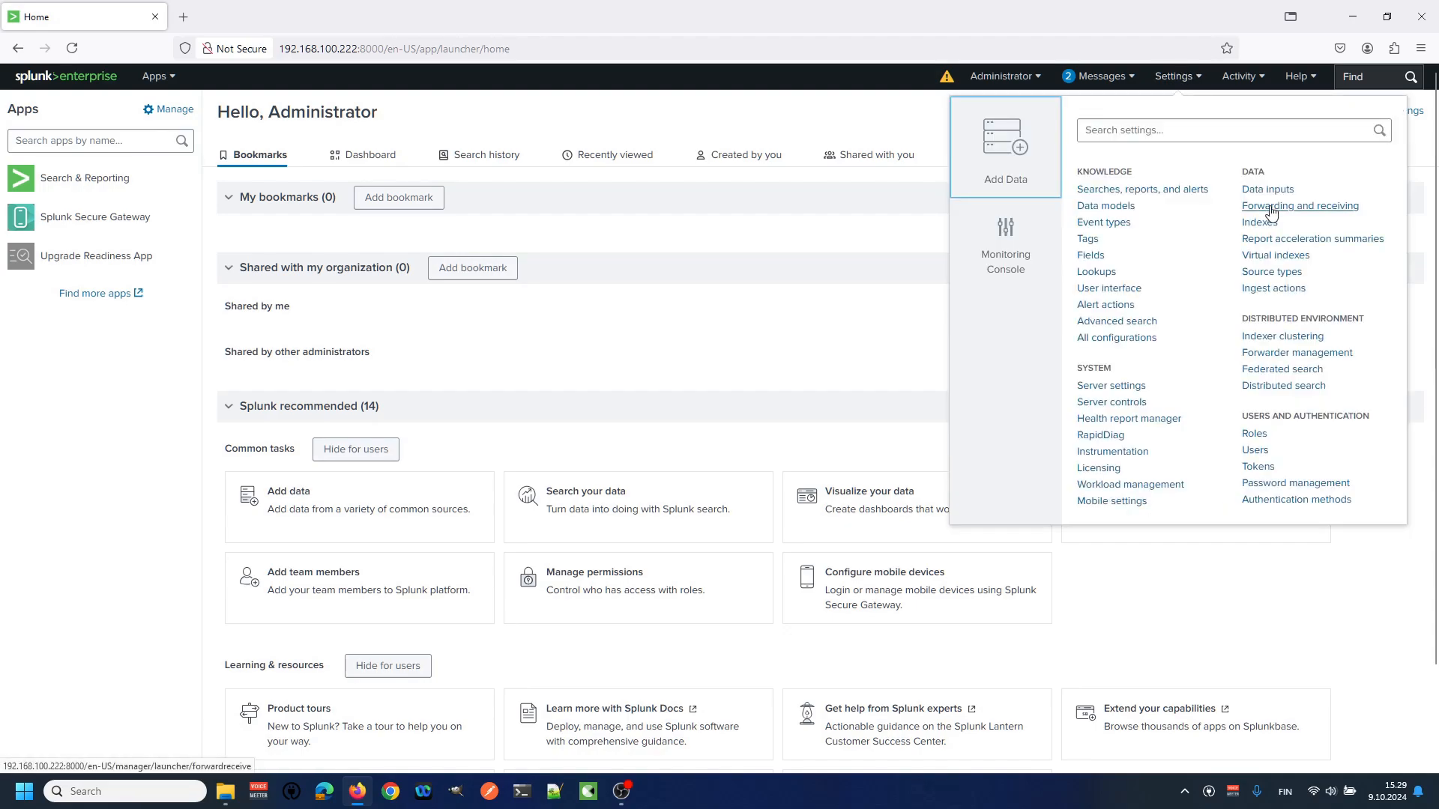
left_click(1259, 222)
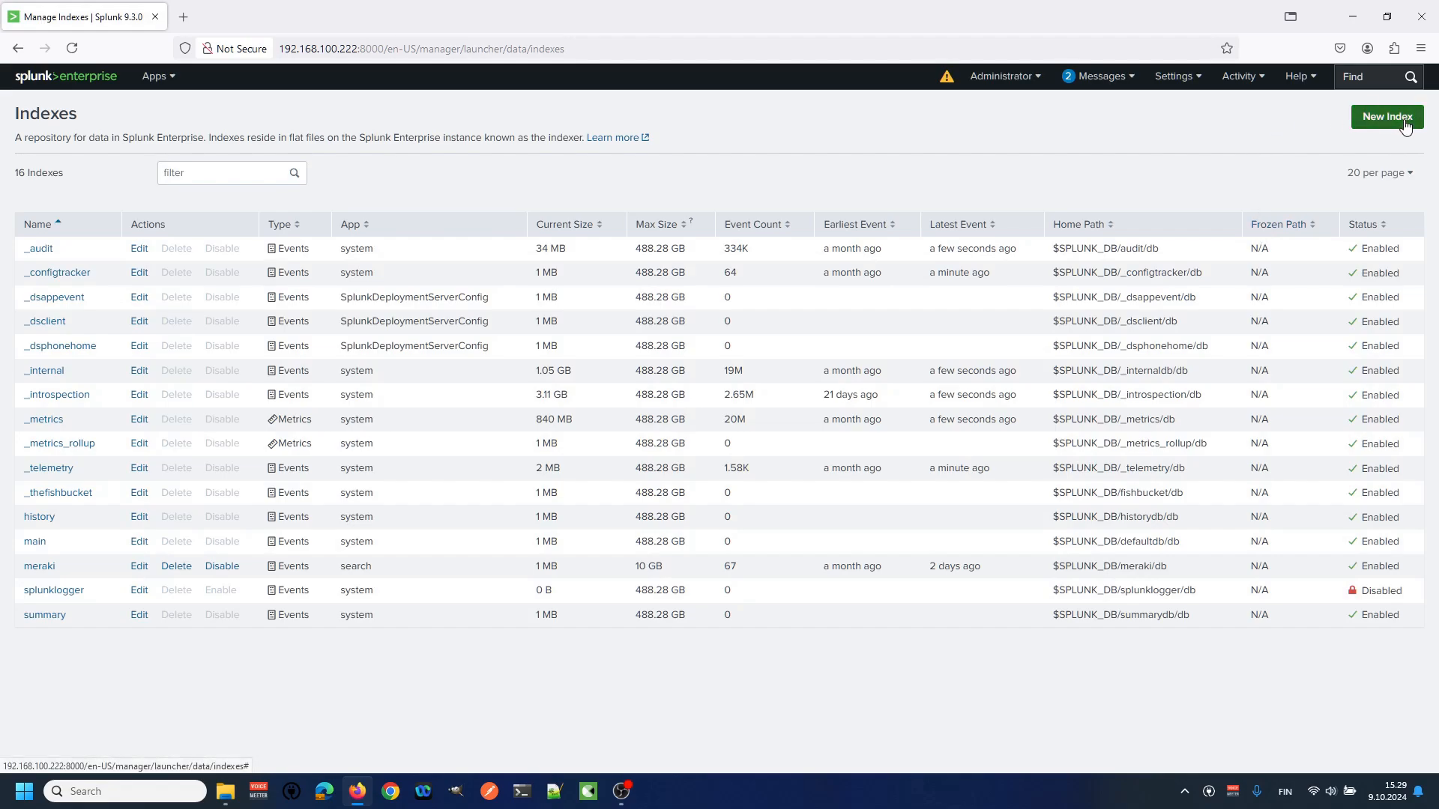
left_click(1385, 117)
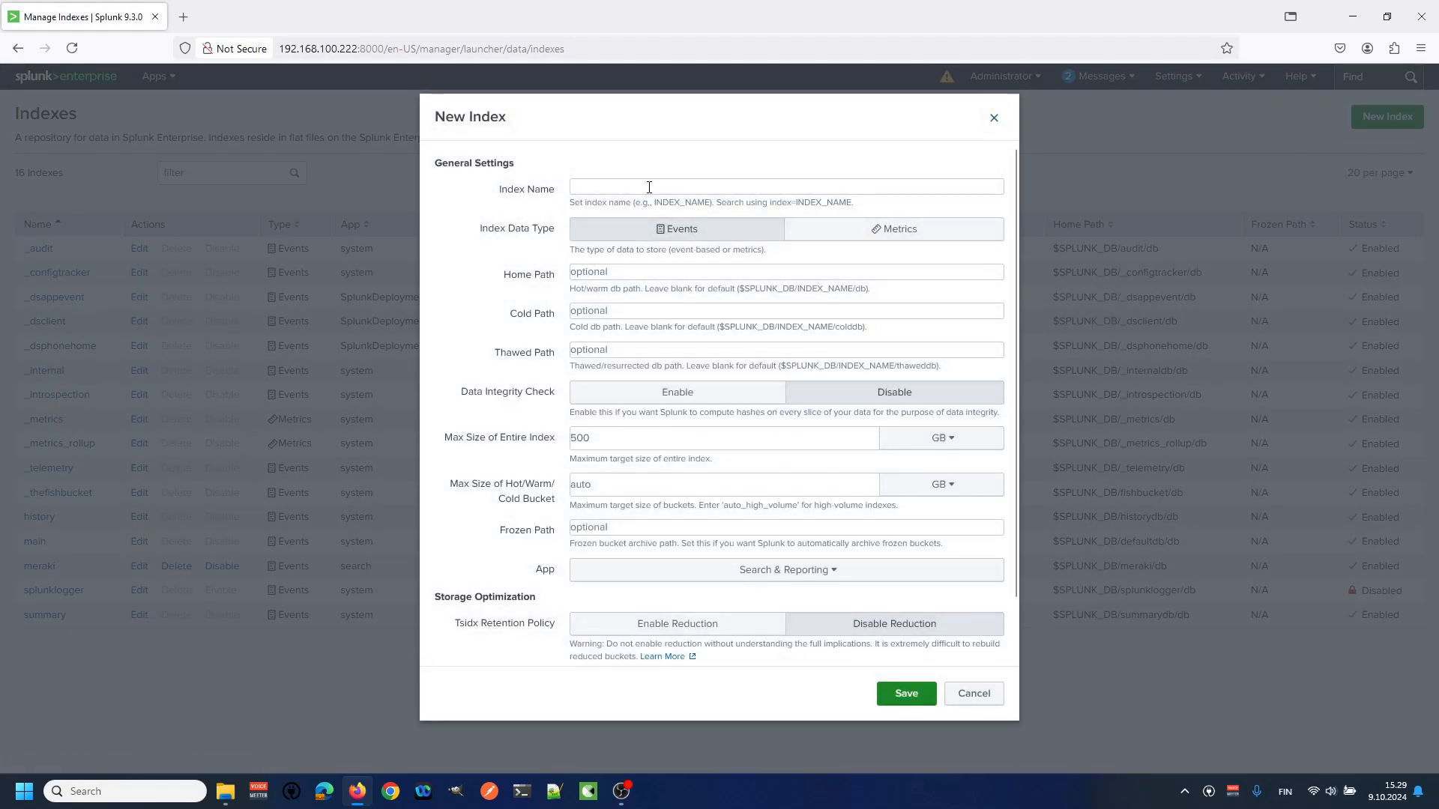
type("merakialert")
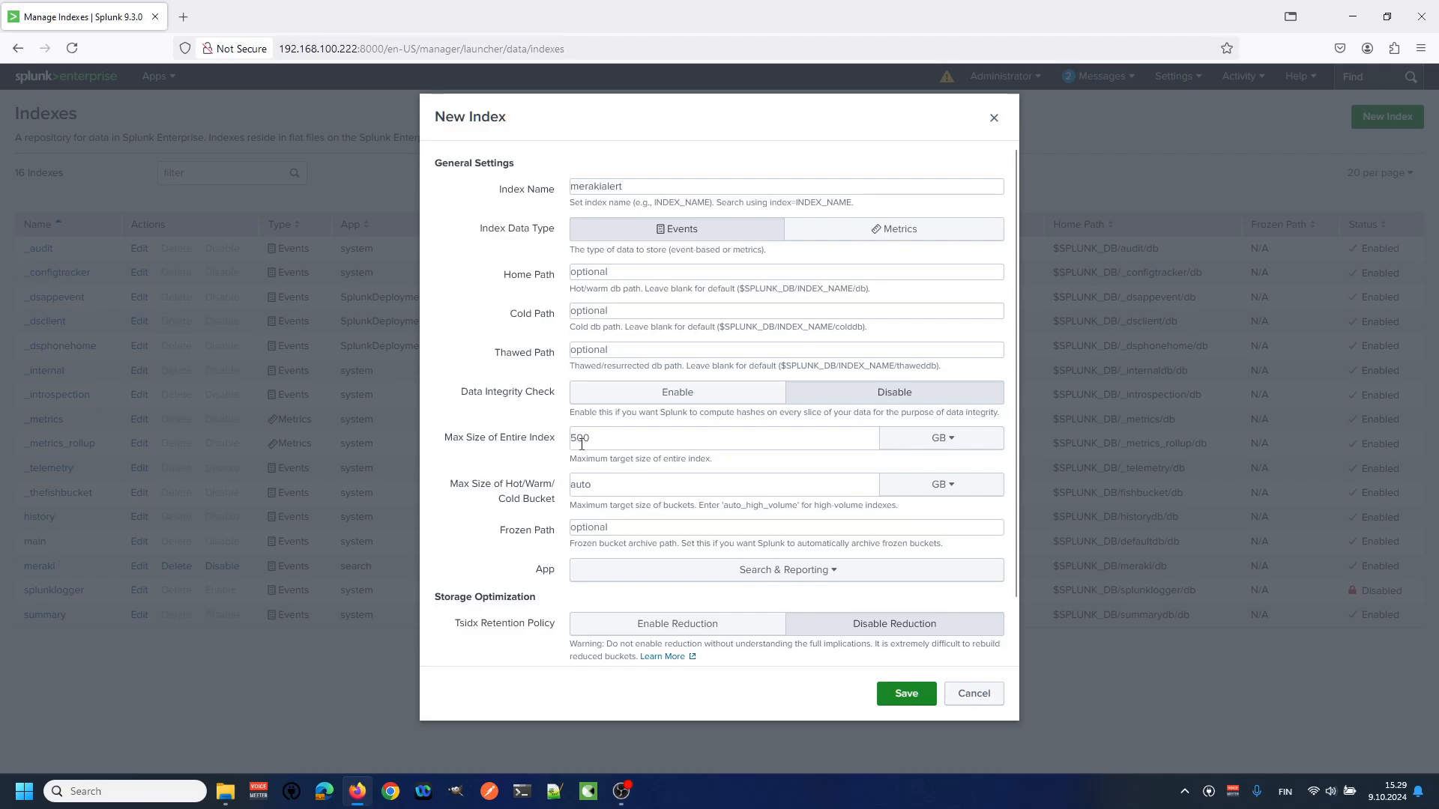
double_click(579, 438)
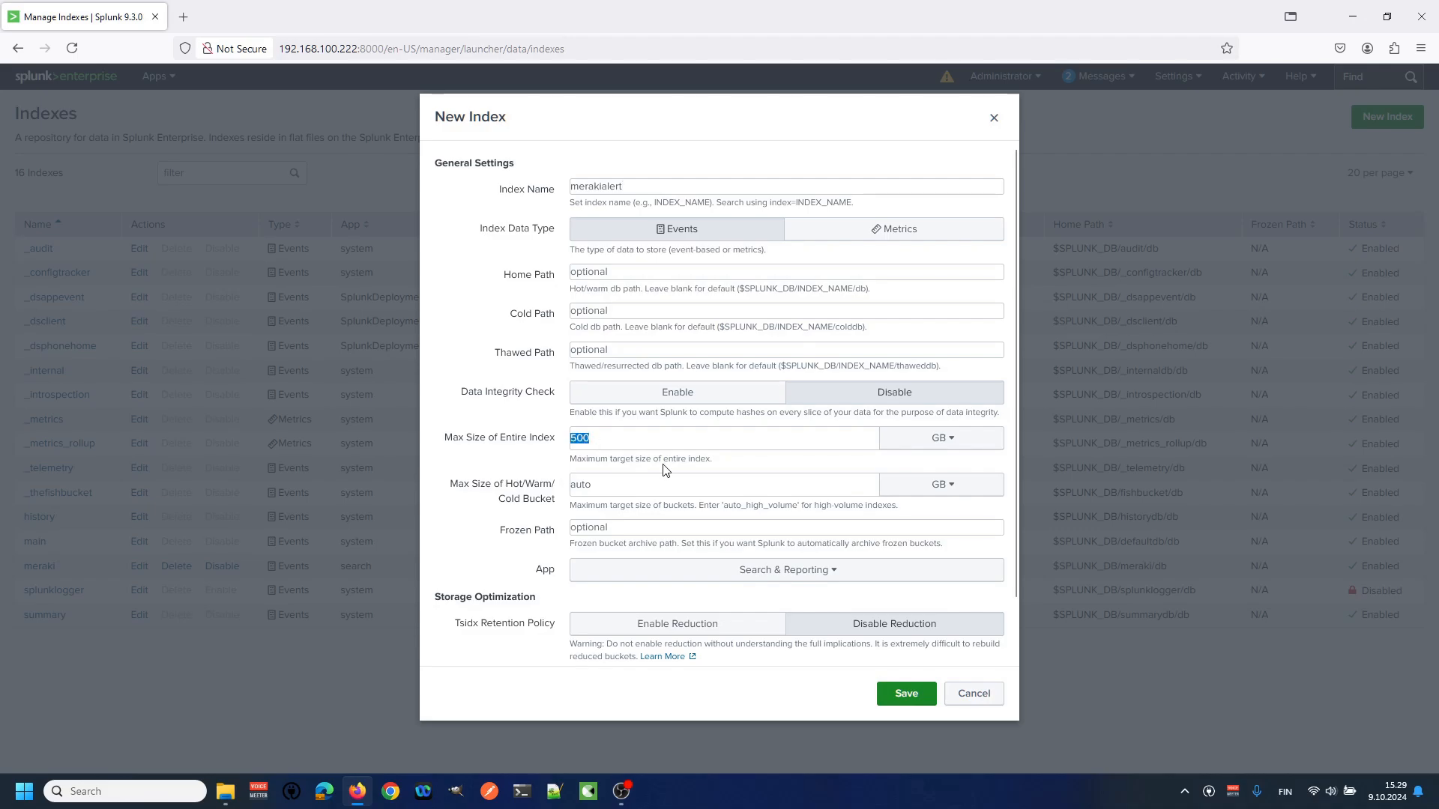
type("10")
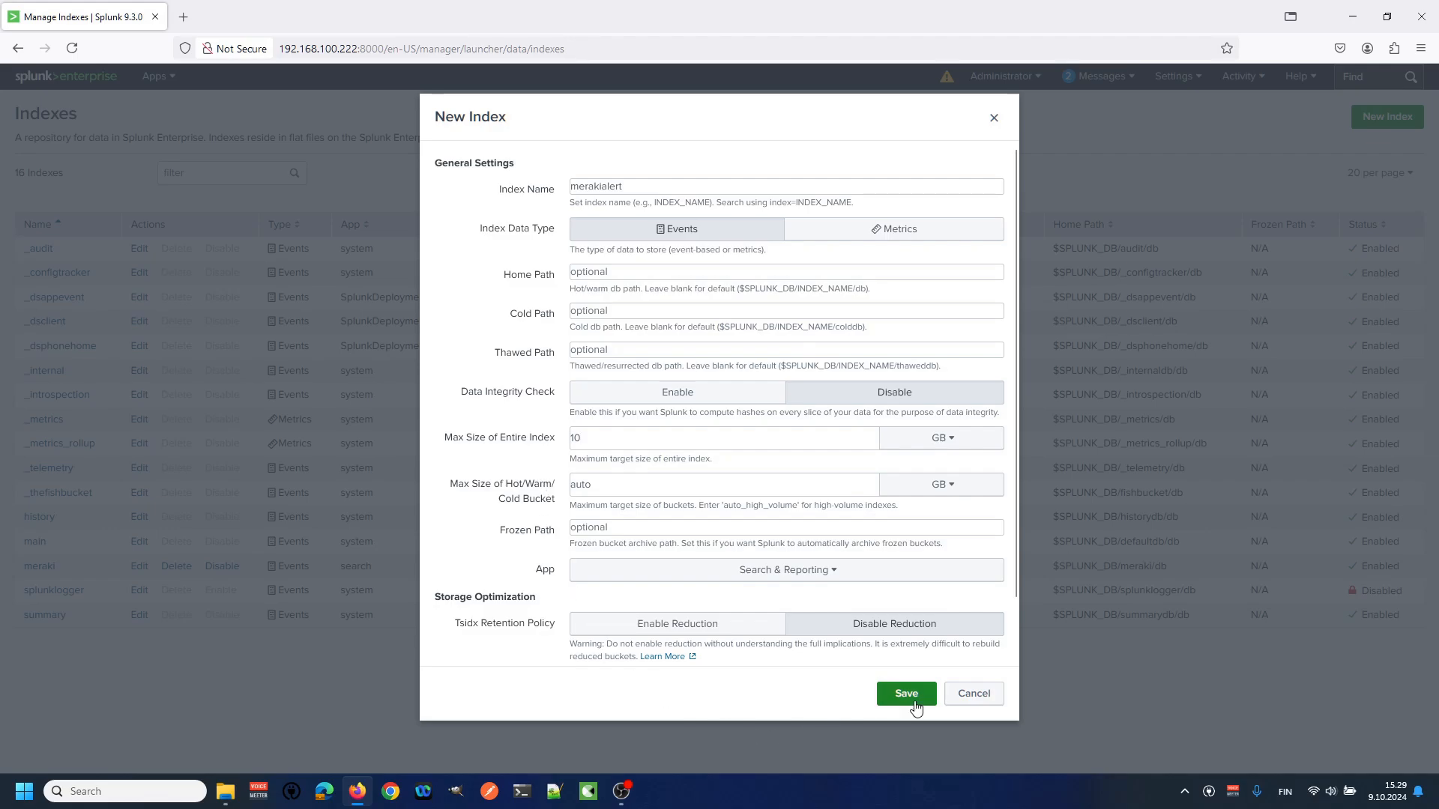
left_click(905, 693)
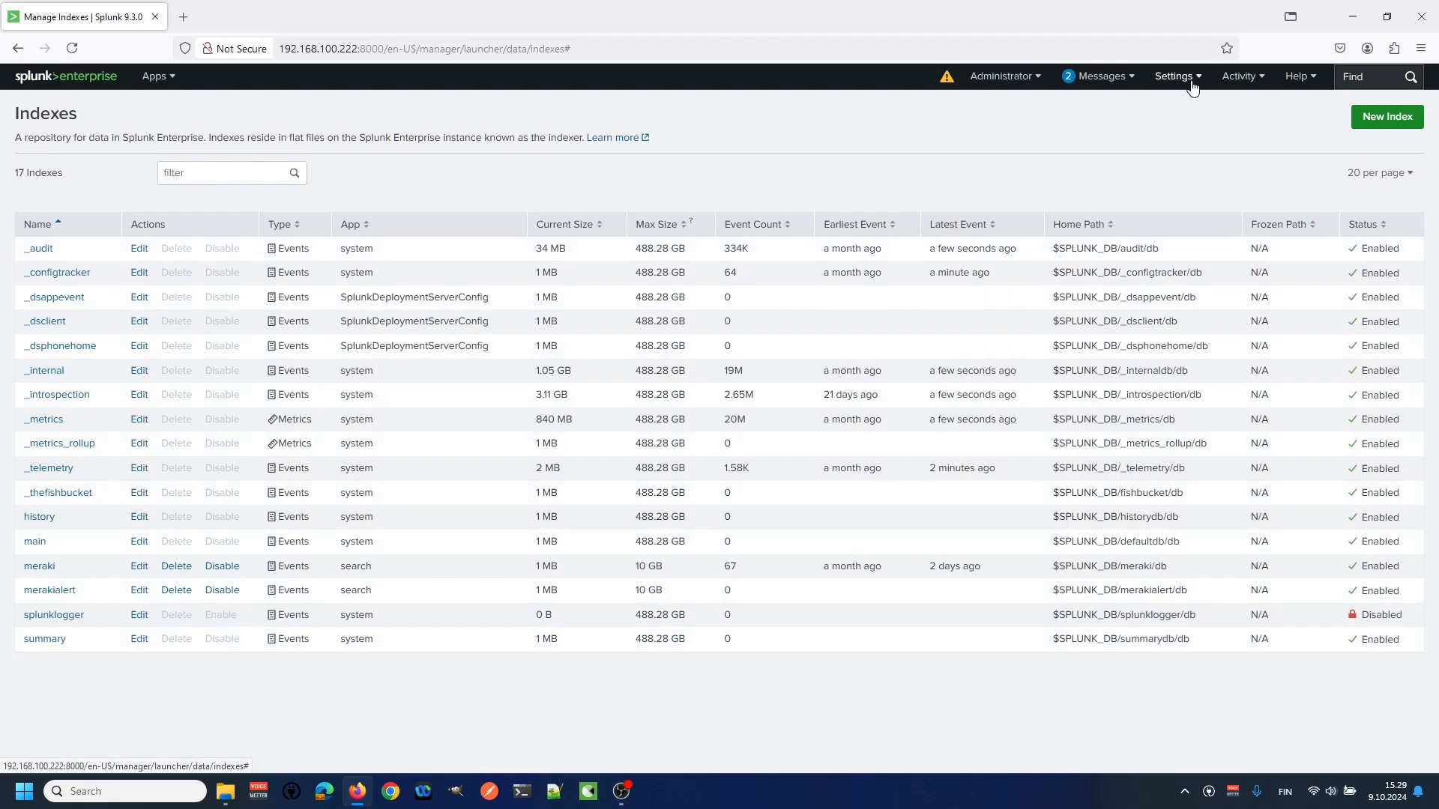
Step: Name a new HTTP Event Collector token 'merakialert' and advance to its input settings
left_click(1176, 76)
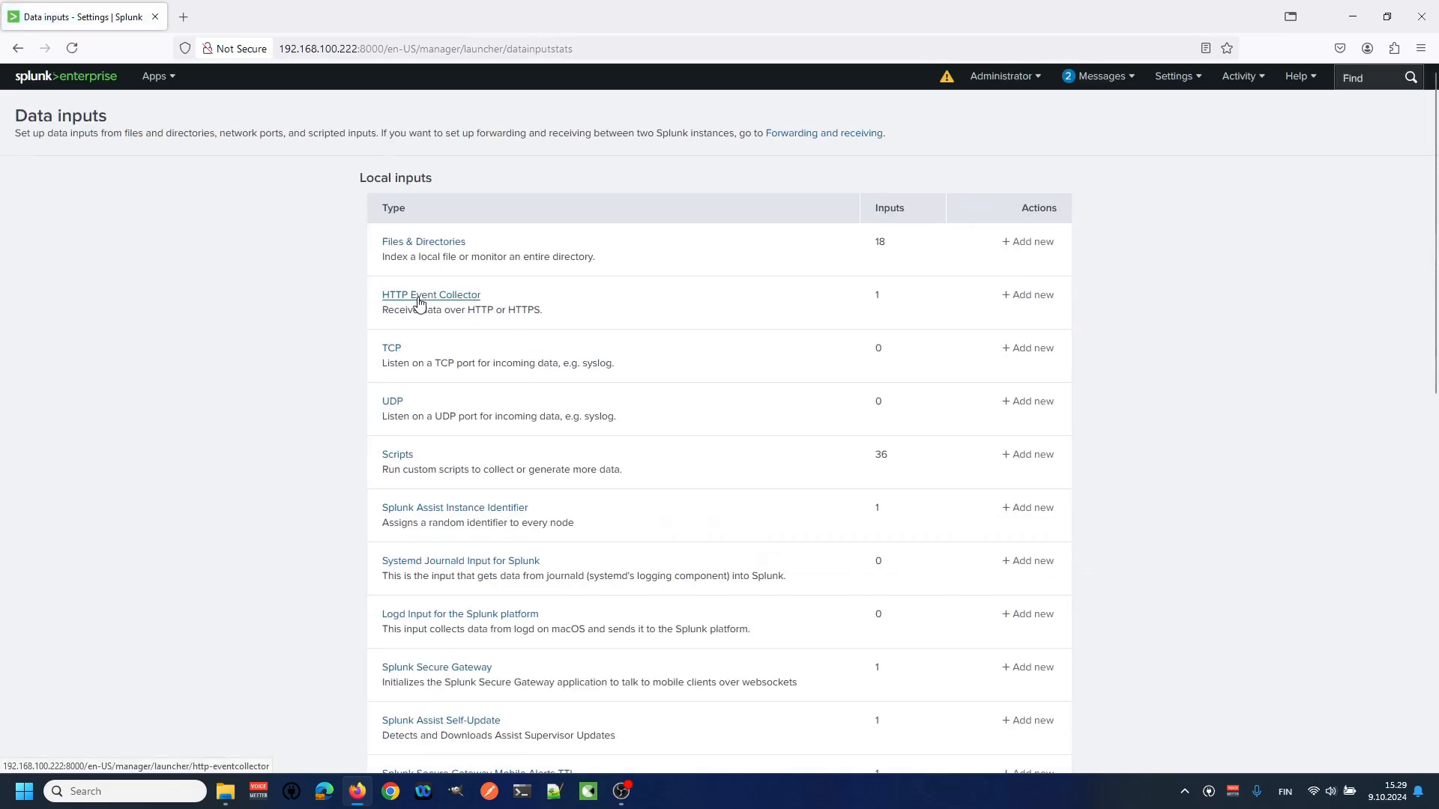
left_click(431, 295)
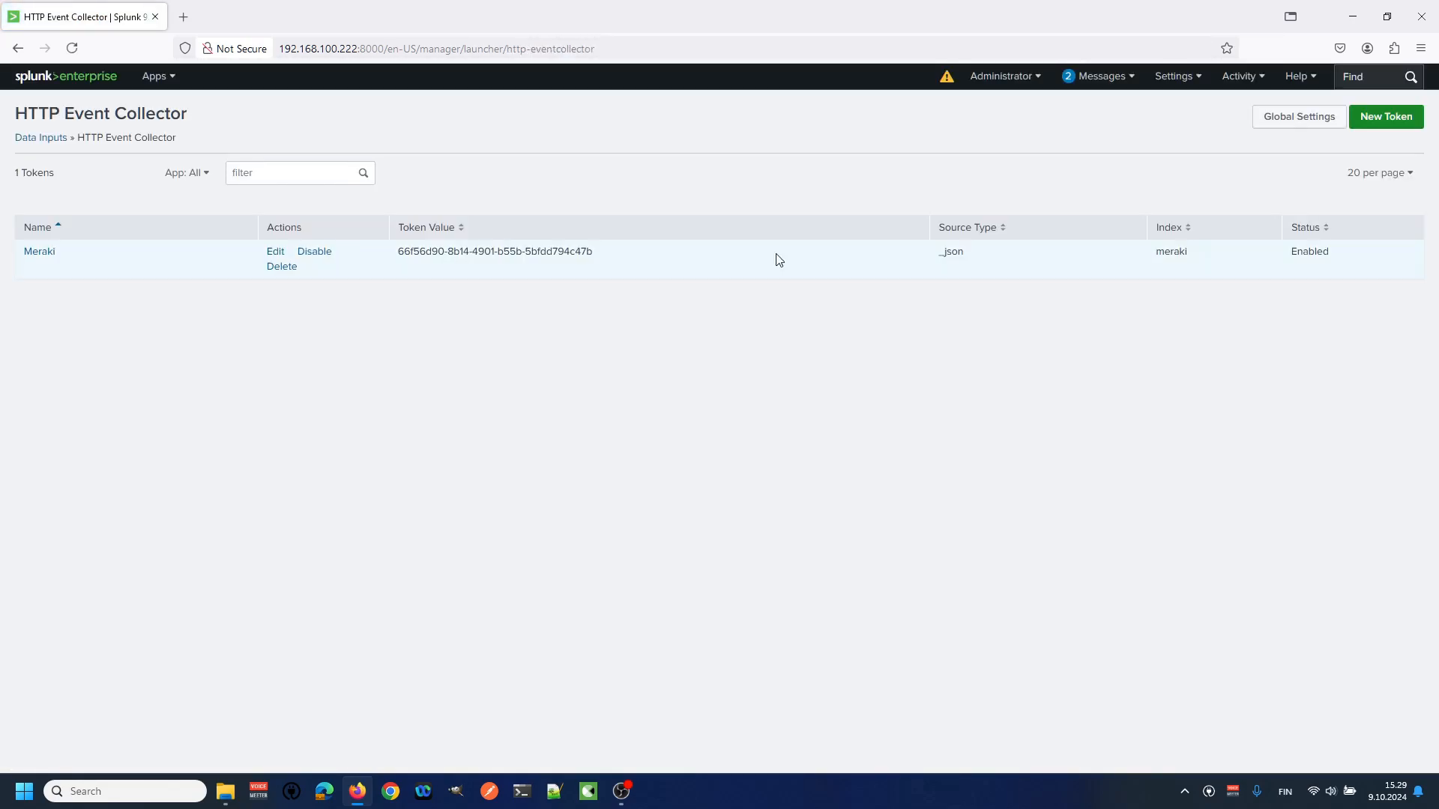
left_click(1385, 117)
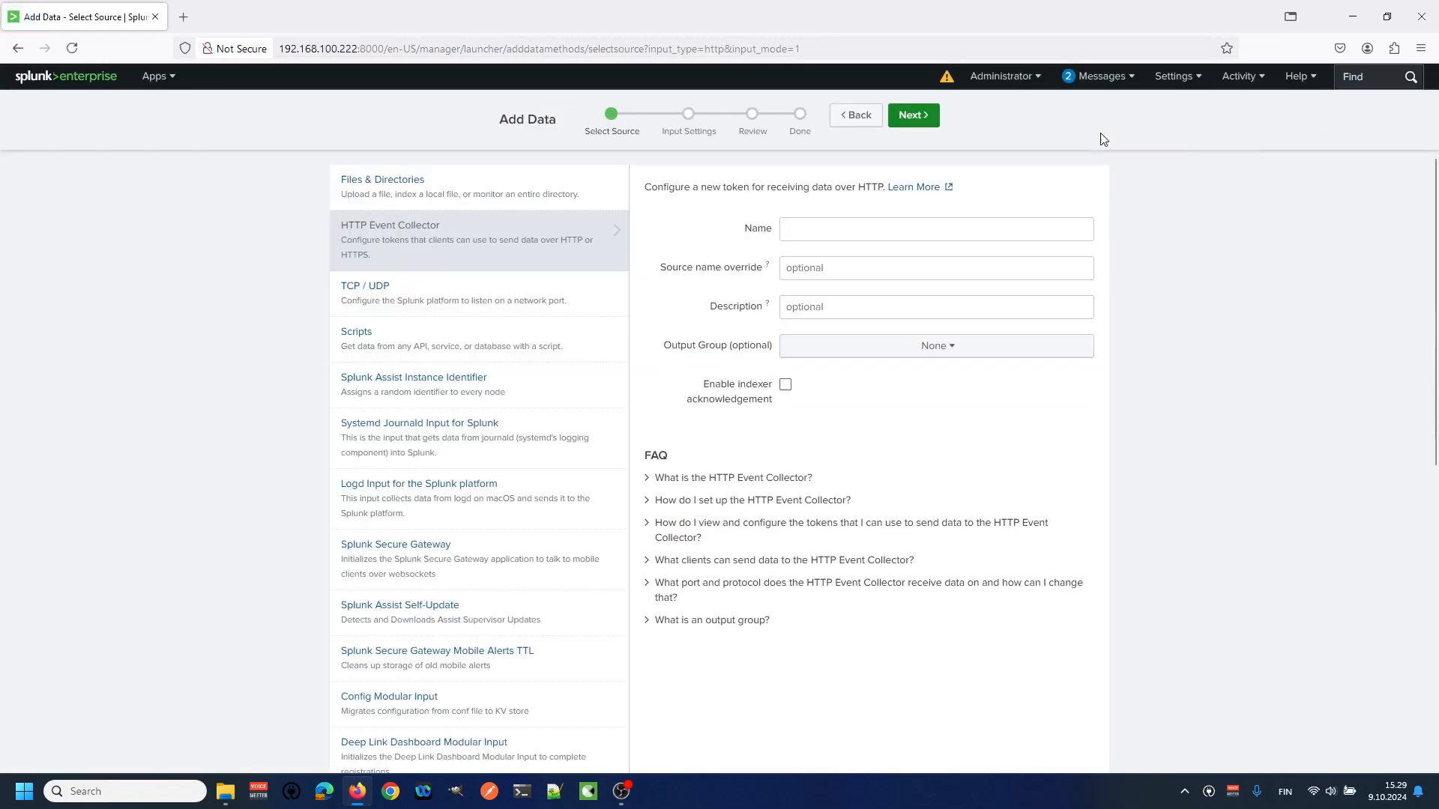
left_click(935, 228)
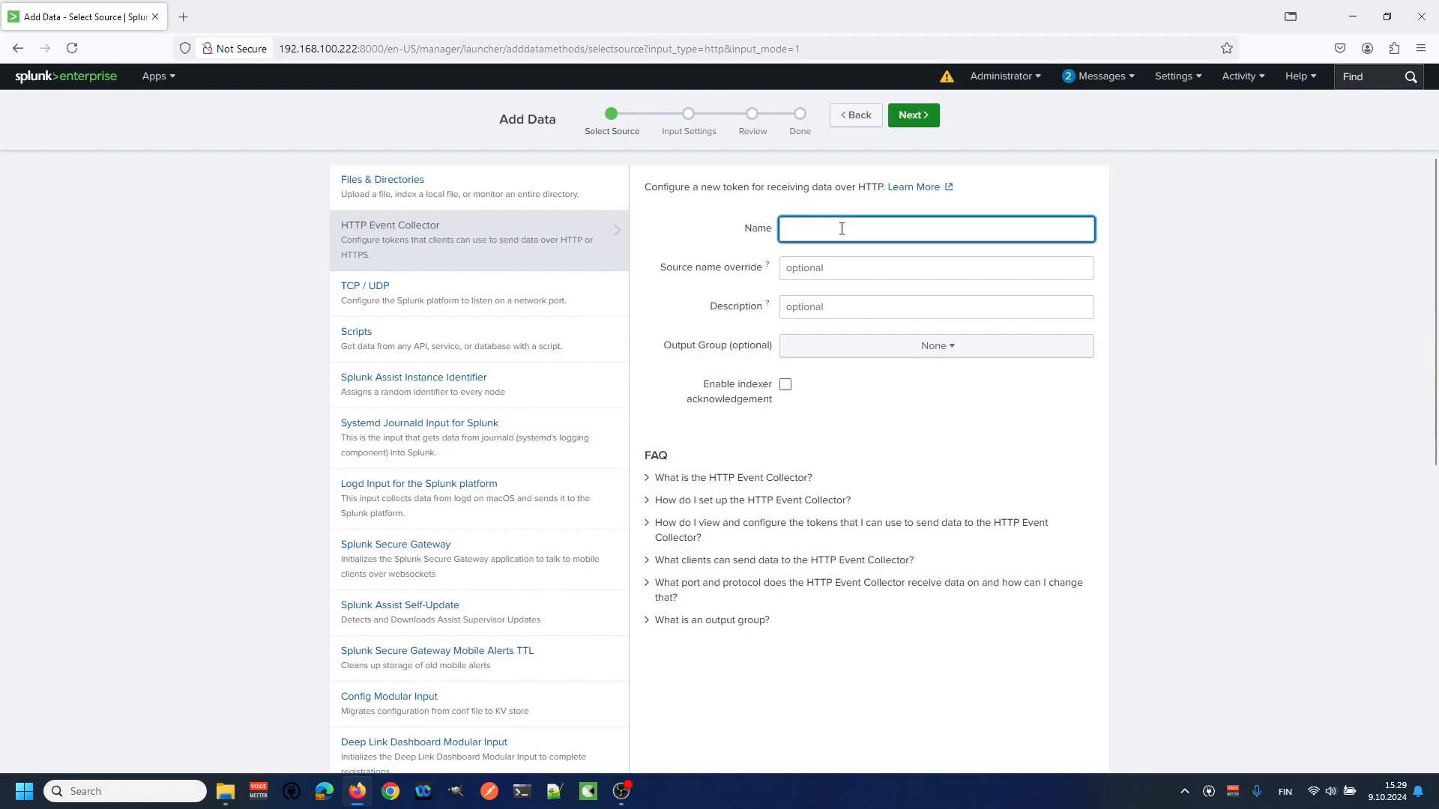
type("merakialert")
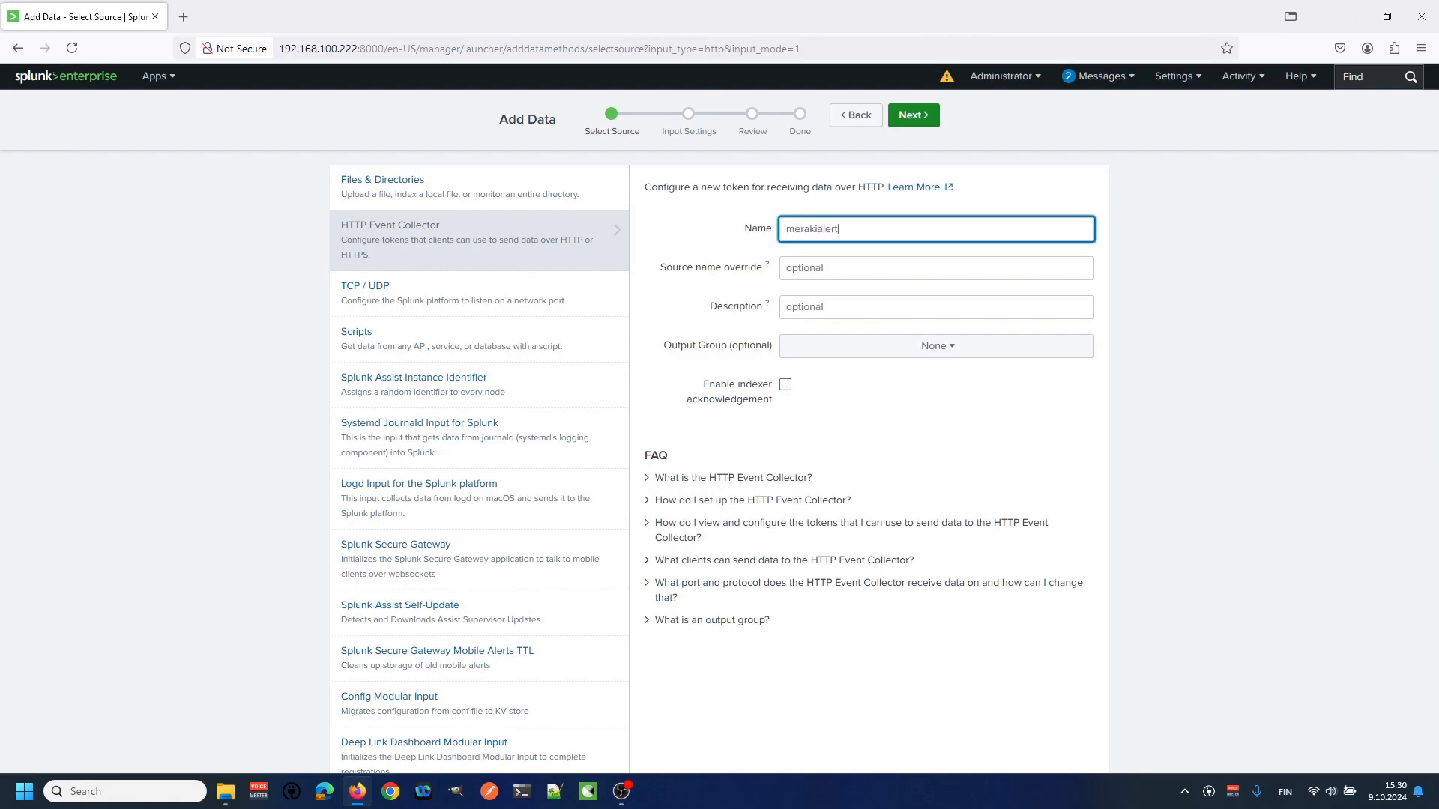
mouse_move(924, 134)
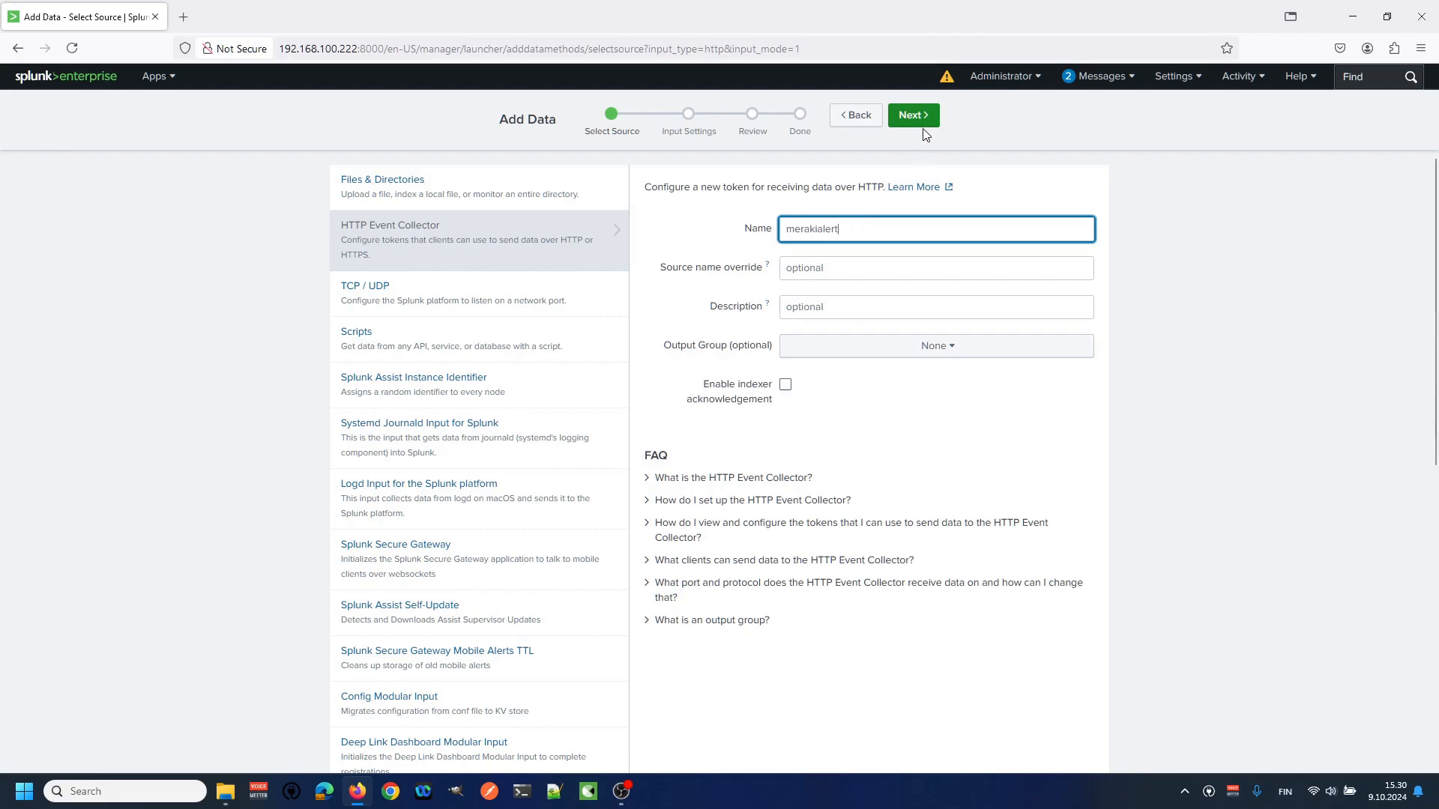
left_click(912, 115)
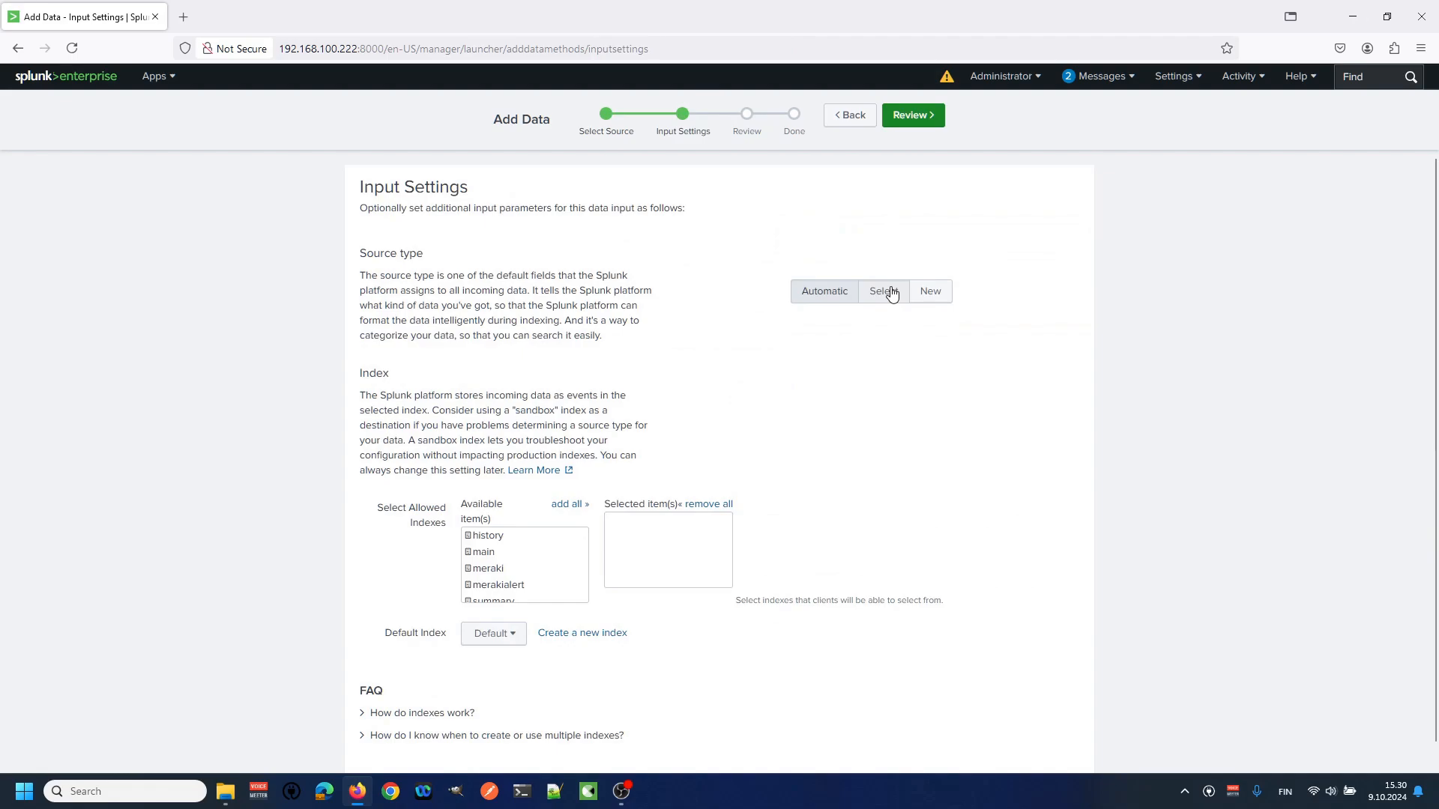
Step: Give the merakialert token the _json source type, then review and submit it
left_click(883, 291)
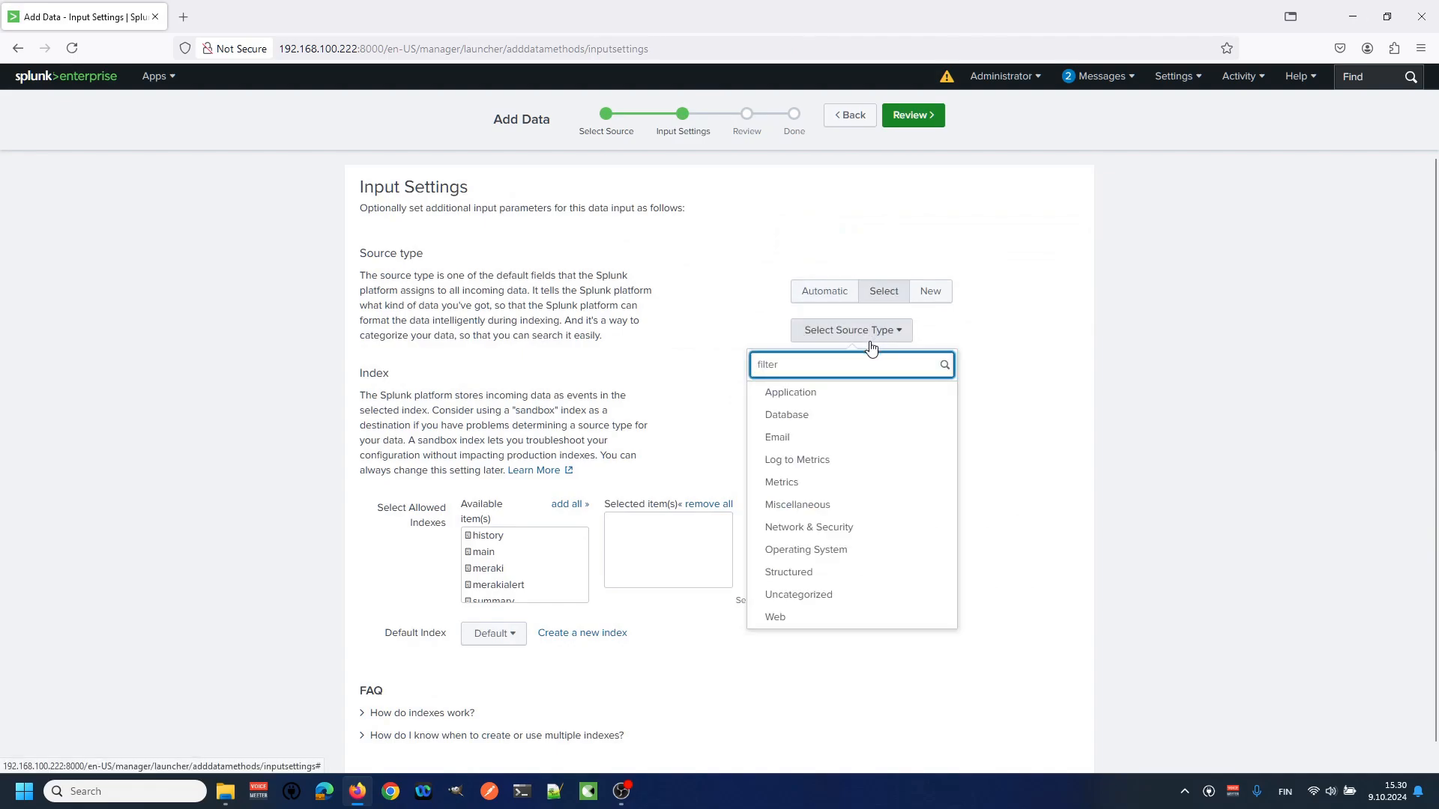
type("_json")
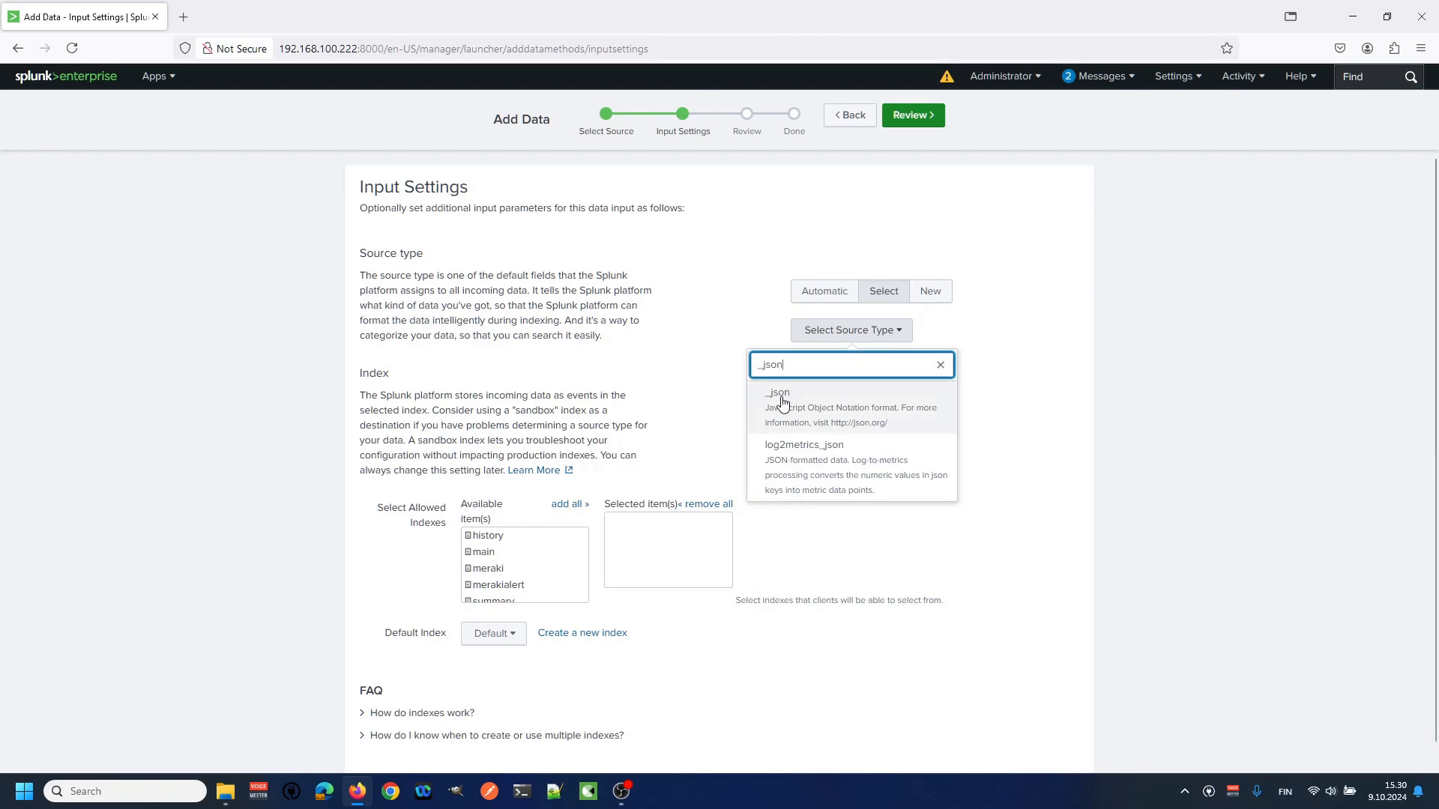
left_click(777, 393)
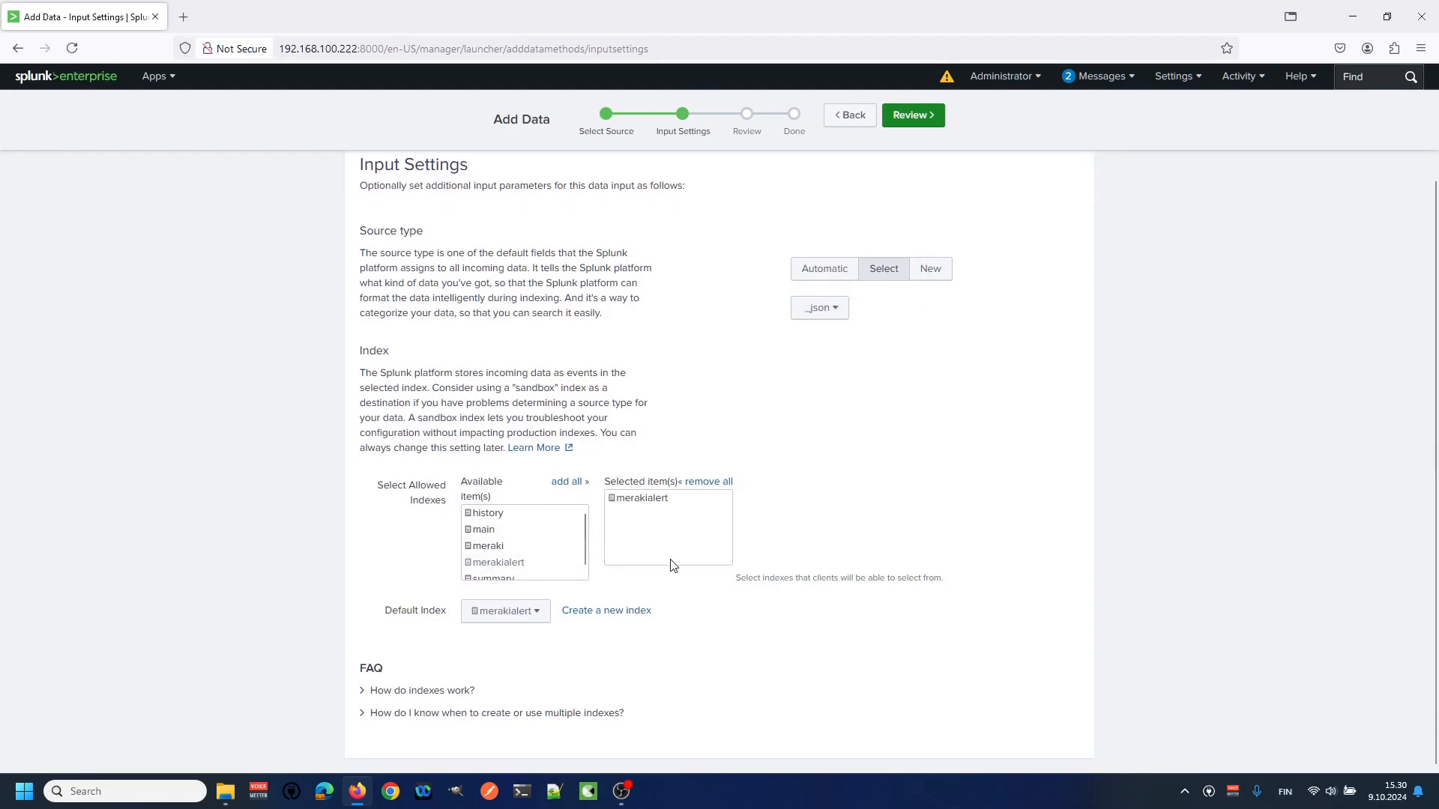
mouse_move(843, 487)
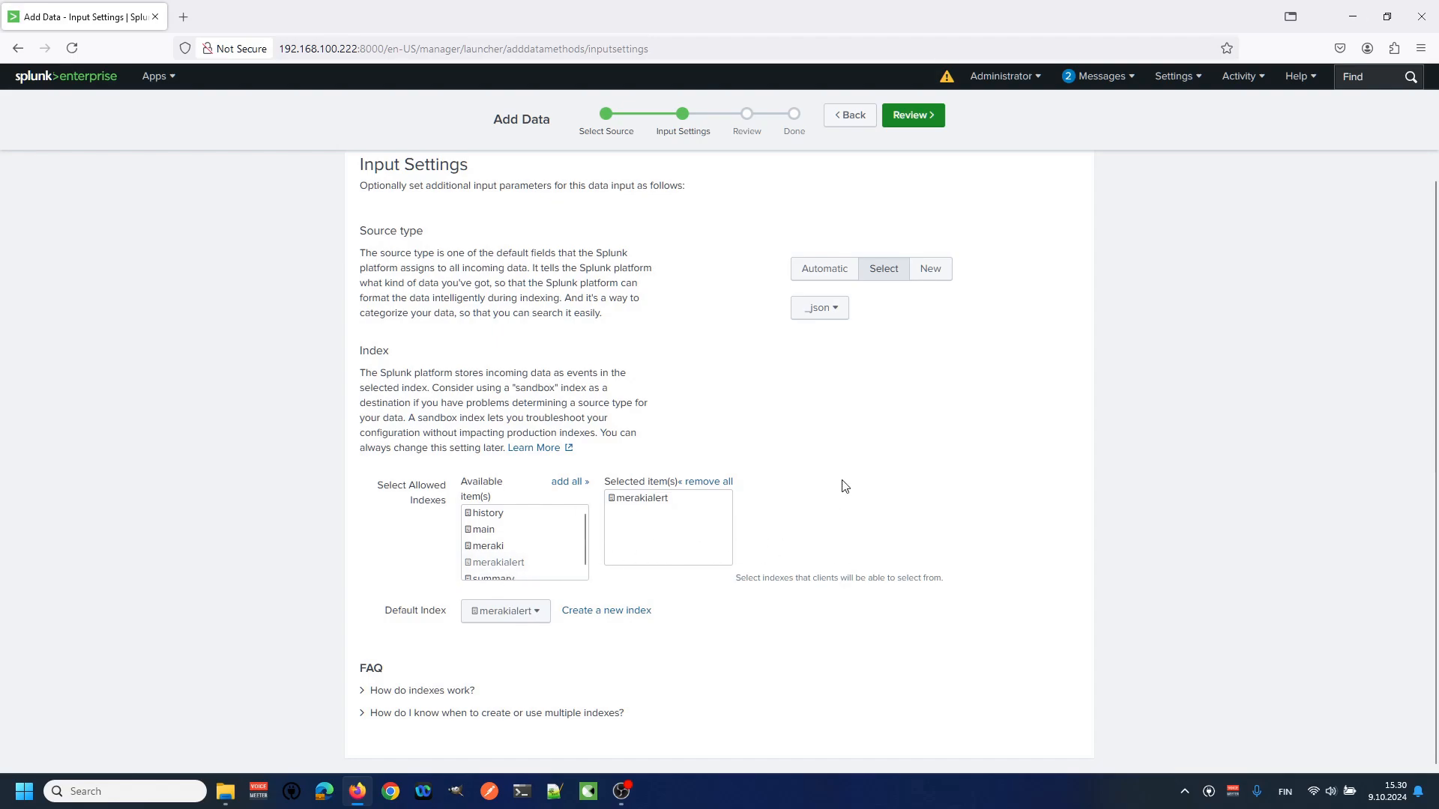
mouse_move(842, 480)
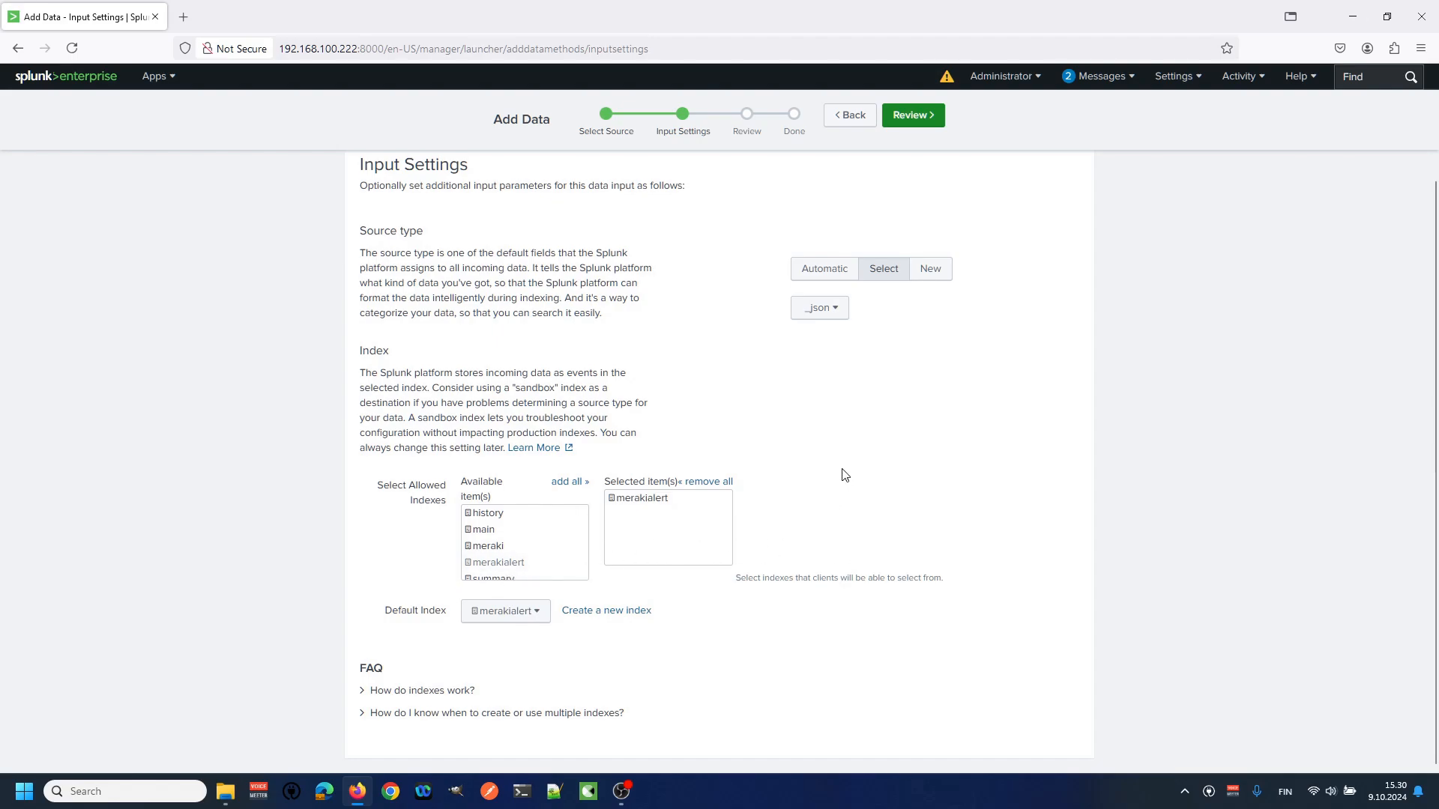
mouse_move(997, 137)
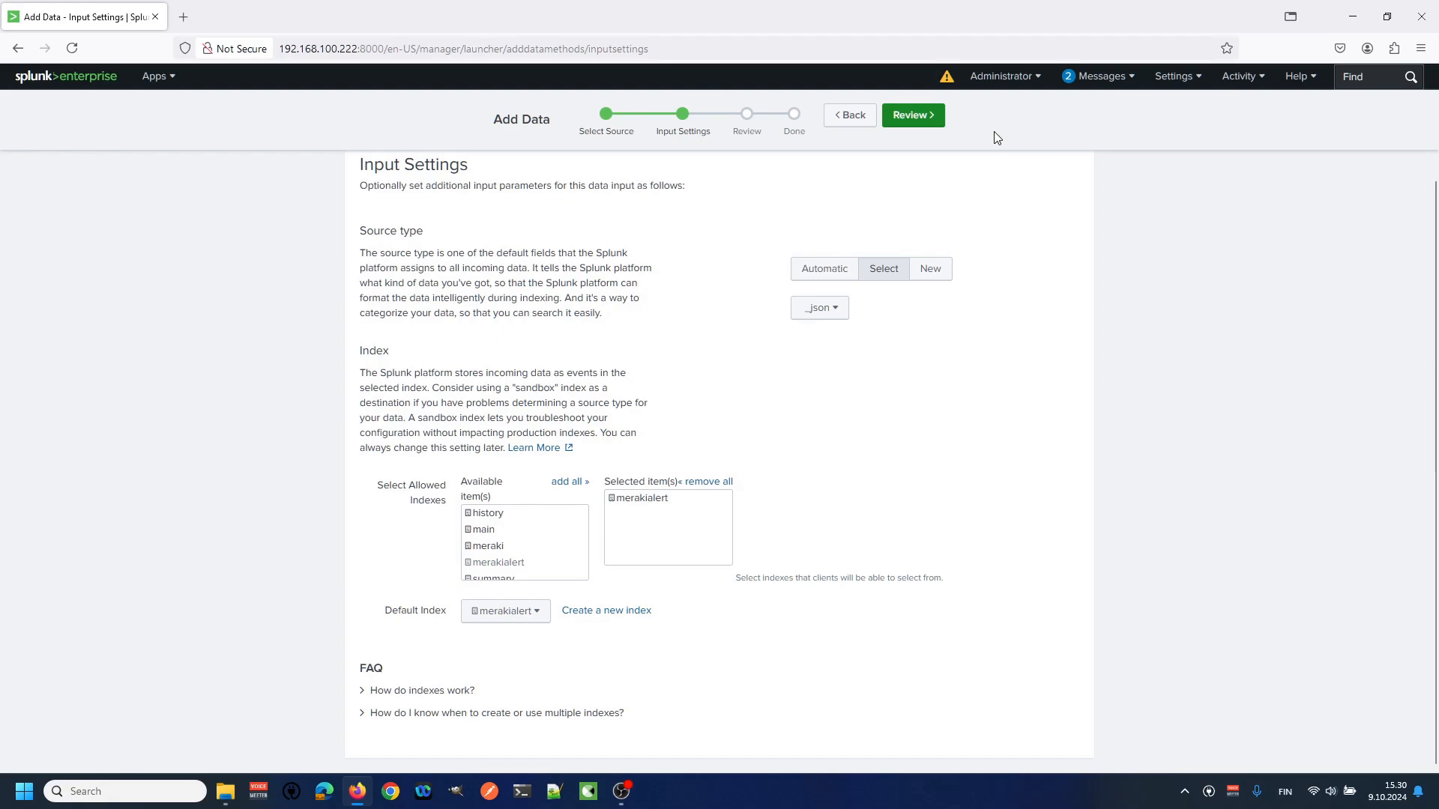
left_click(911, 114)
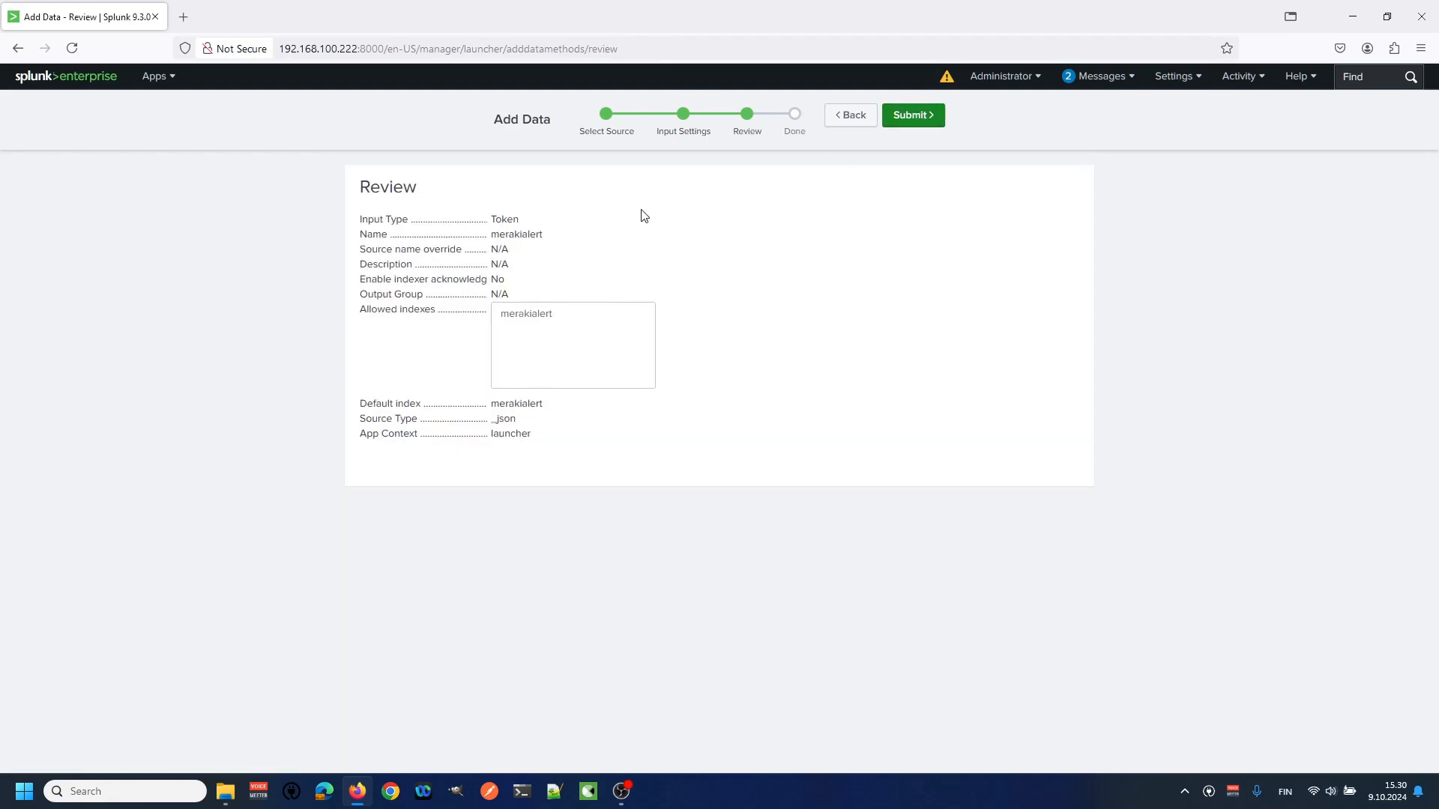
mouse_move(992, 187)
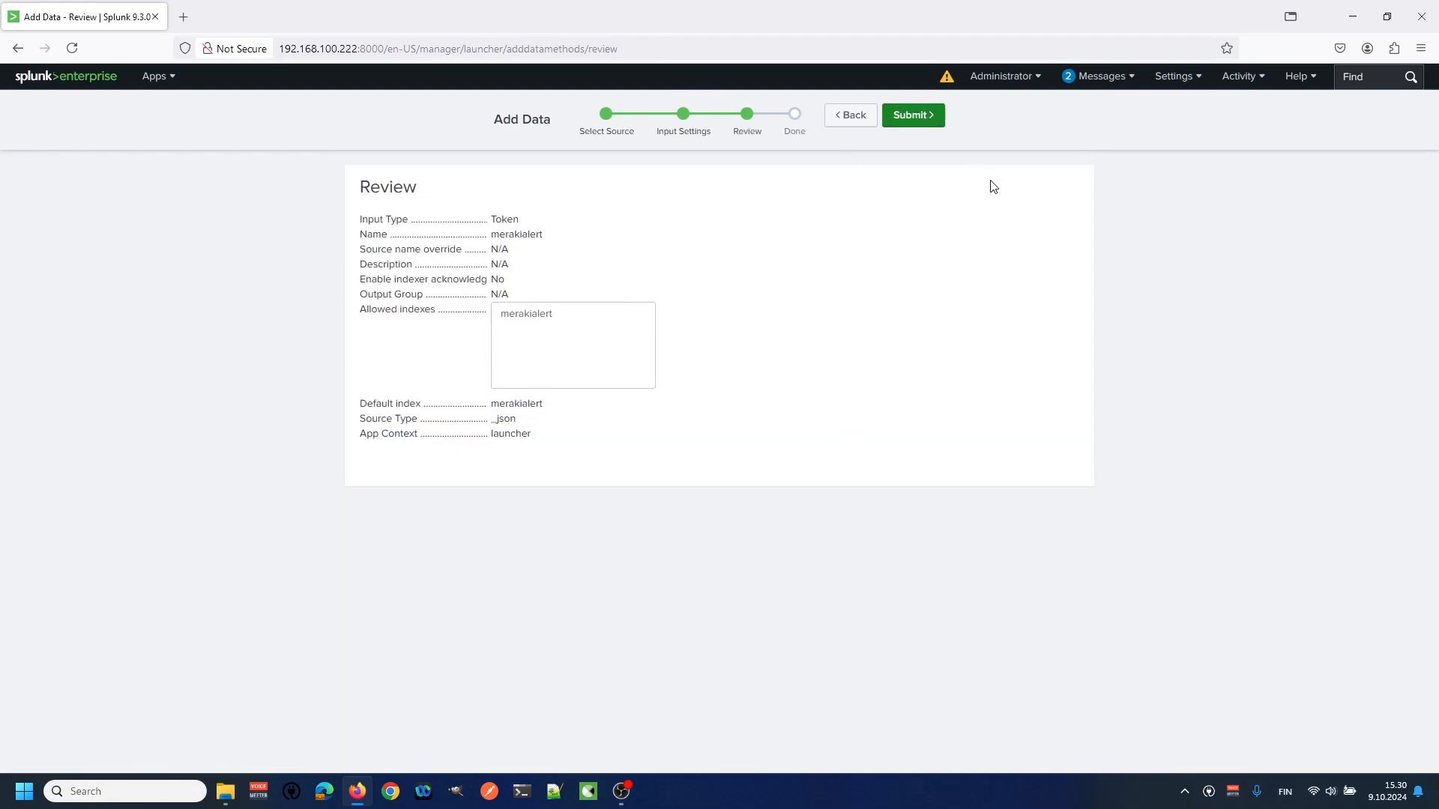
left_click(912, 115)
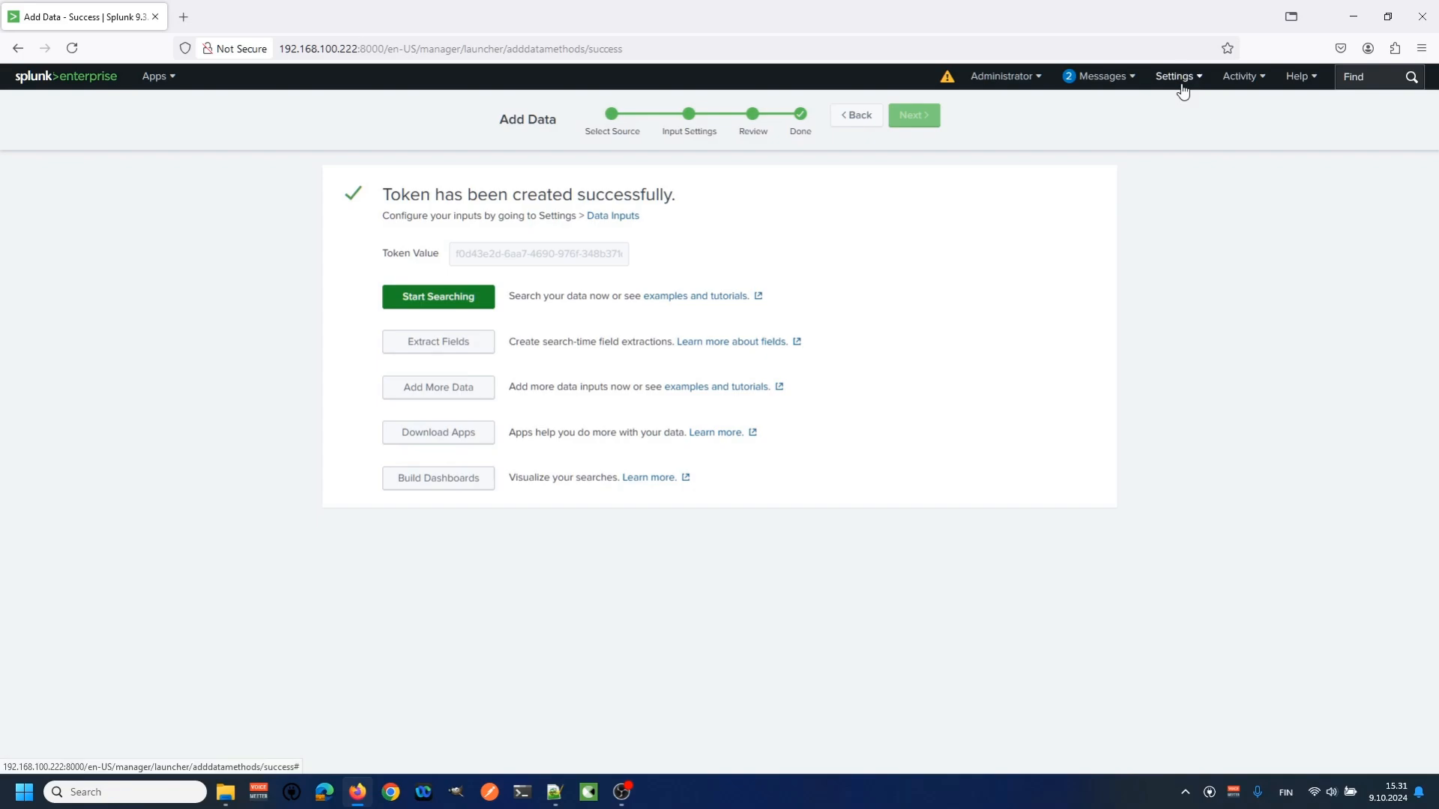
left_click(253, 16)
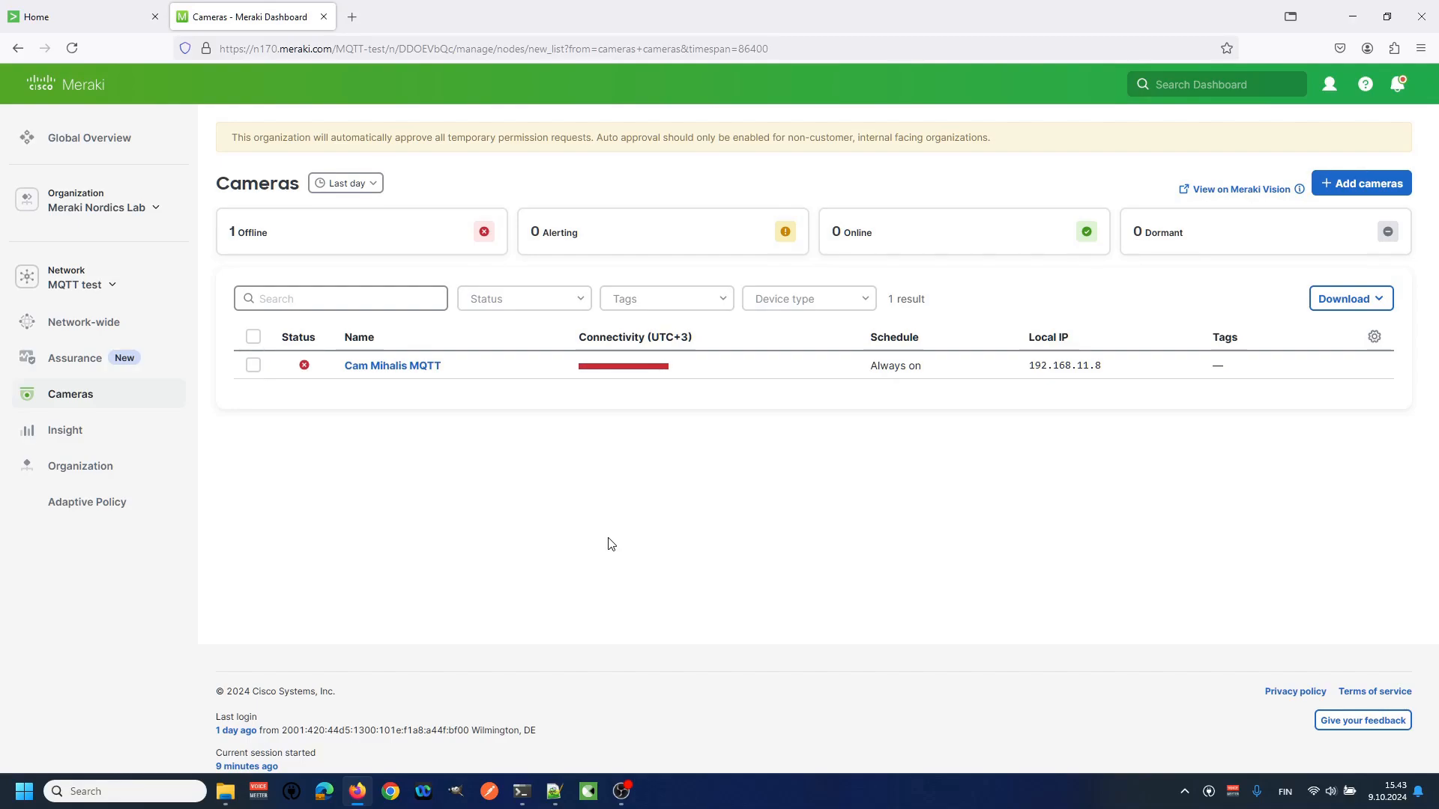
mouse_move(633, 523)
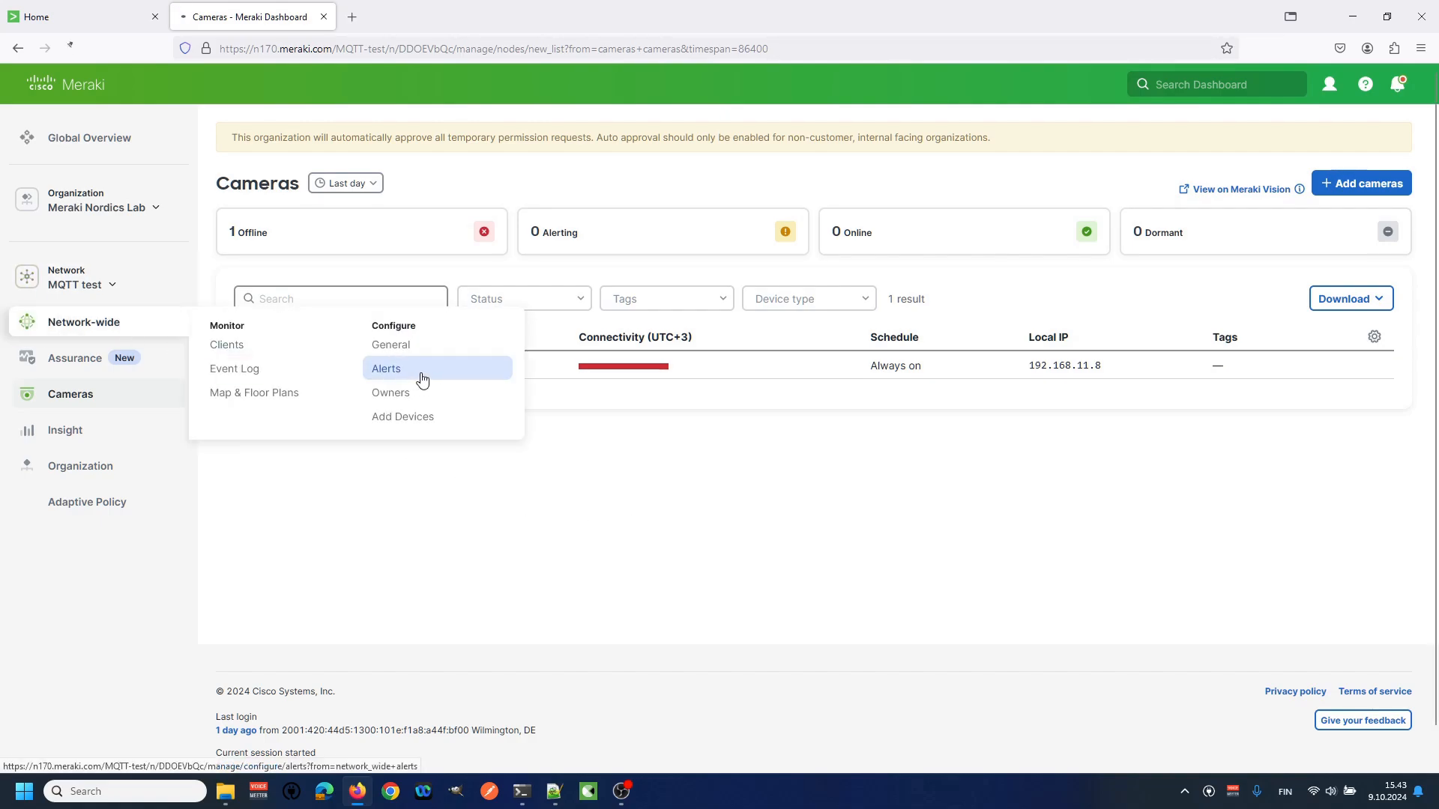
Step: Open Network-wide Alerts and then the webhook payload templates list
left_click(385, 368)
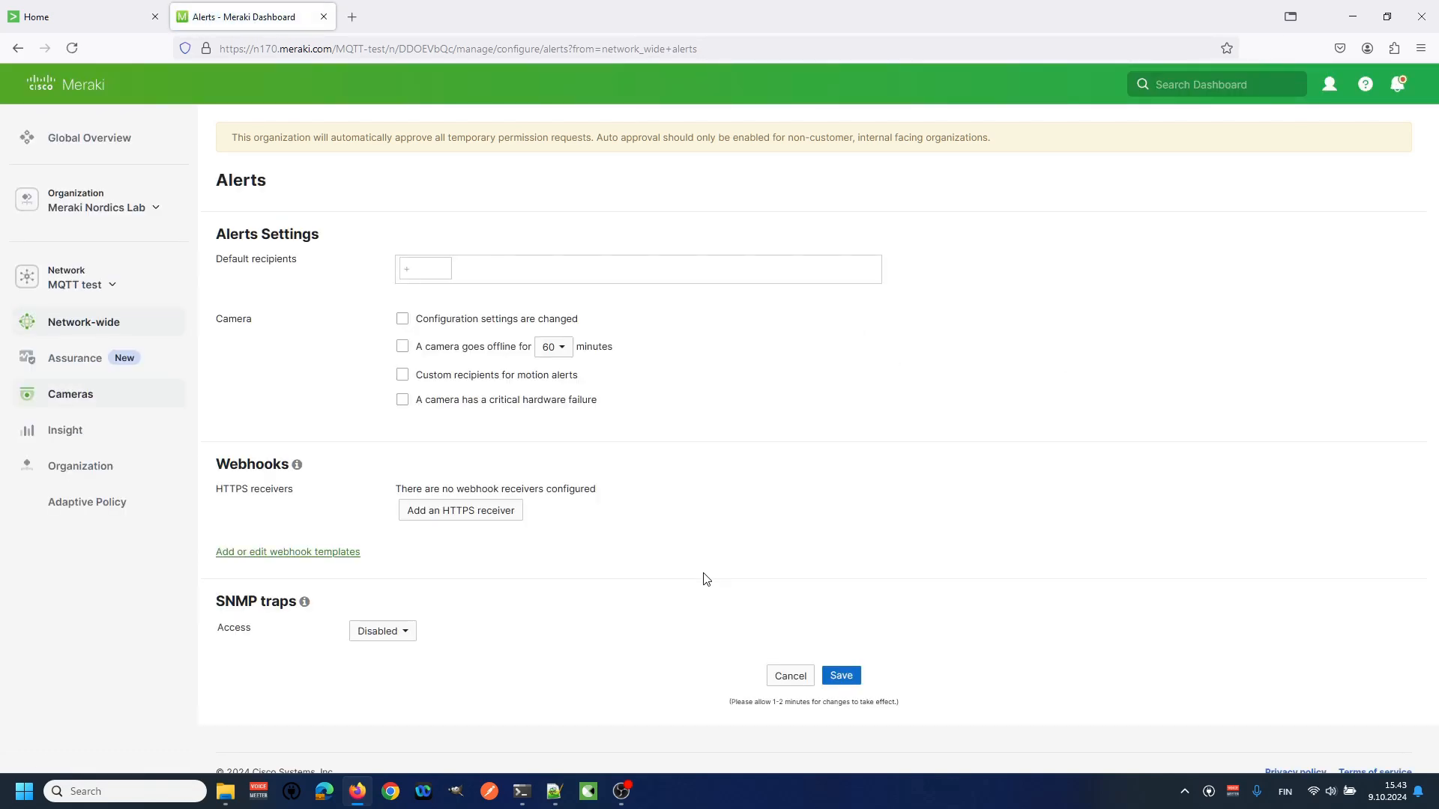
mouse_move(289, 557)
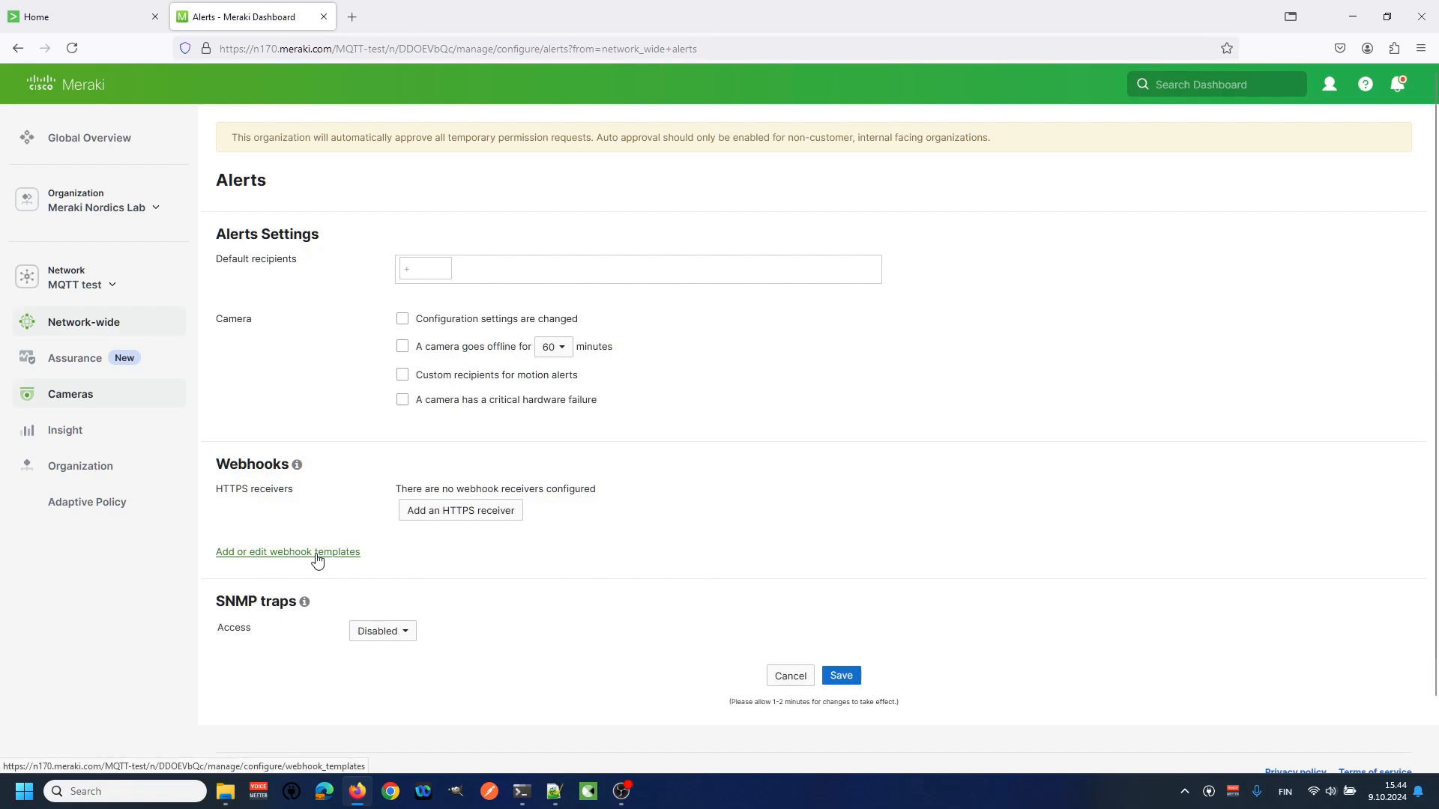
left_click(287, 552)
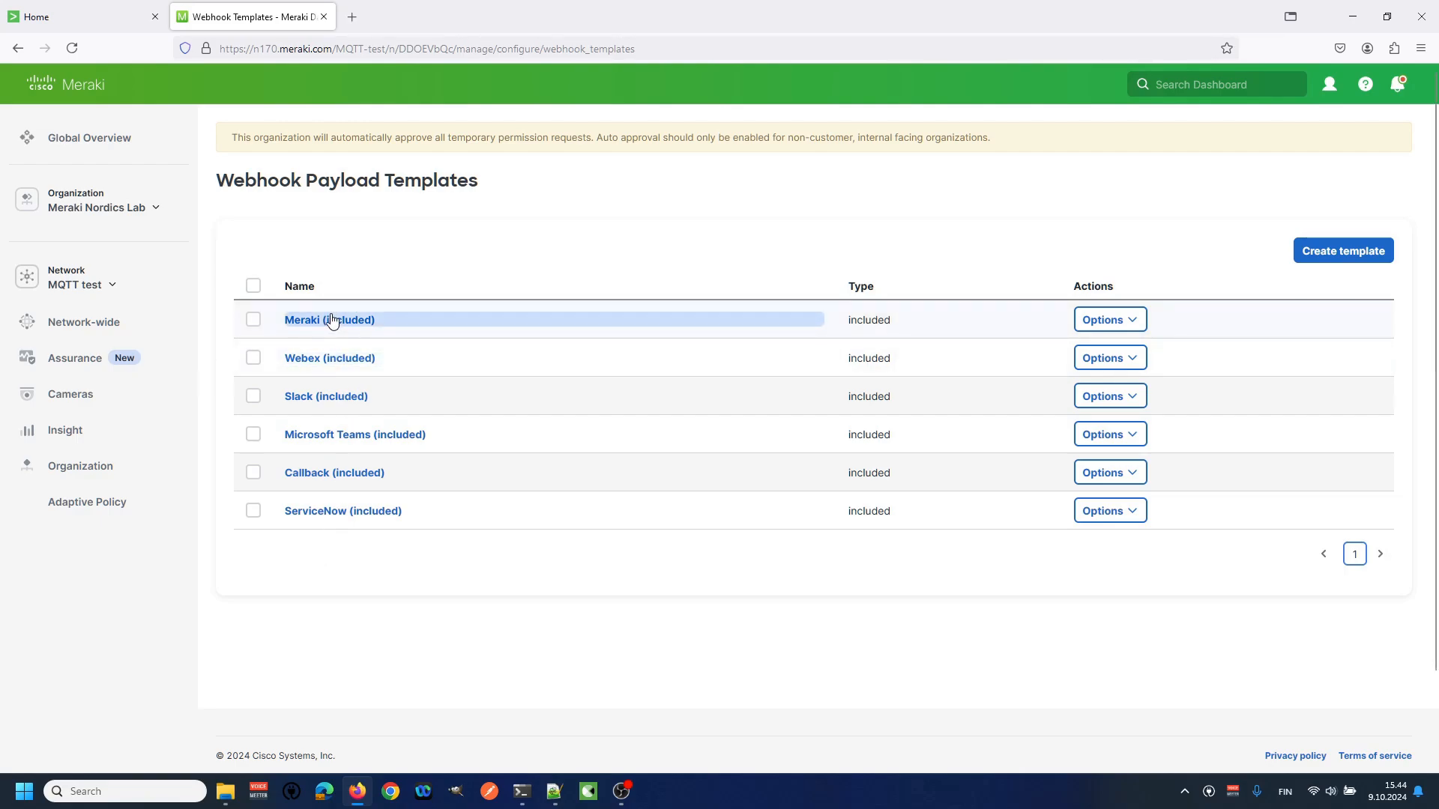
Step: Open the Meraki (included) template and select its entire Liquid body
left_click(328, 319)
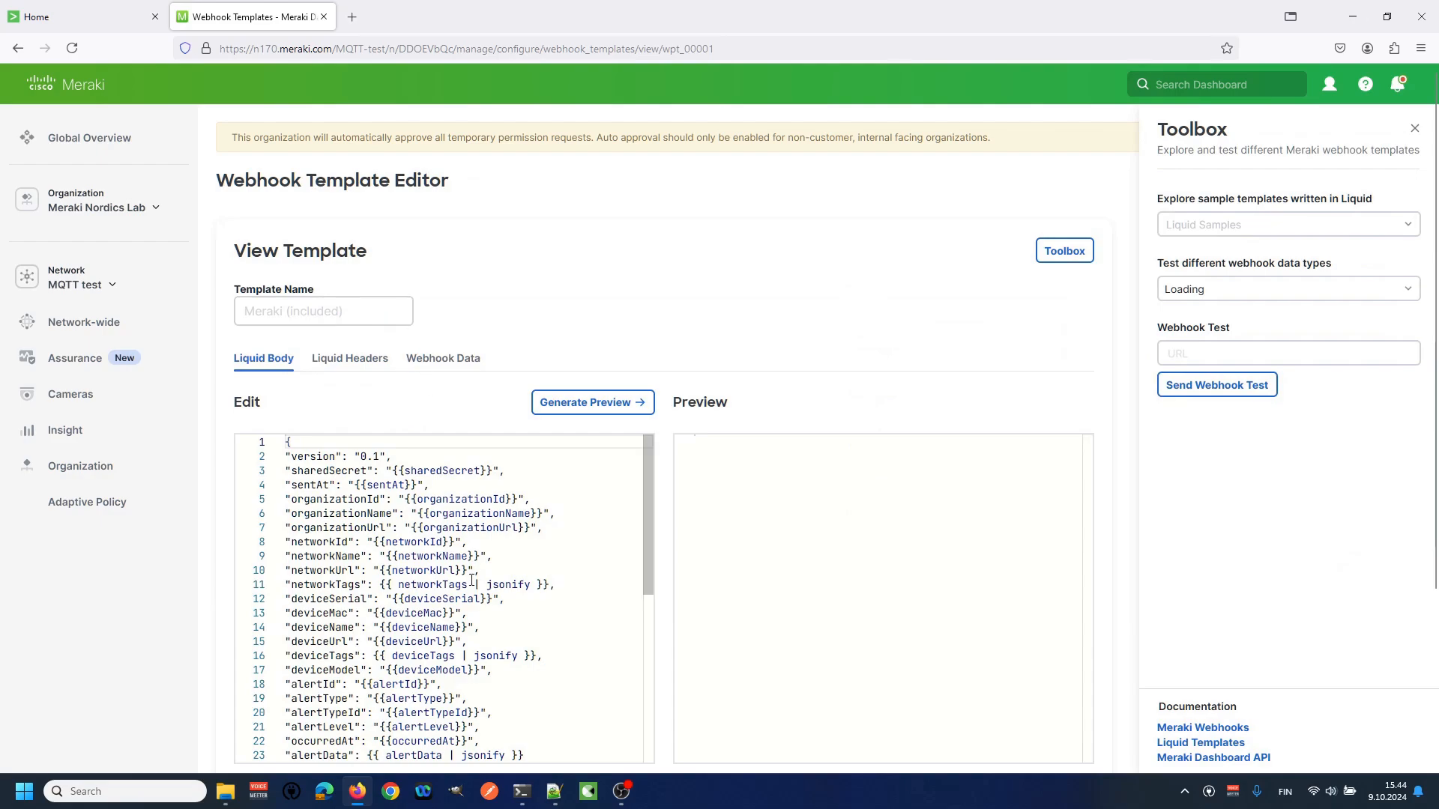
left_click(1284, 288)
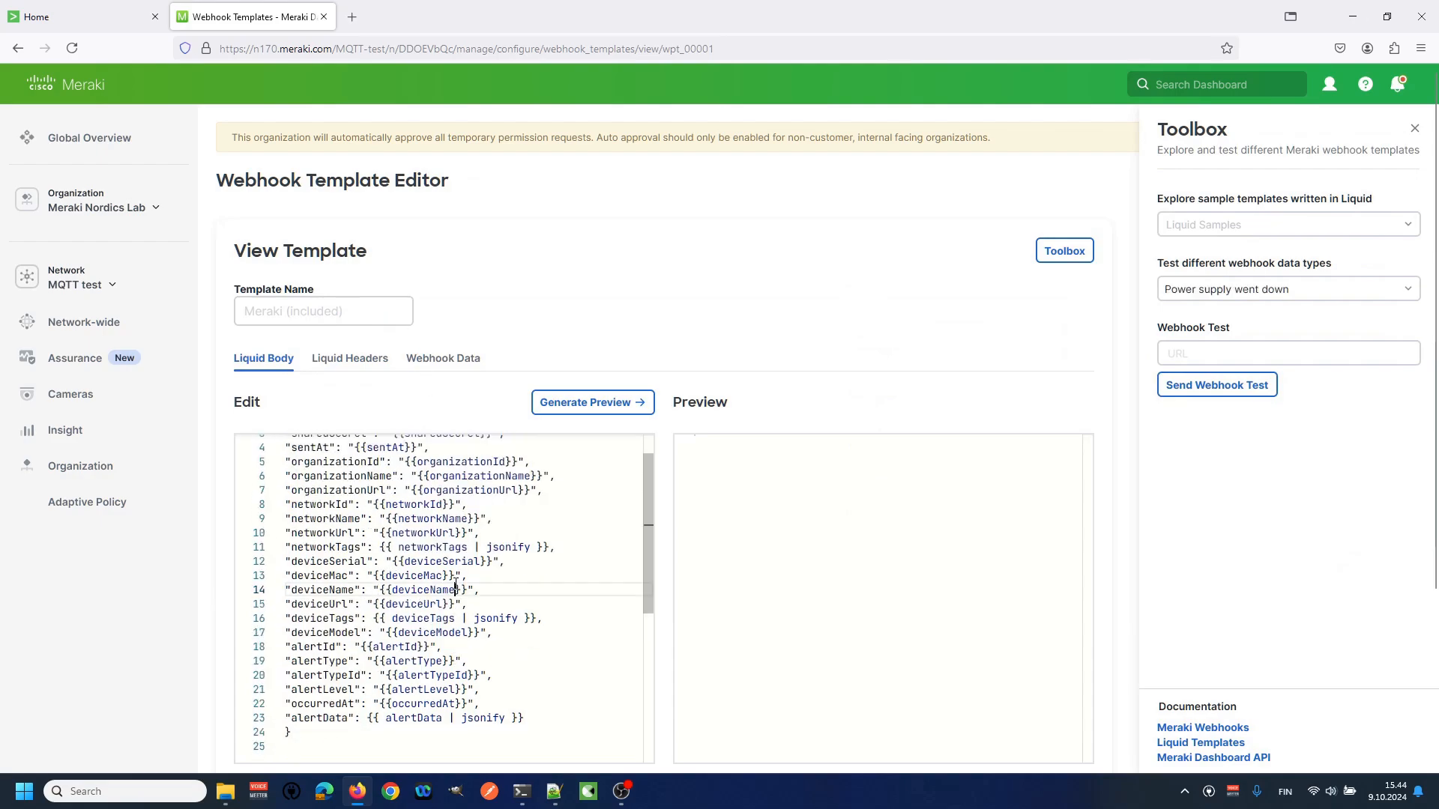
key("ctrl+a")
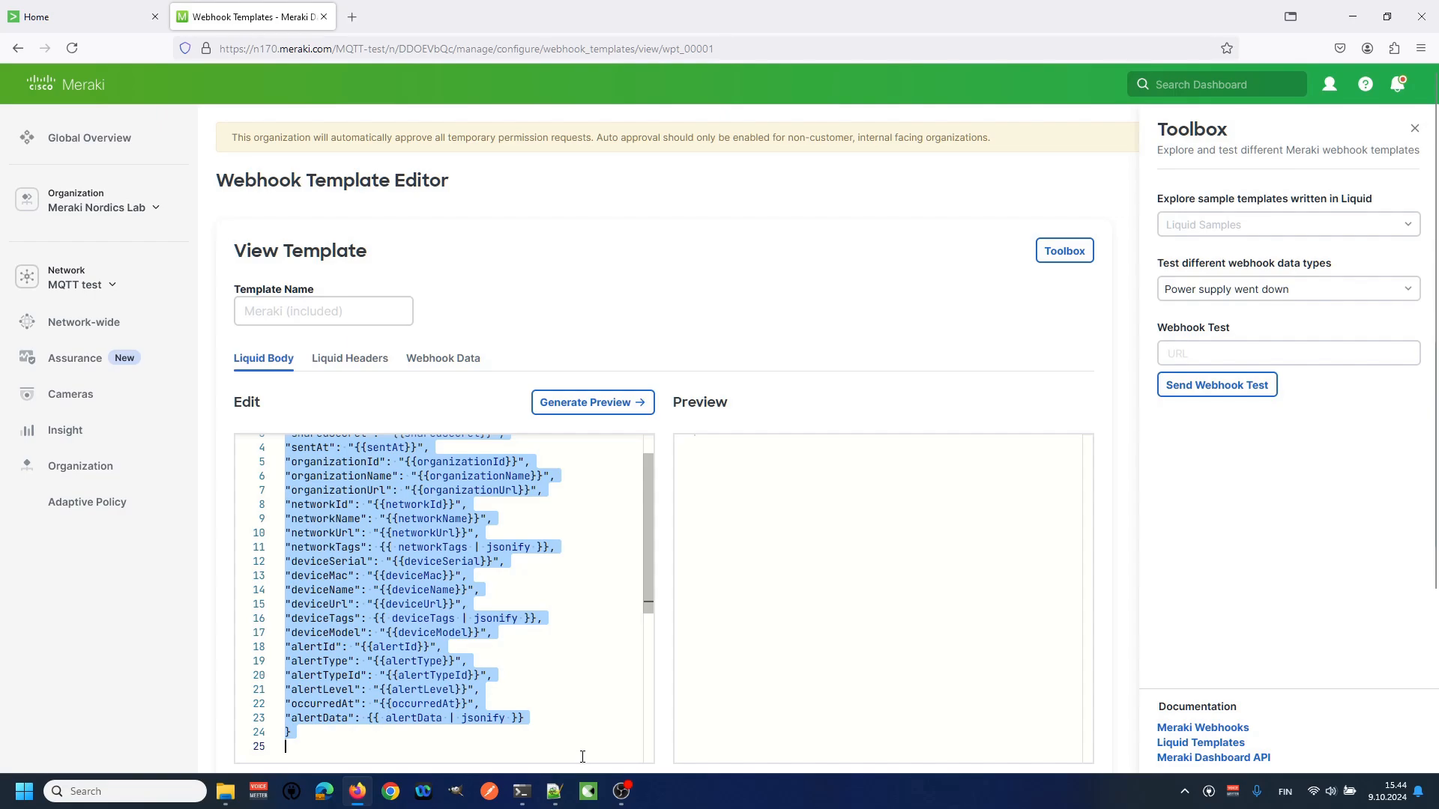
mouse_move(552, 791)
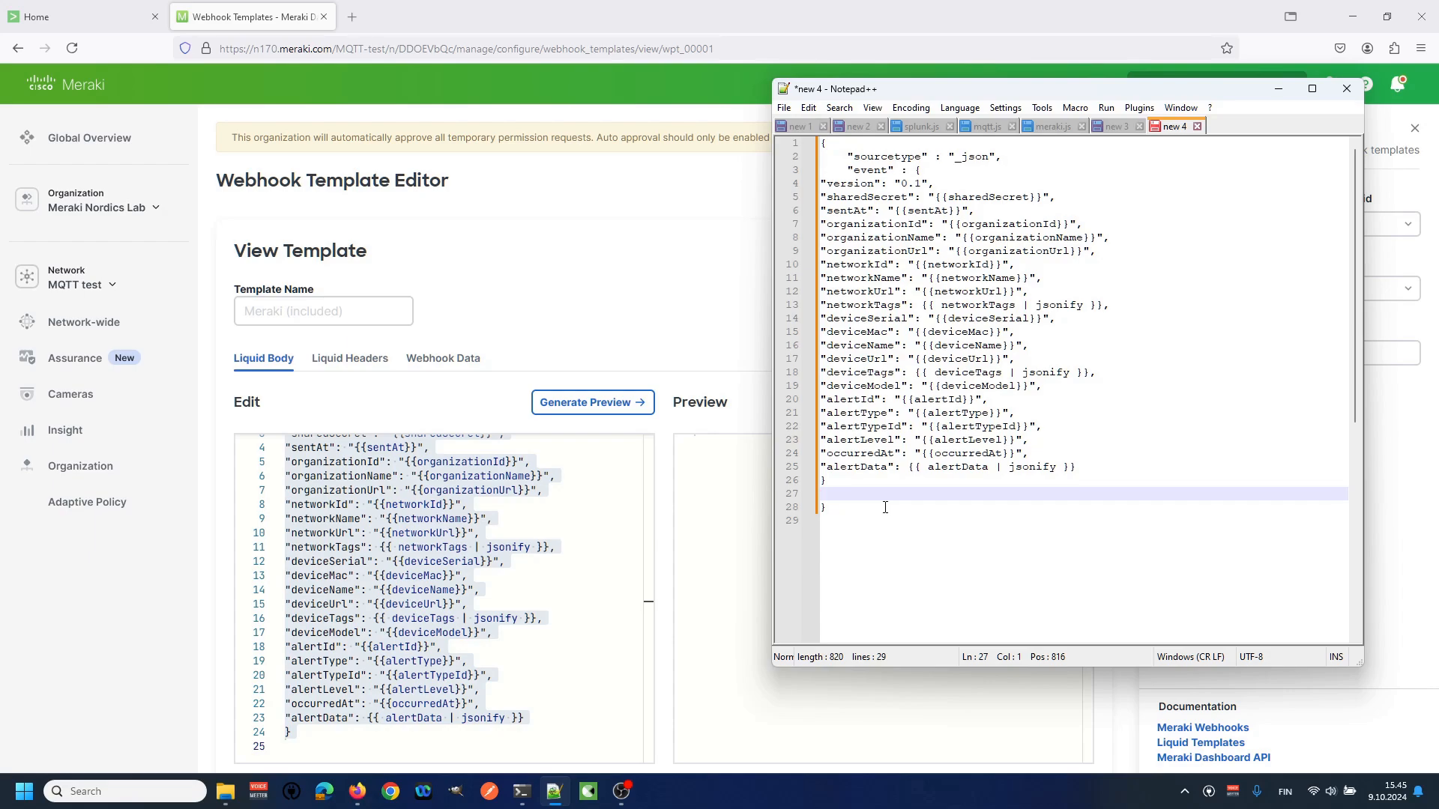
Step: Select the whole wrapped payload in Notepad++ document 'new 4'
key("ctrl+a")
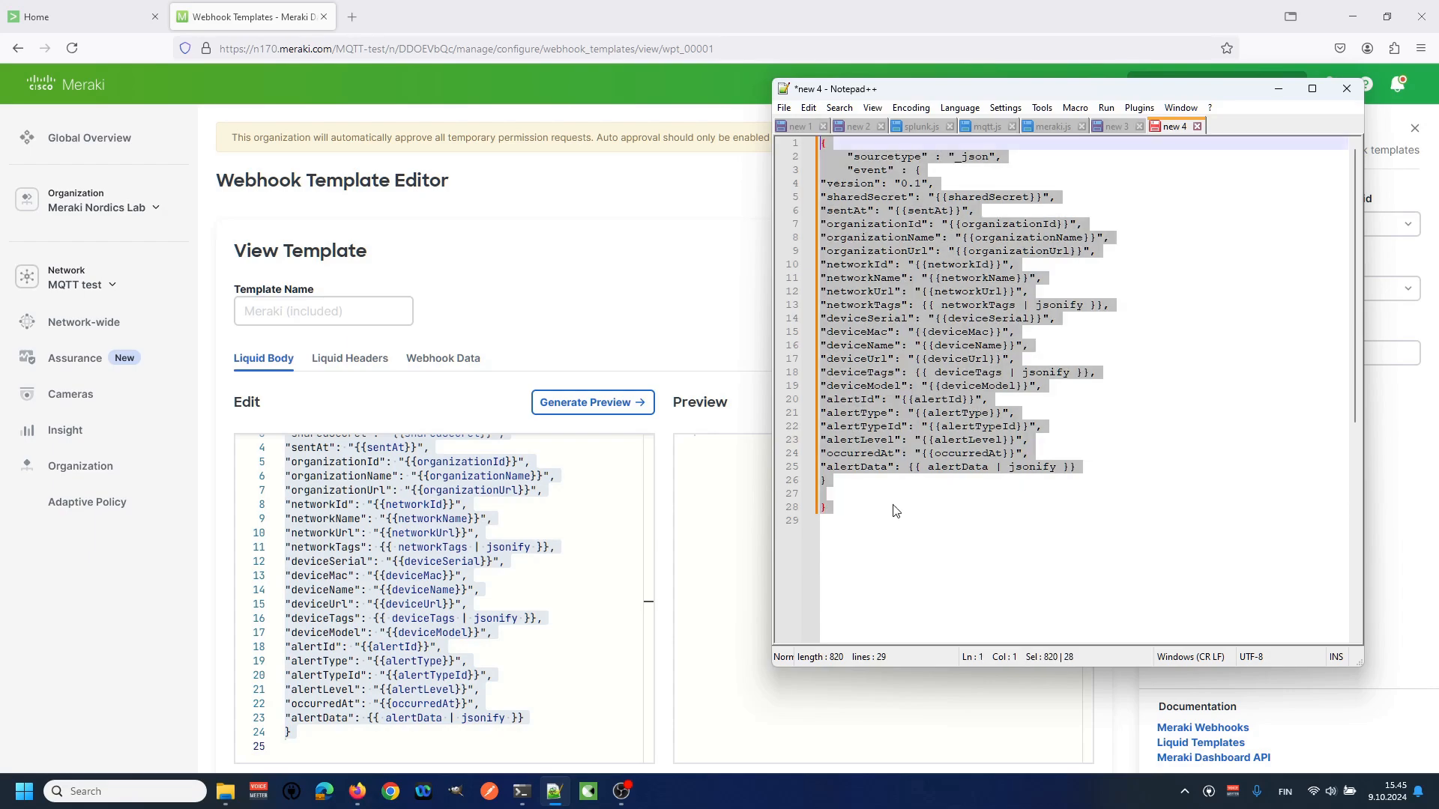
mouse_move(874, 508)
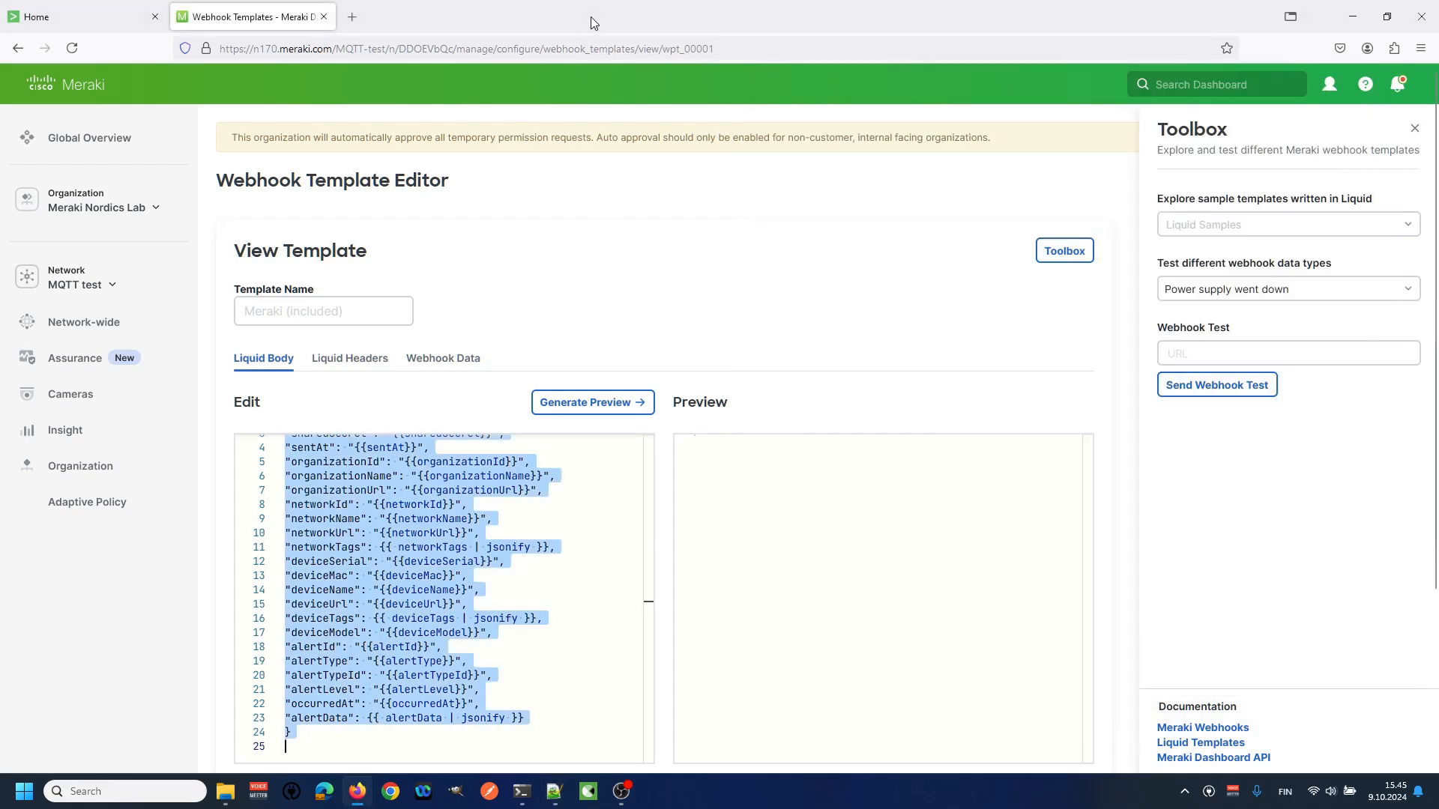
Step: Create a new webhook template named 'splunk_demo' from the payload templates list
left_click(16, 48)
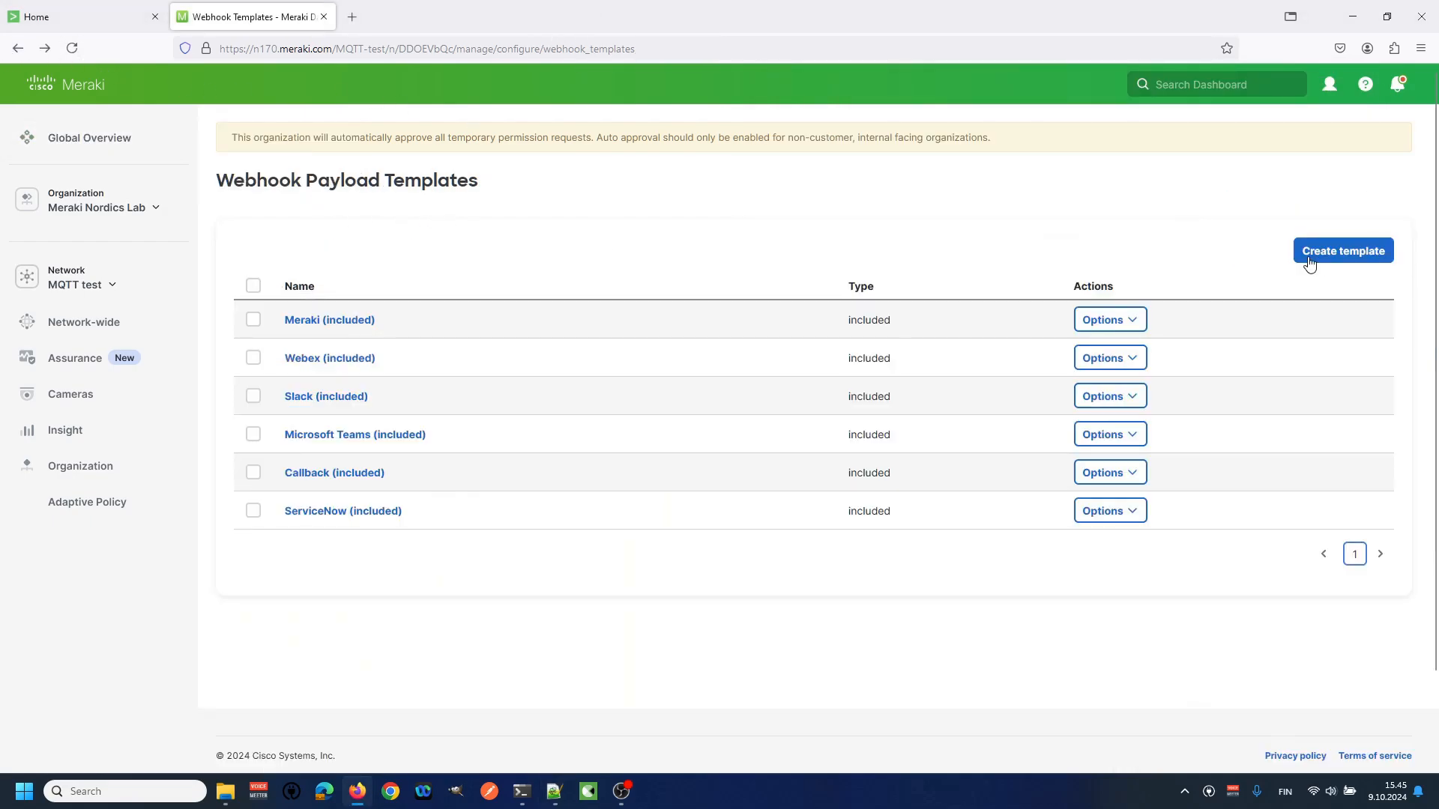
mouse_move(1364, 257)
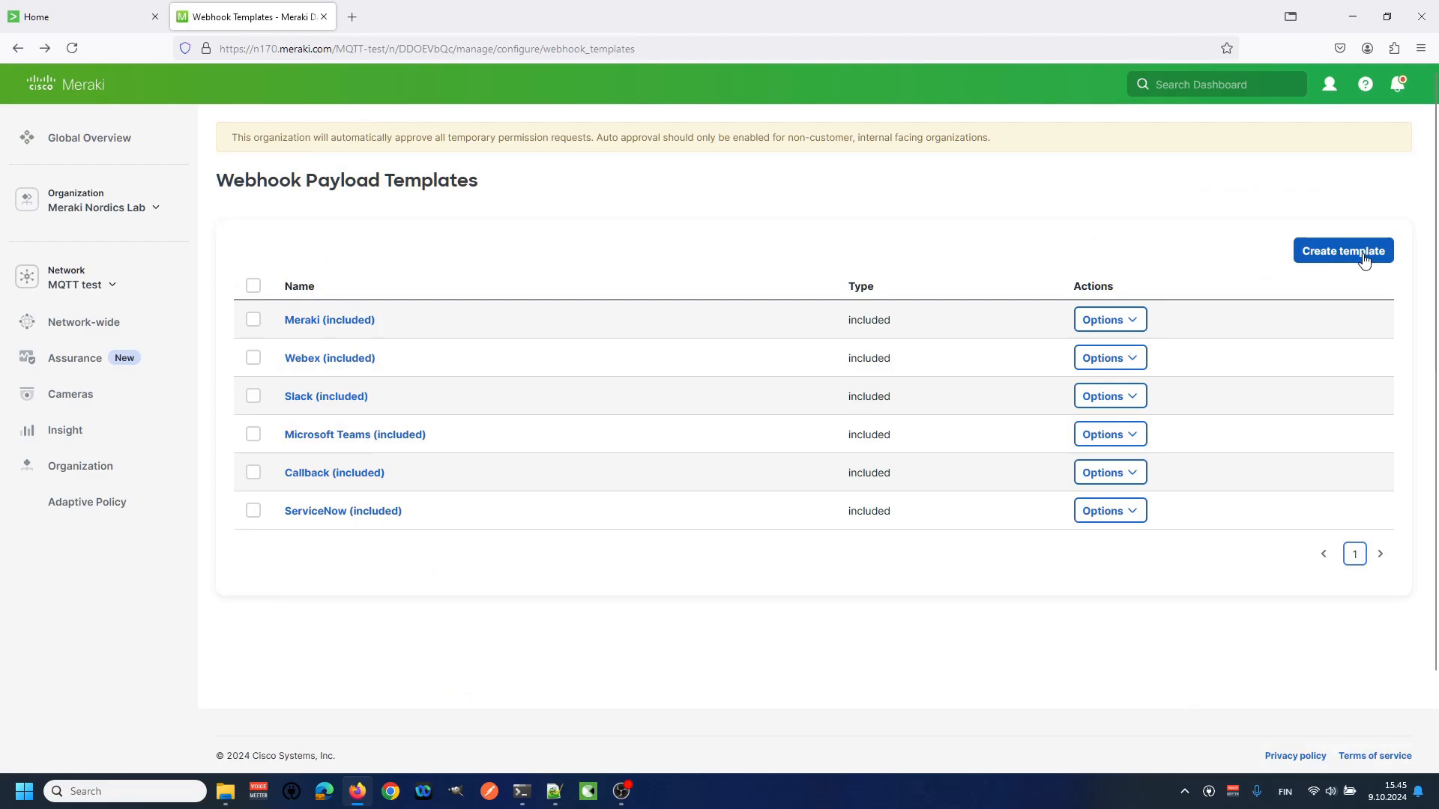
left_click(1342, 250)
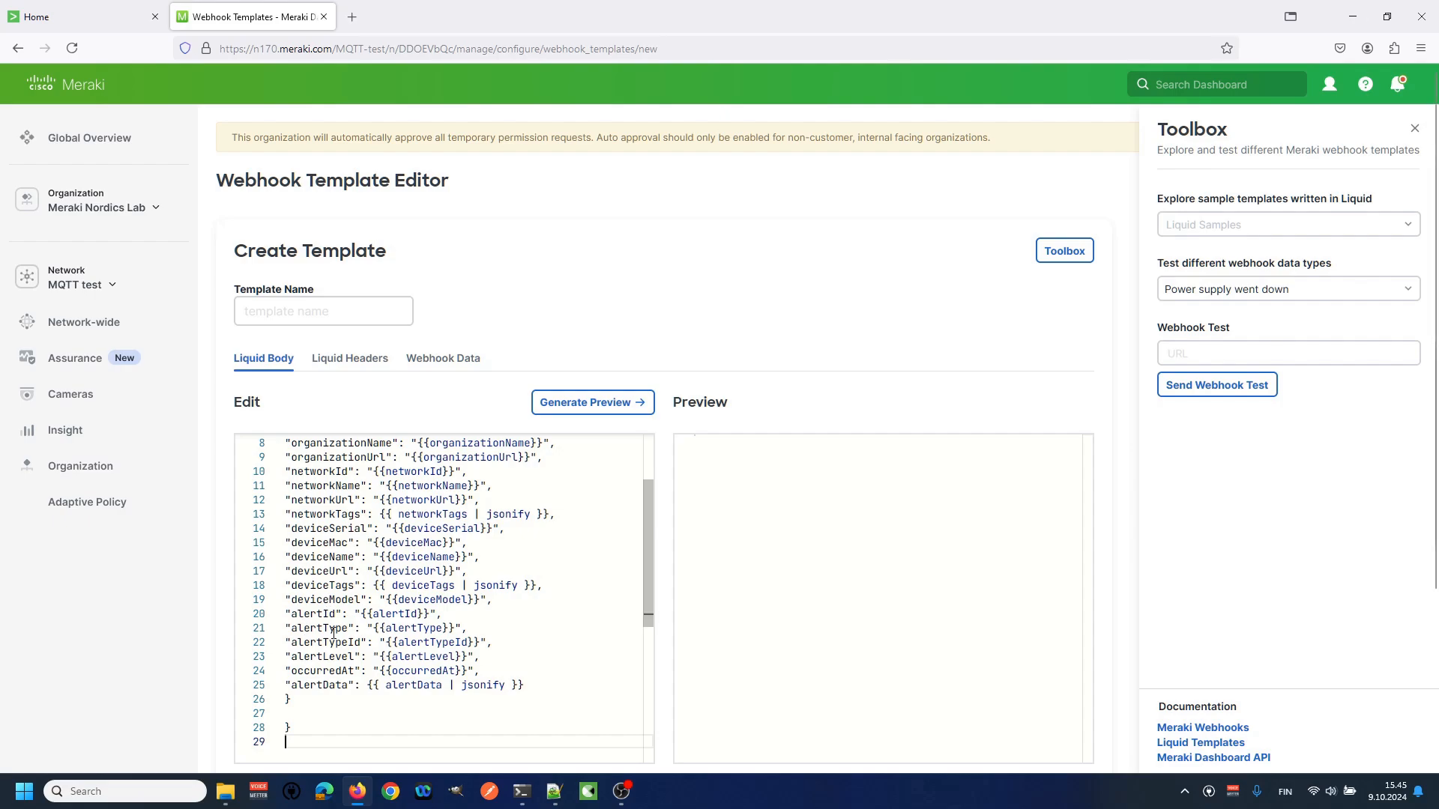
left_click(322, 311)
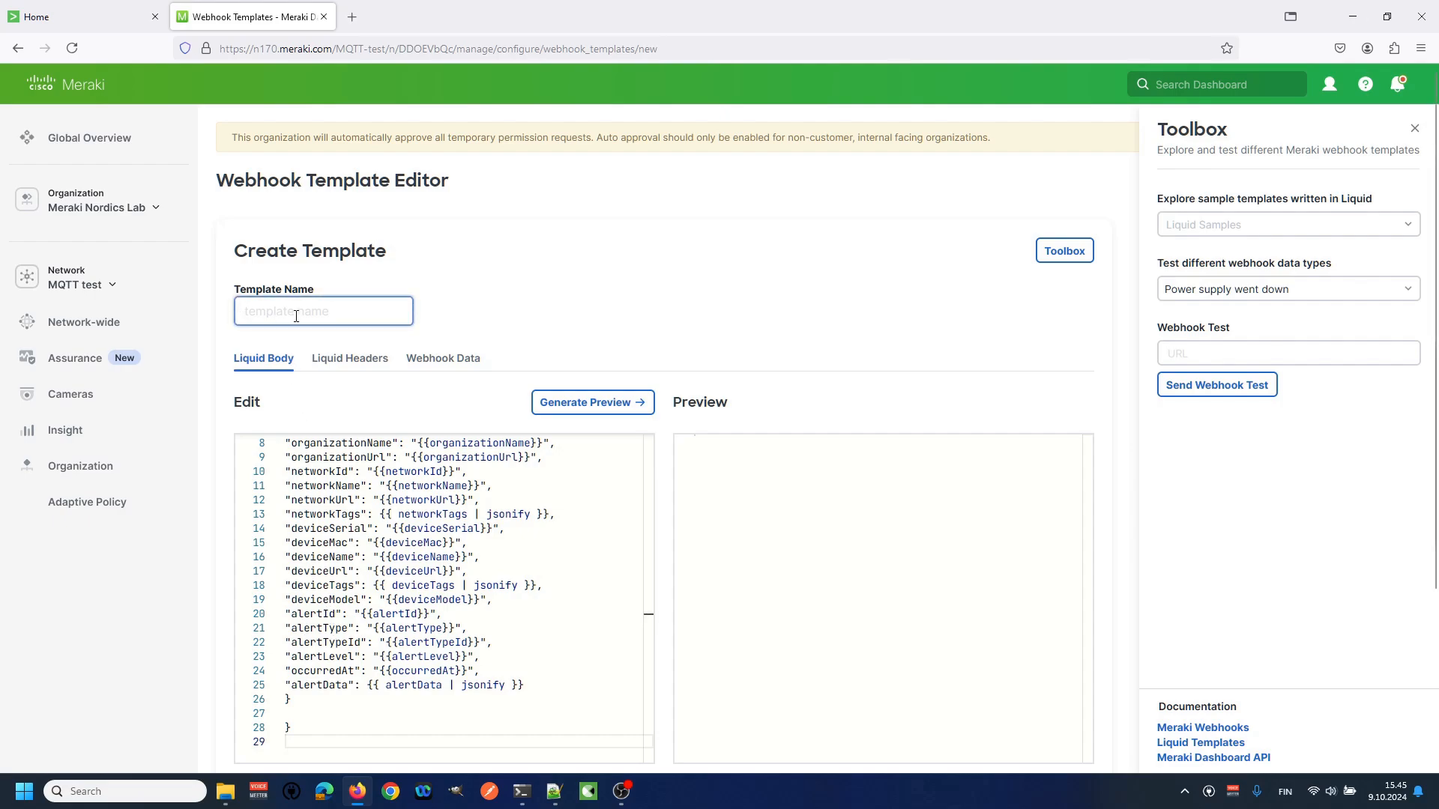
type("splunk_")
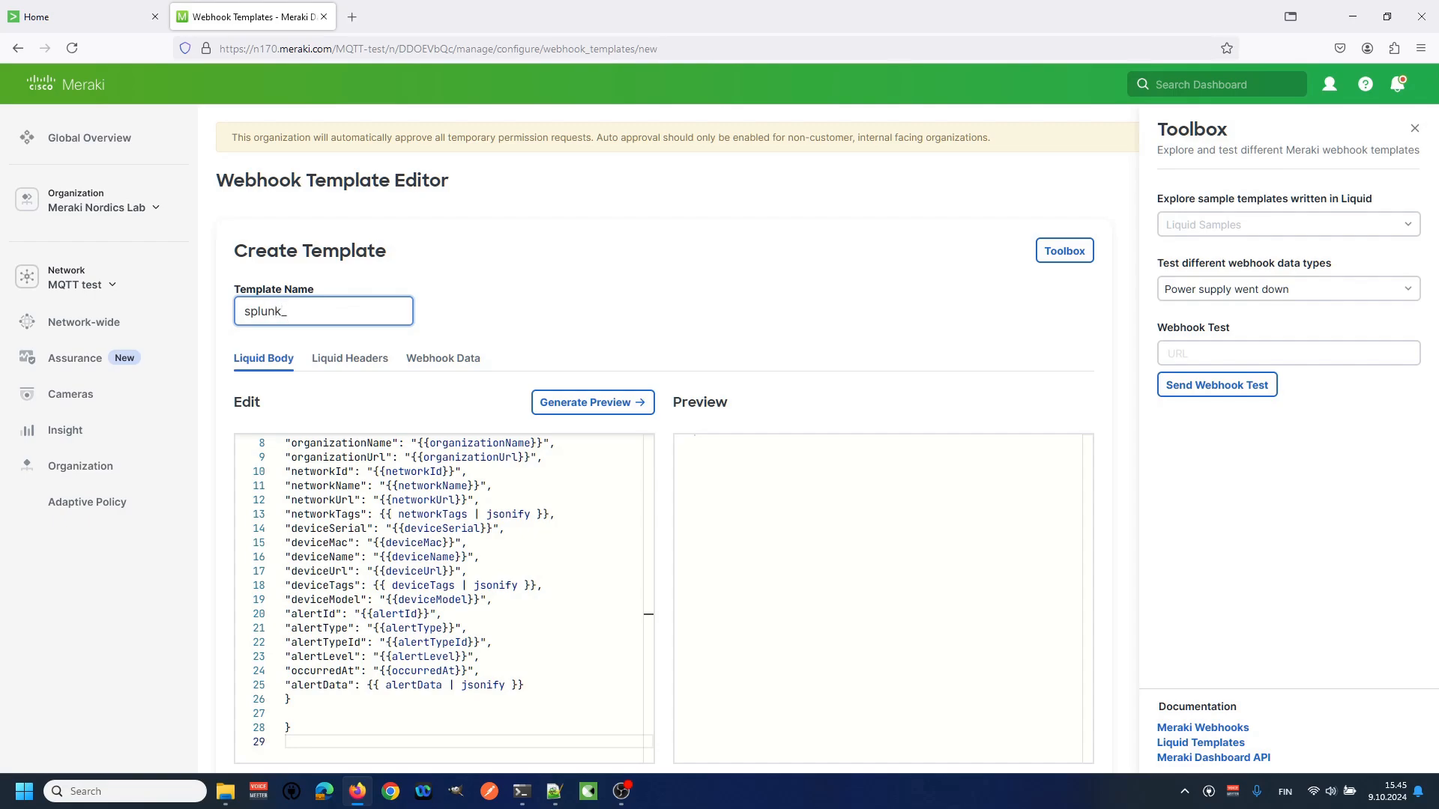
type("demo")
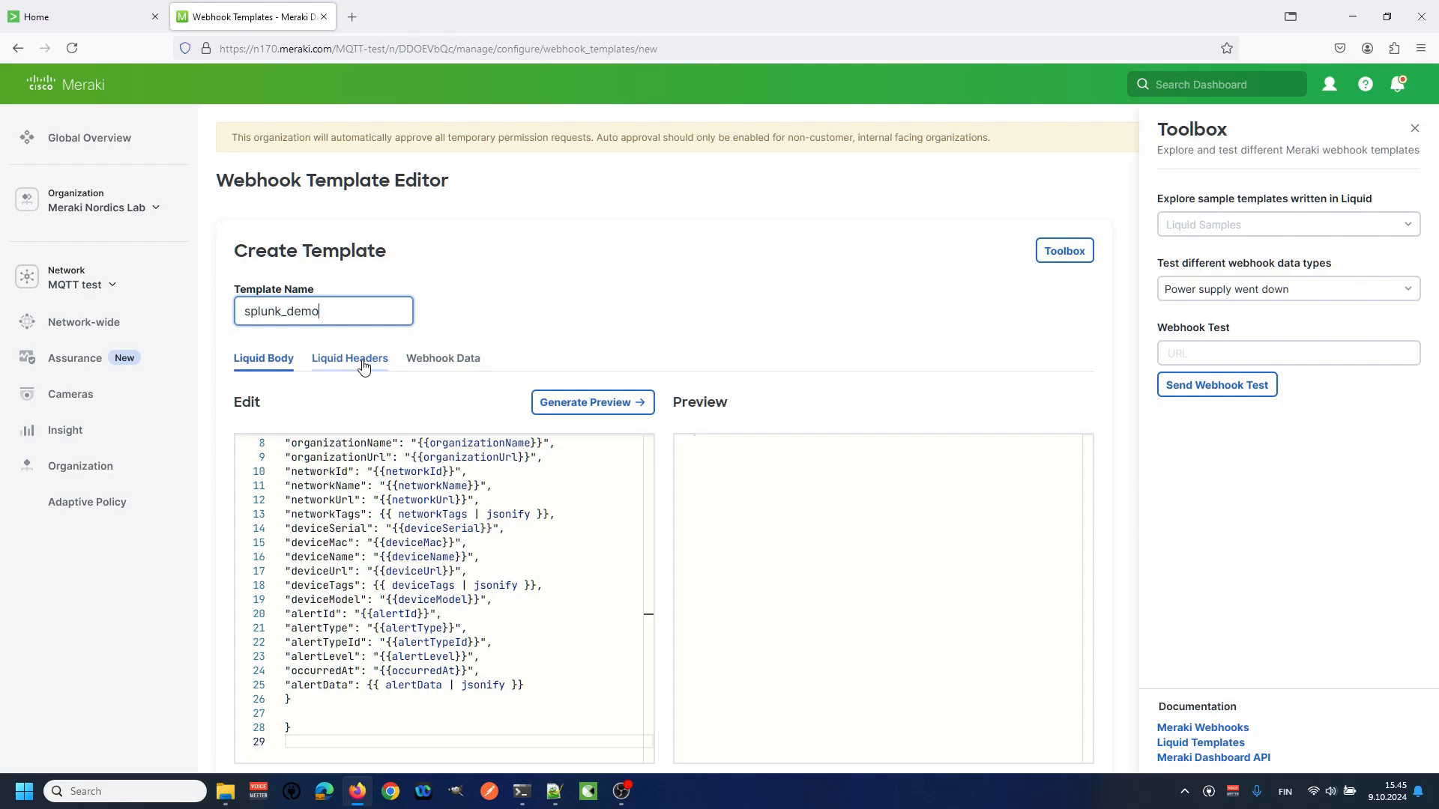
Step: Add an 'Authorization' header valued 'Splunk ' plus the token from Notepad++
left_click(350, 358)
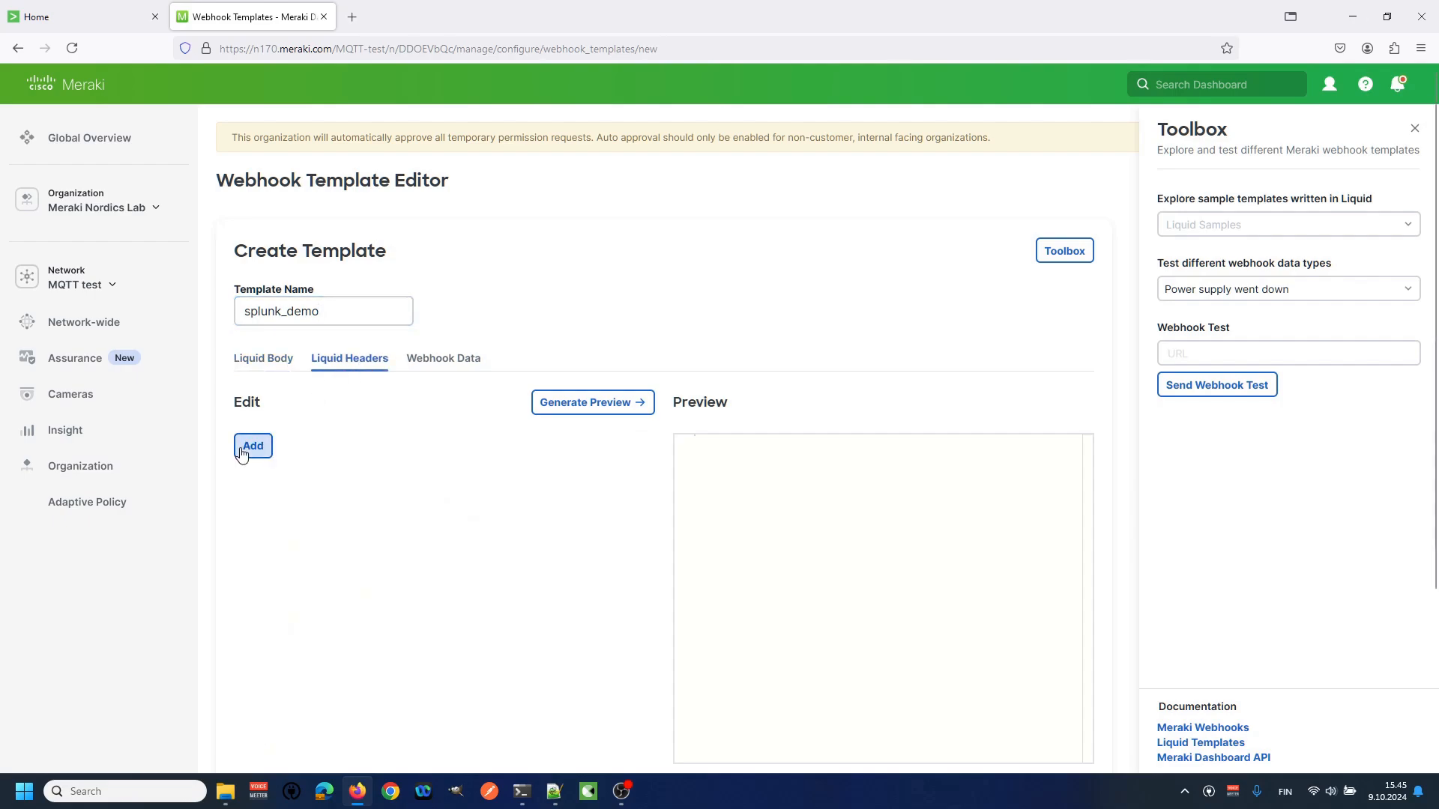
left_click(253, 445)
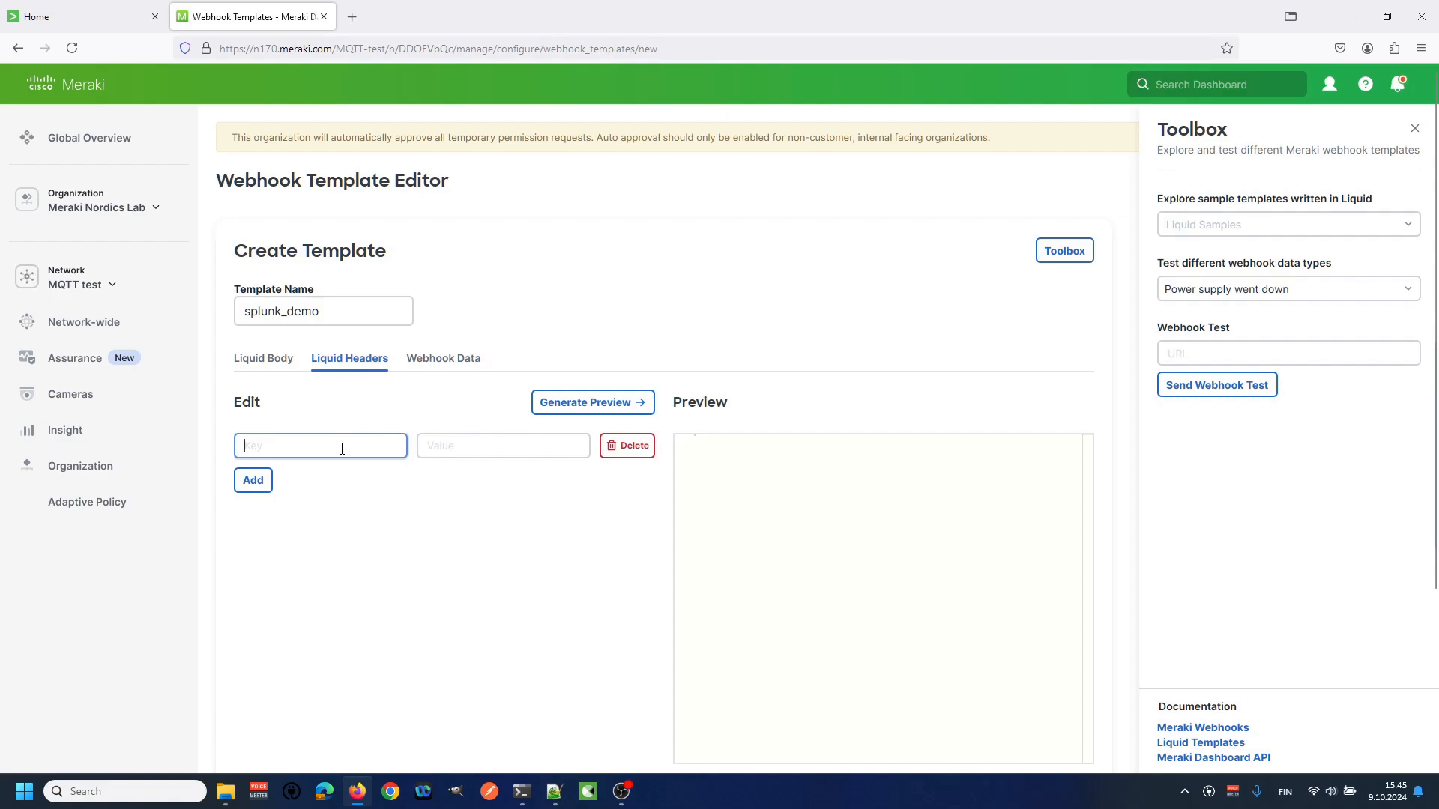
type("Aut")
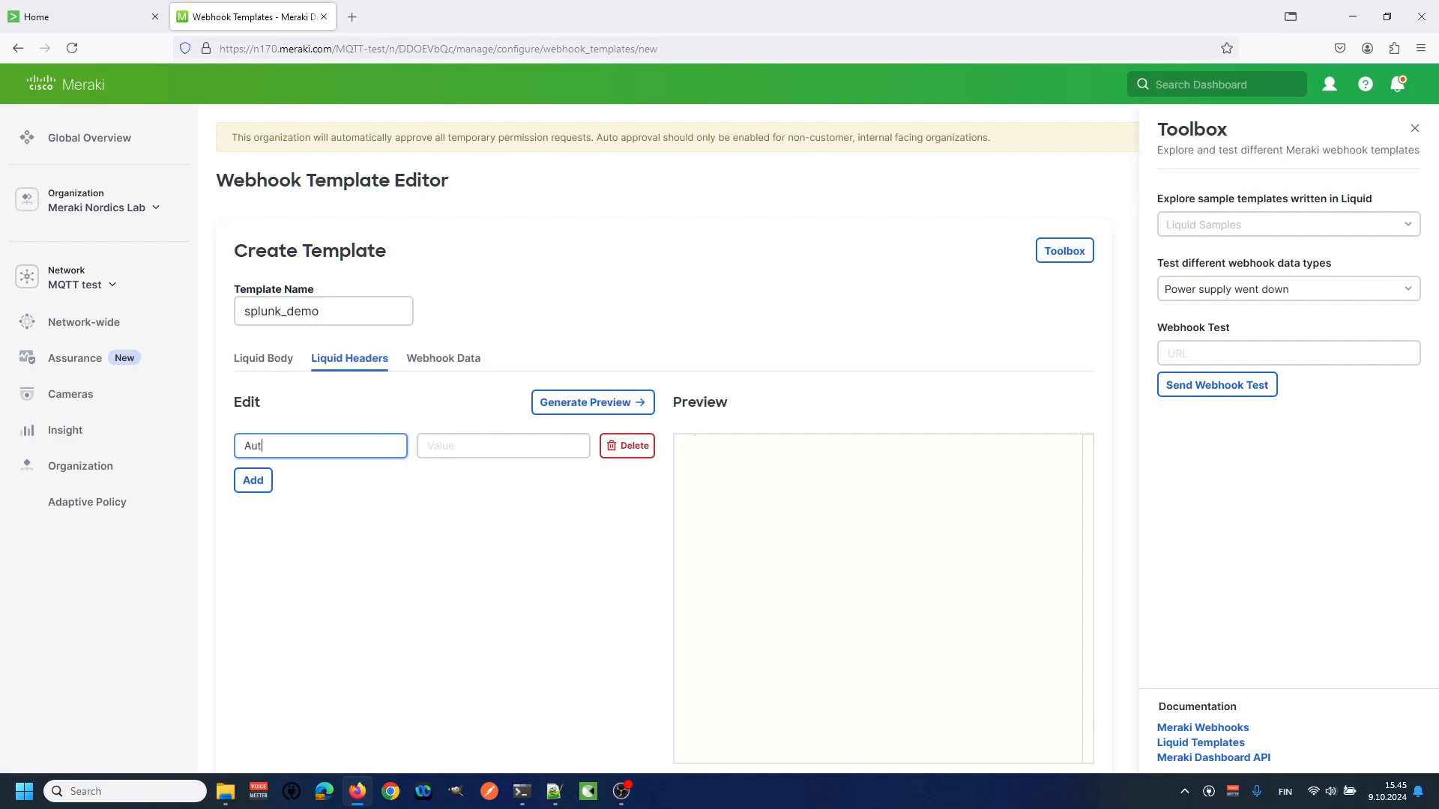
type("horizat")
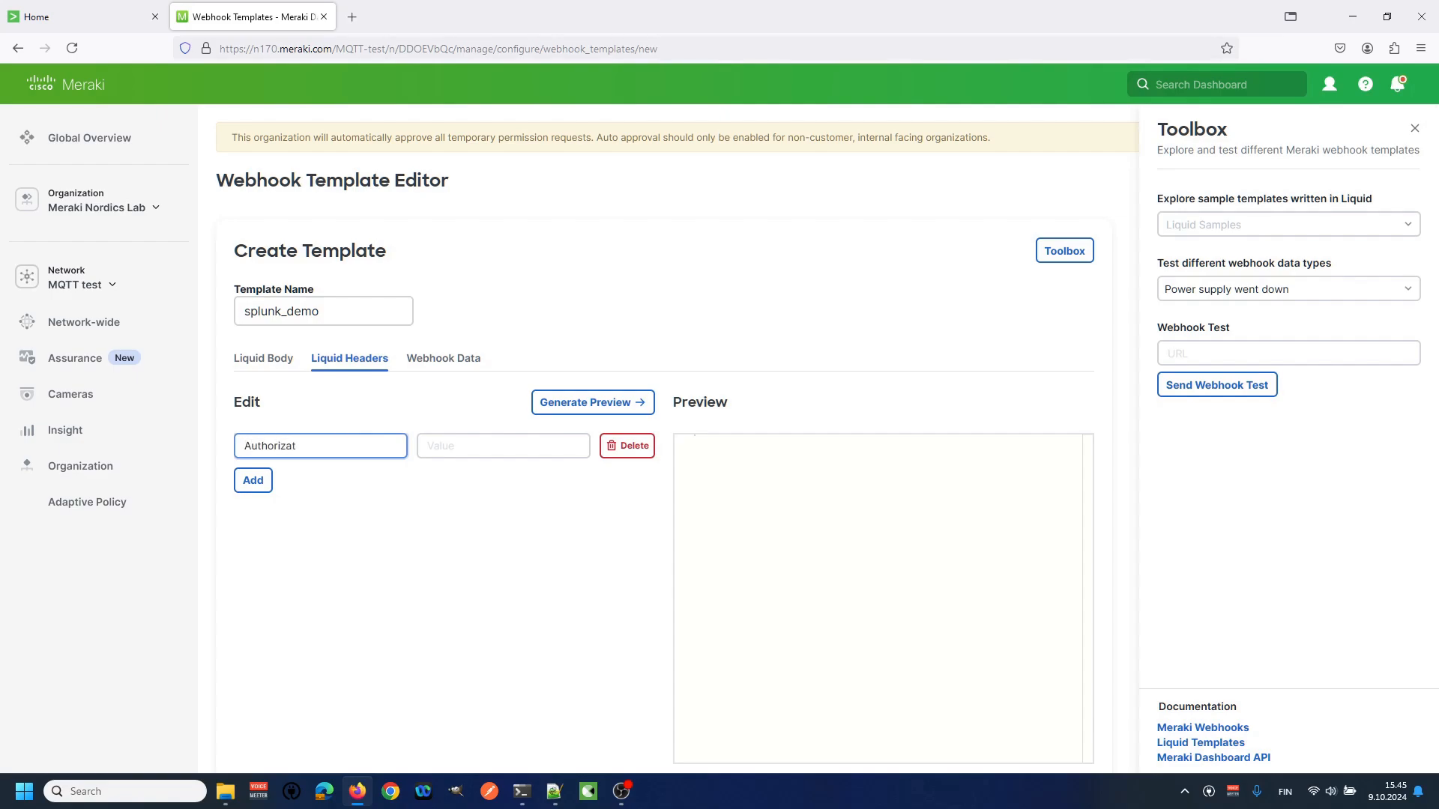
left_click(502, 445)
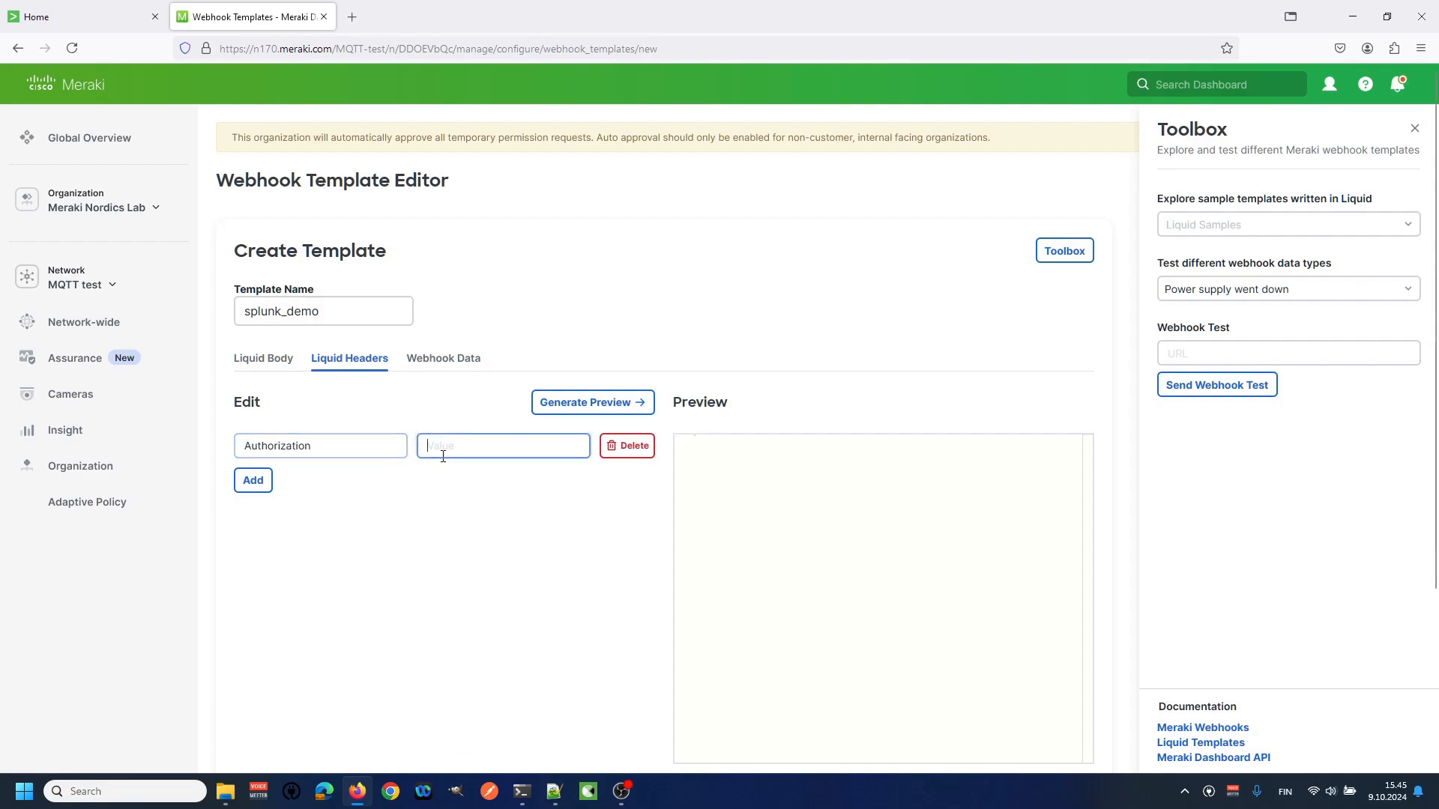
type("Splun")
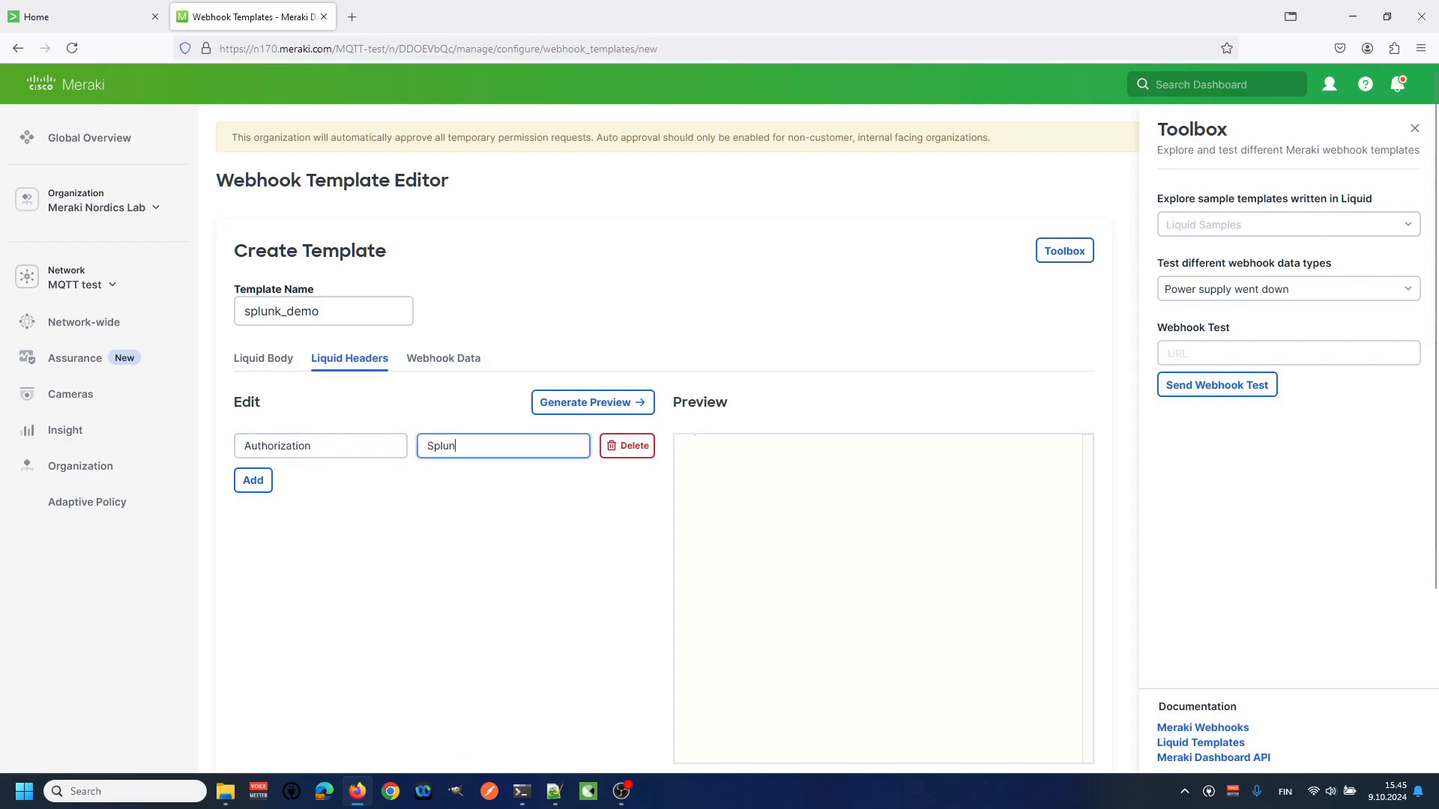
type("k")
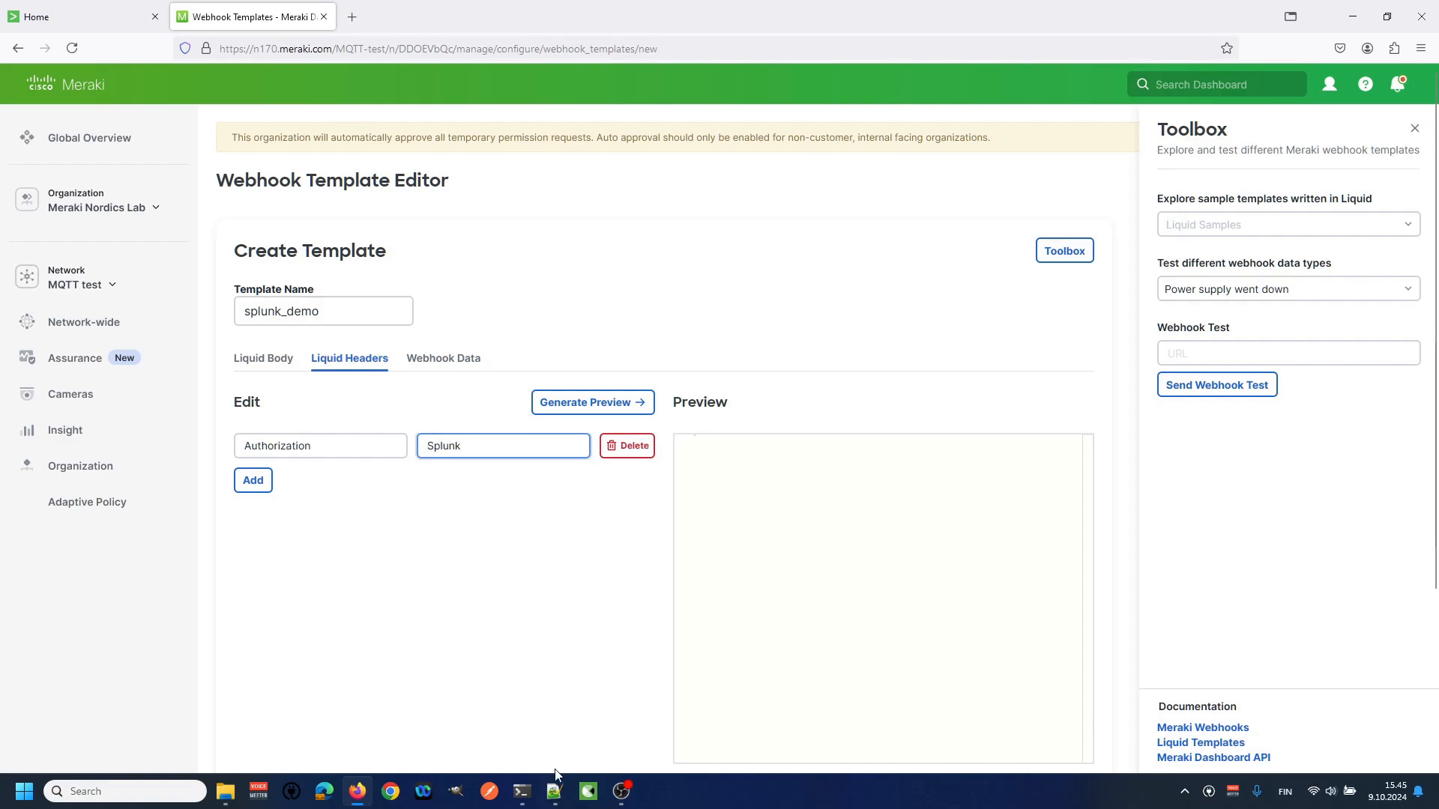
mouse_move(554, 790)
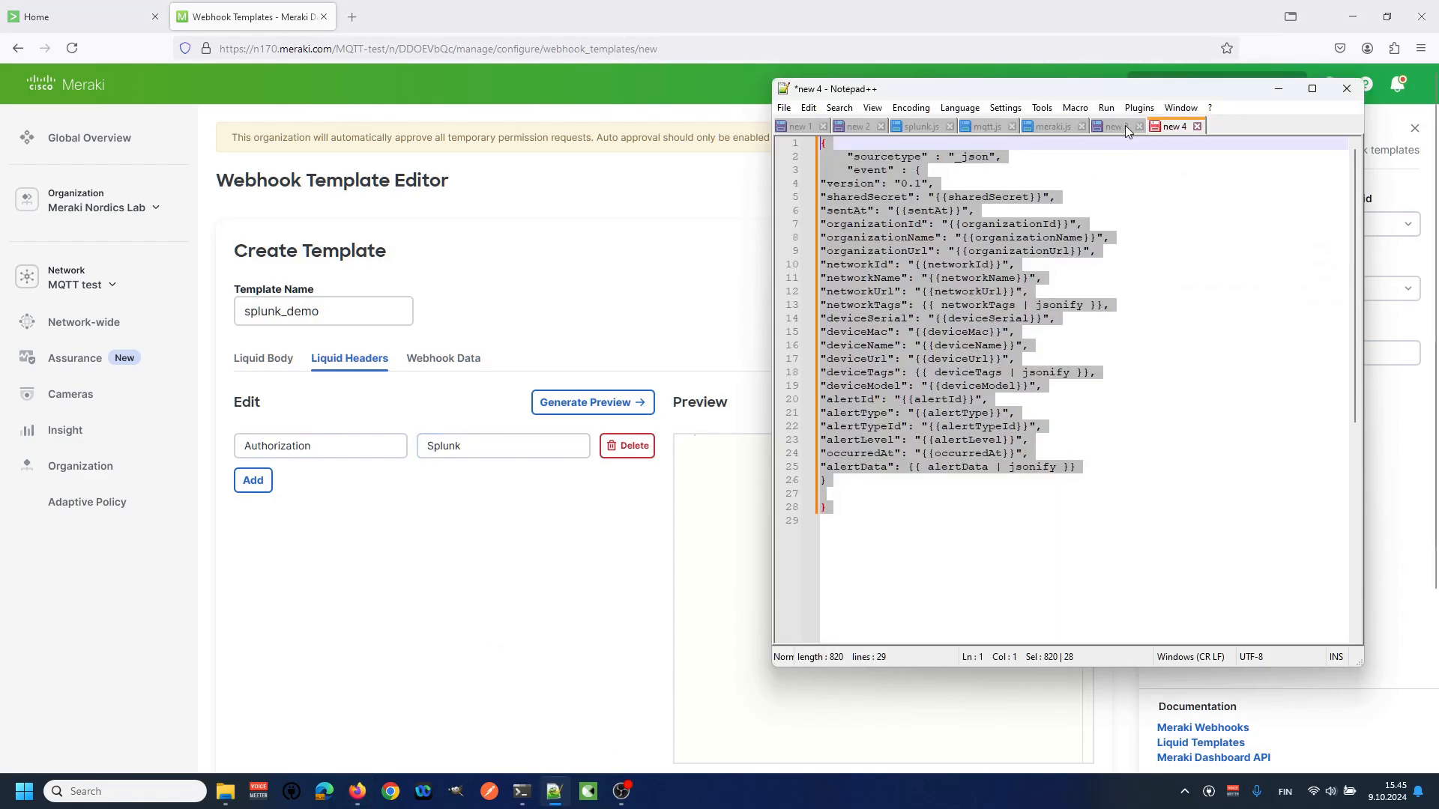
left_click(1112, 126)
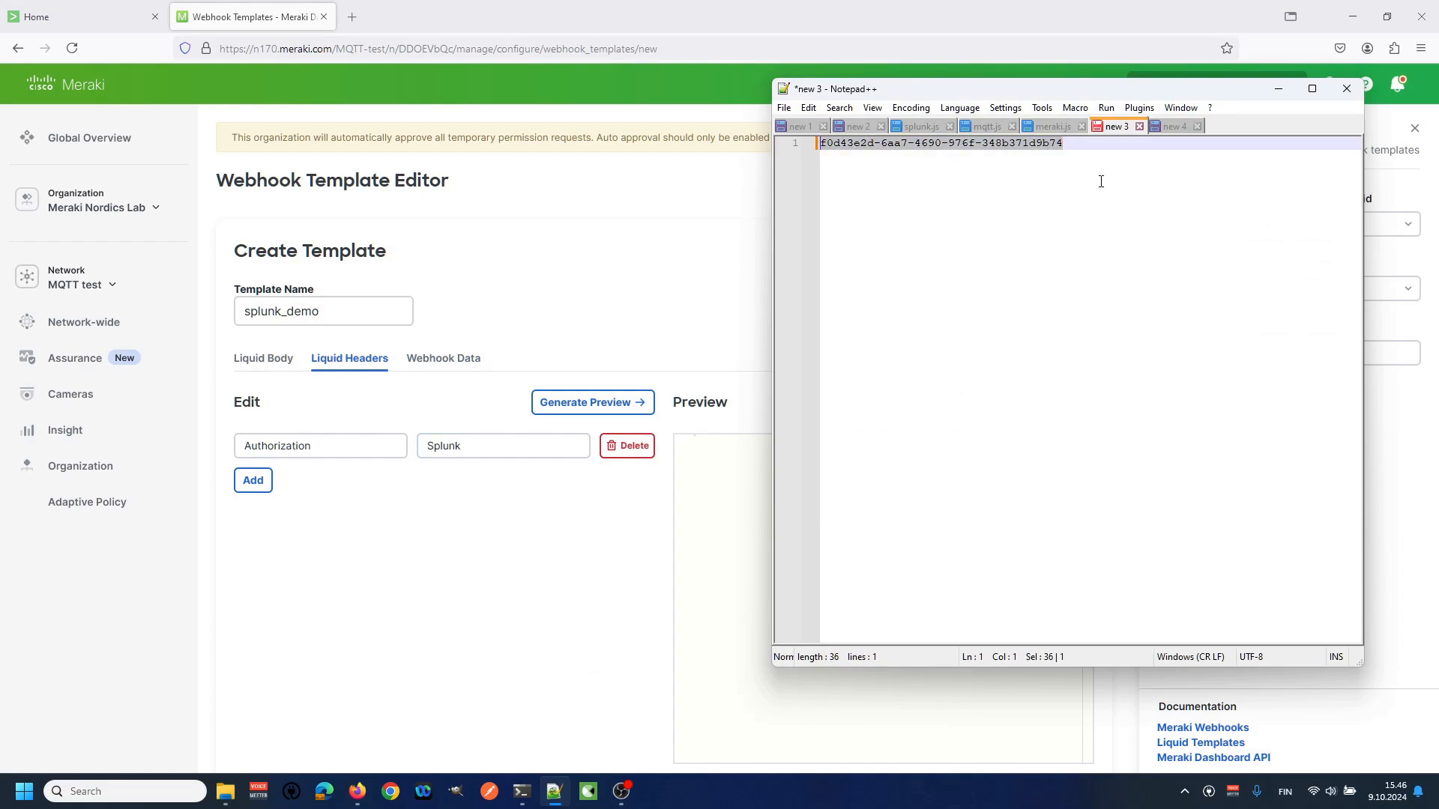
mouse_move(686, 23)
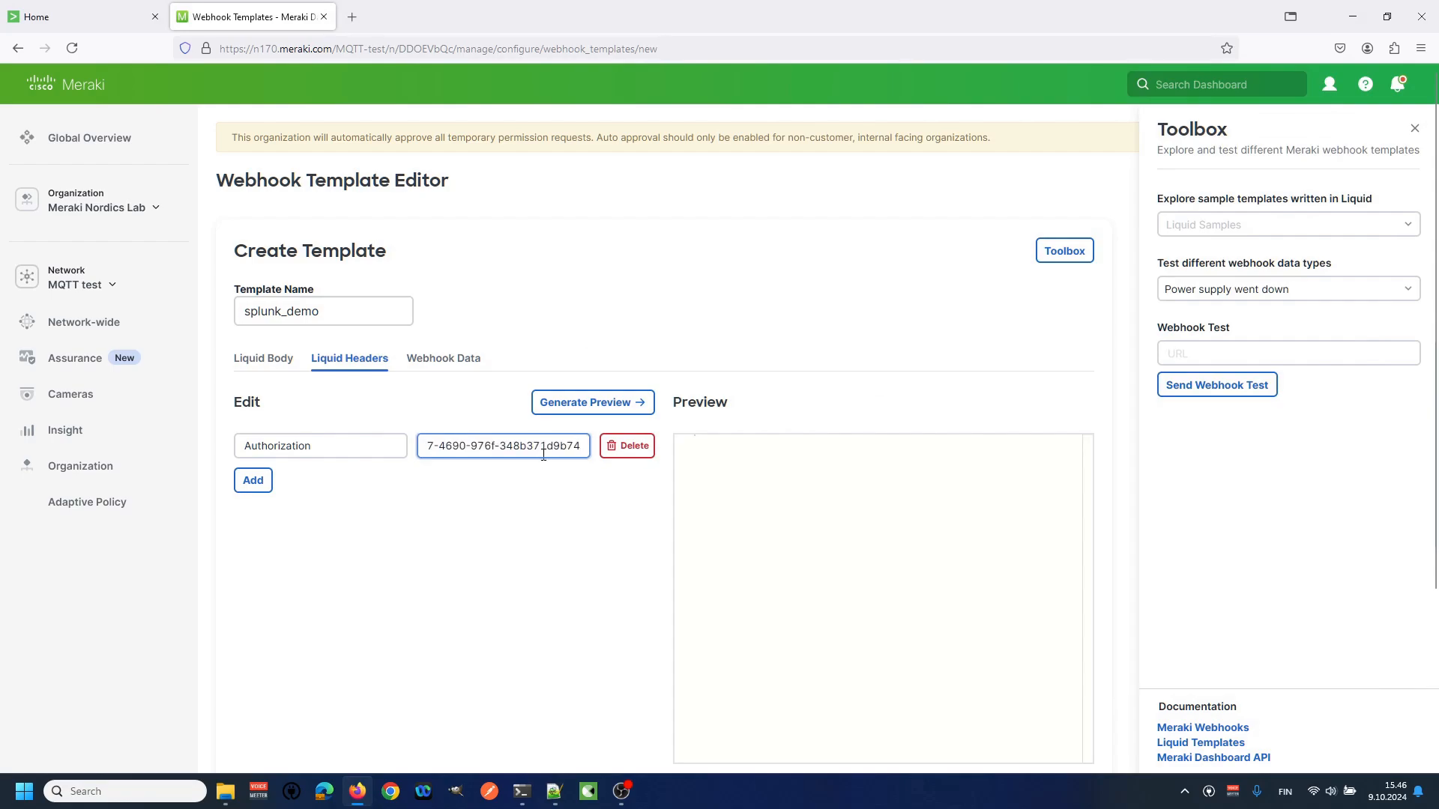
mouse_move(507, 557)
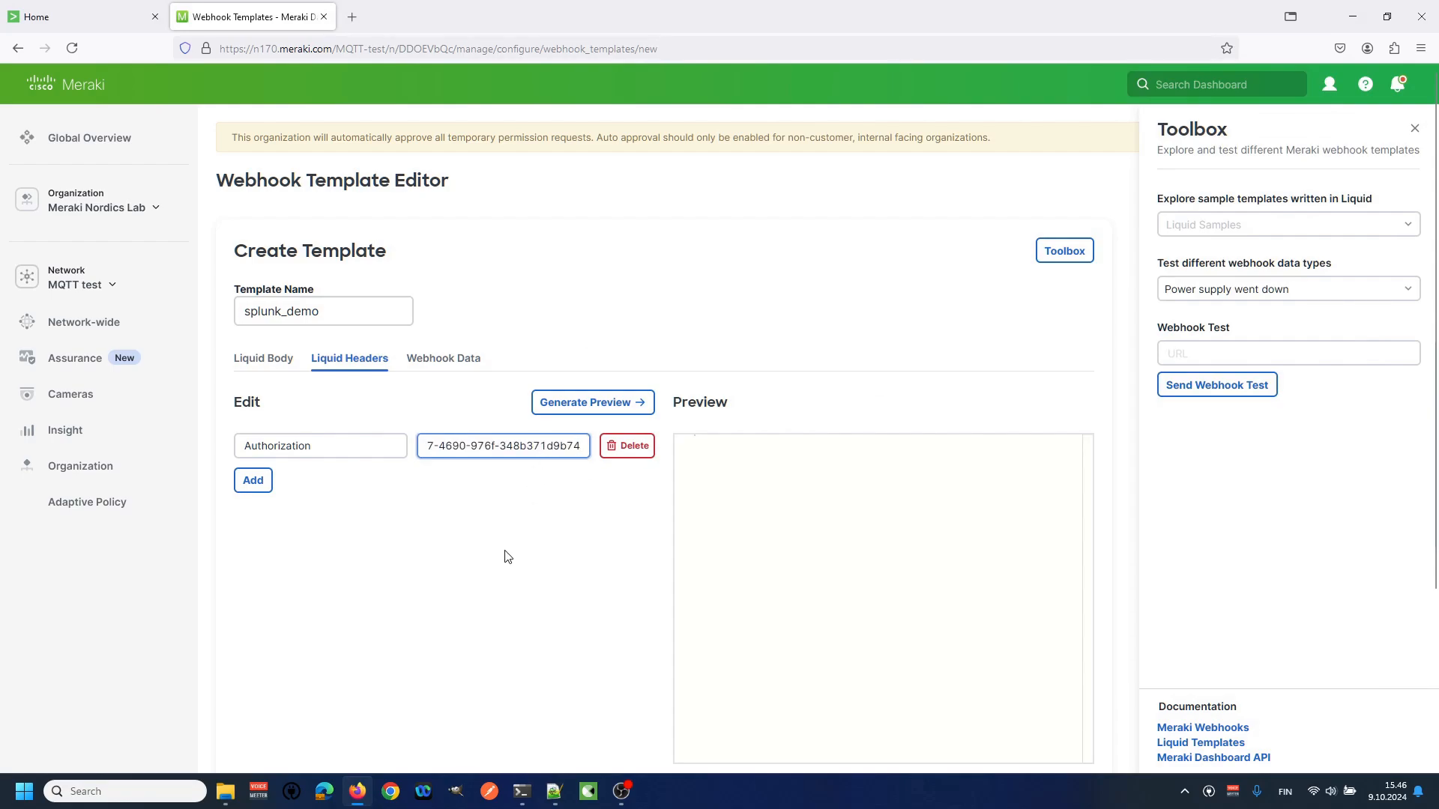
scroll("down", 3)
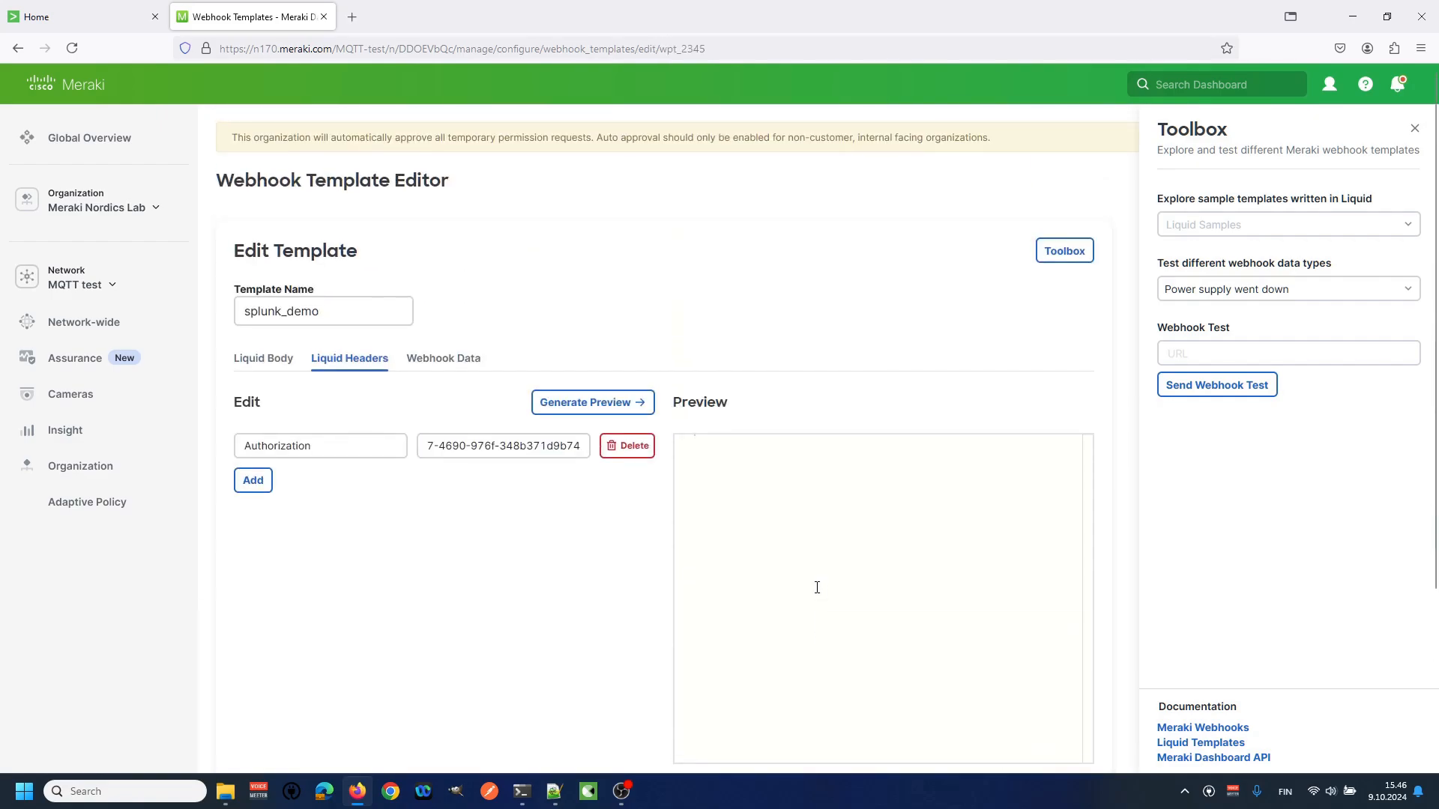
mouse_move(686, 563)
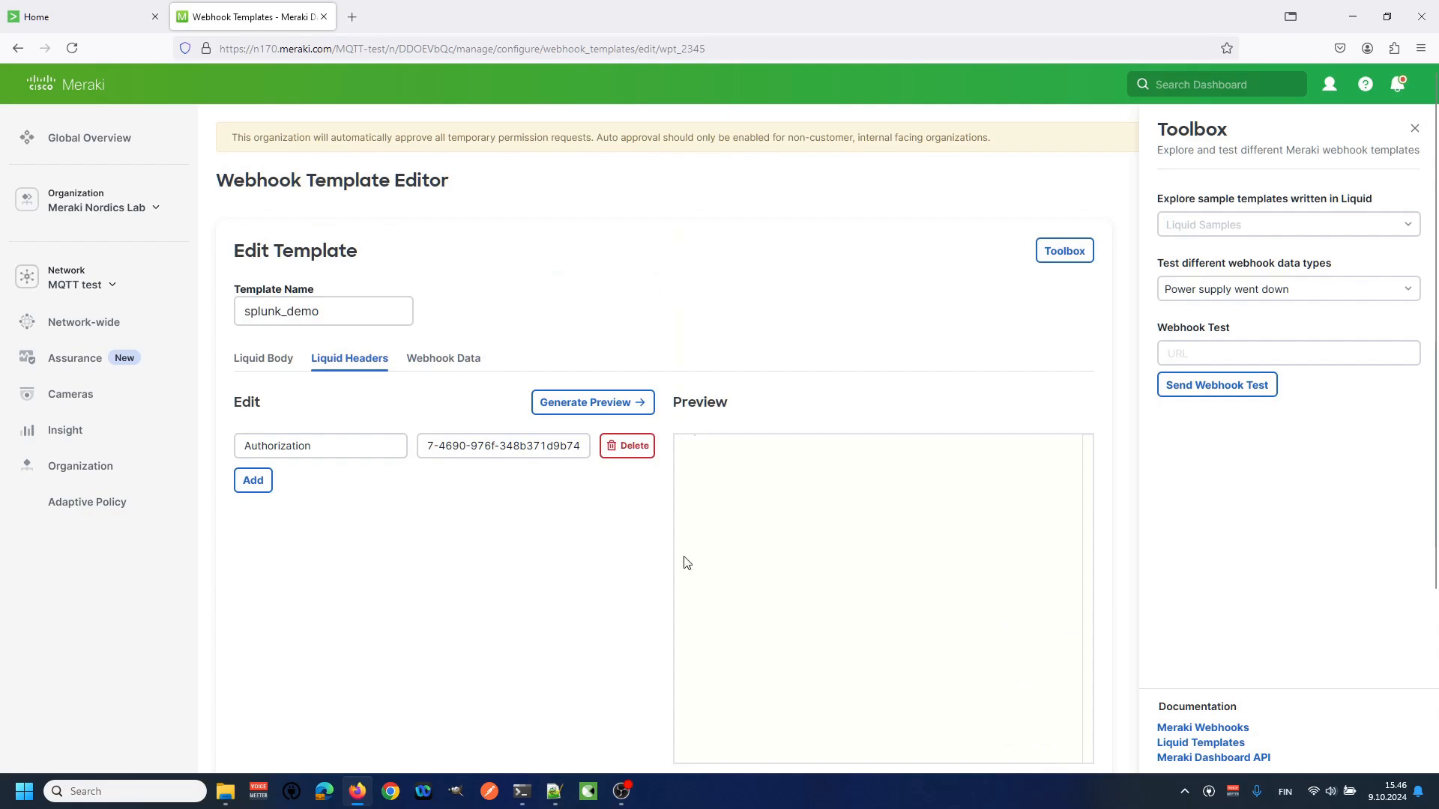
mouse_move(83, 322)
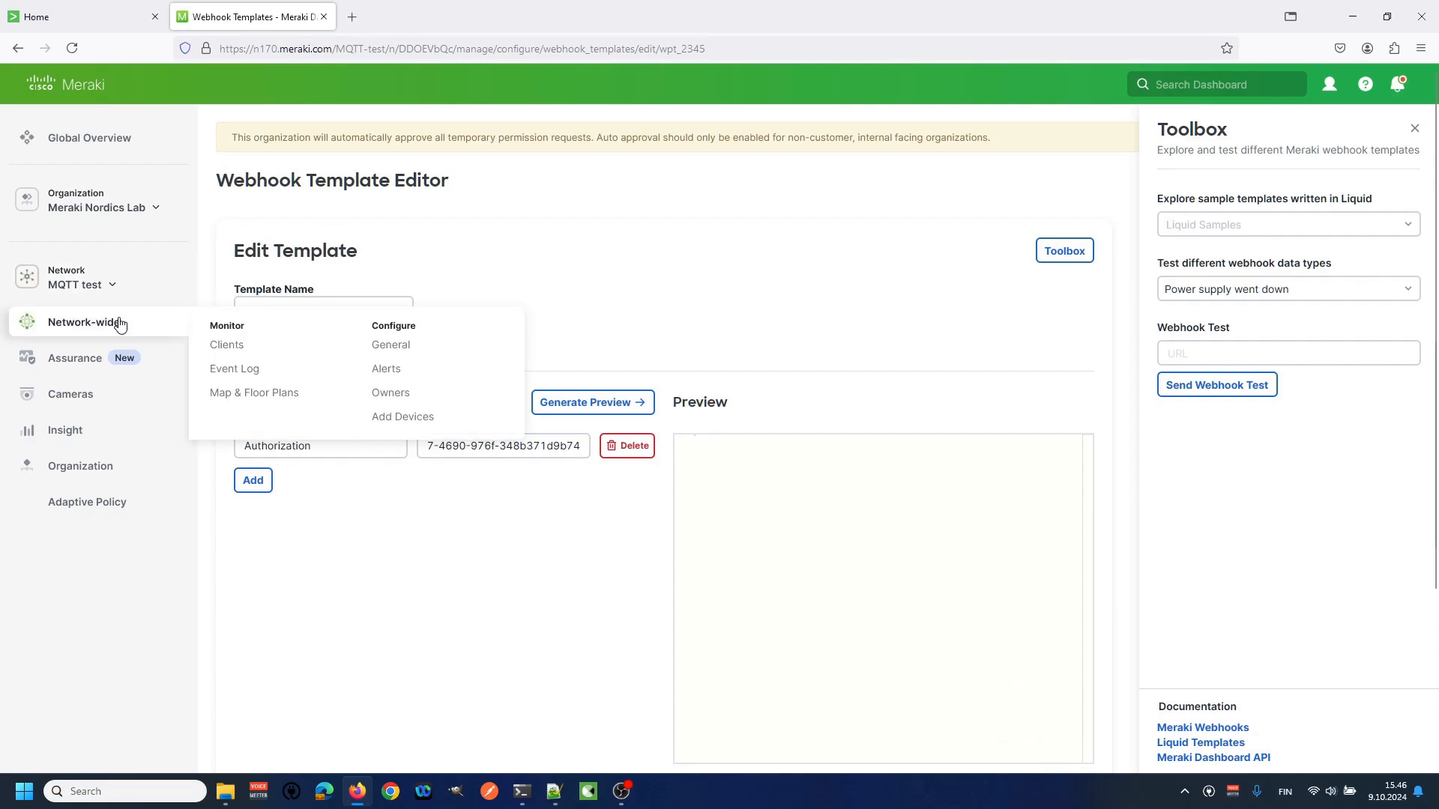
Step: Choose Configure > Alerts from the Network-wide menu
left_click(386, 368)
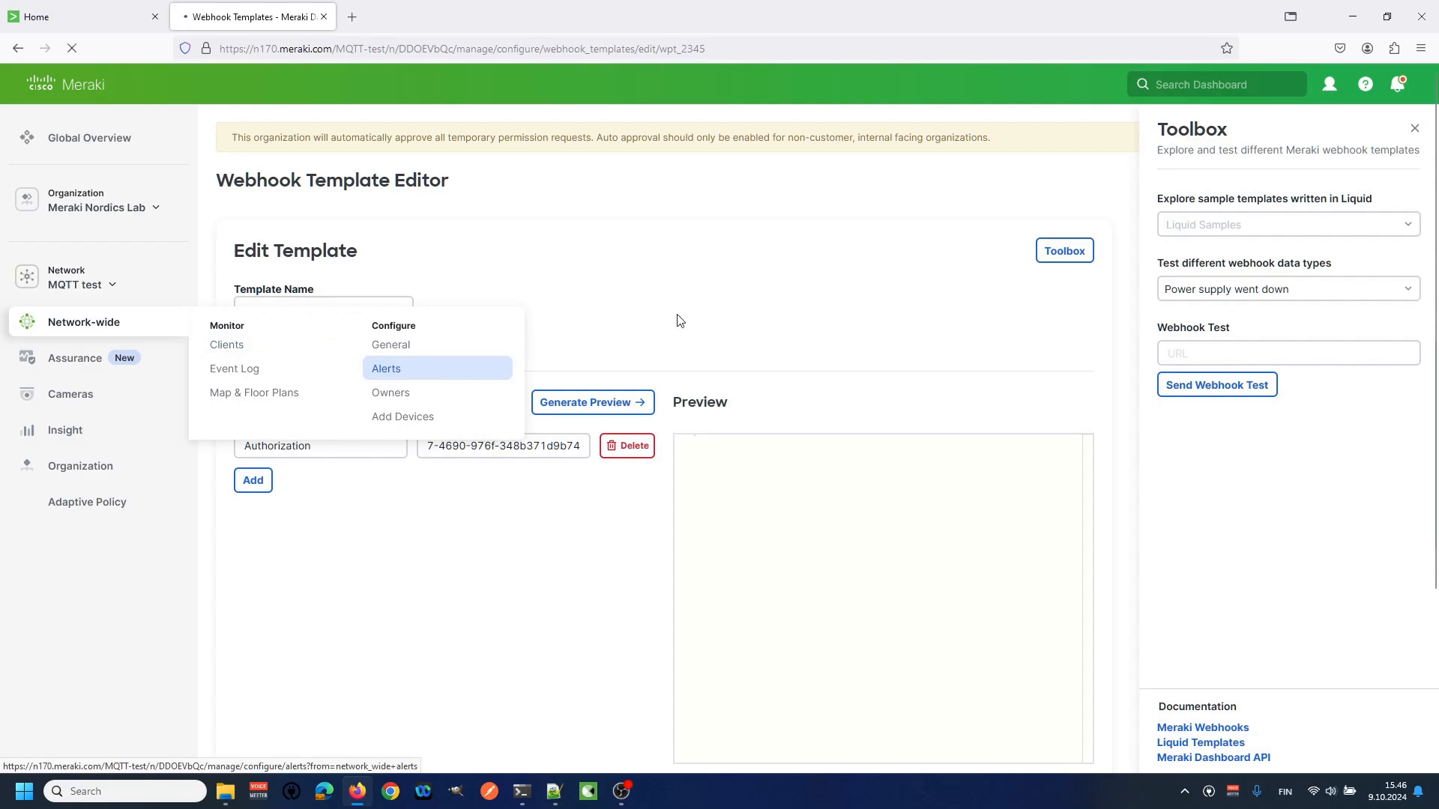
left_click(387, 368)
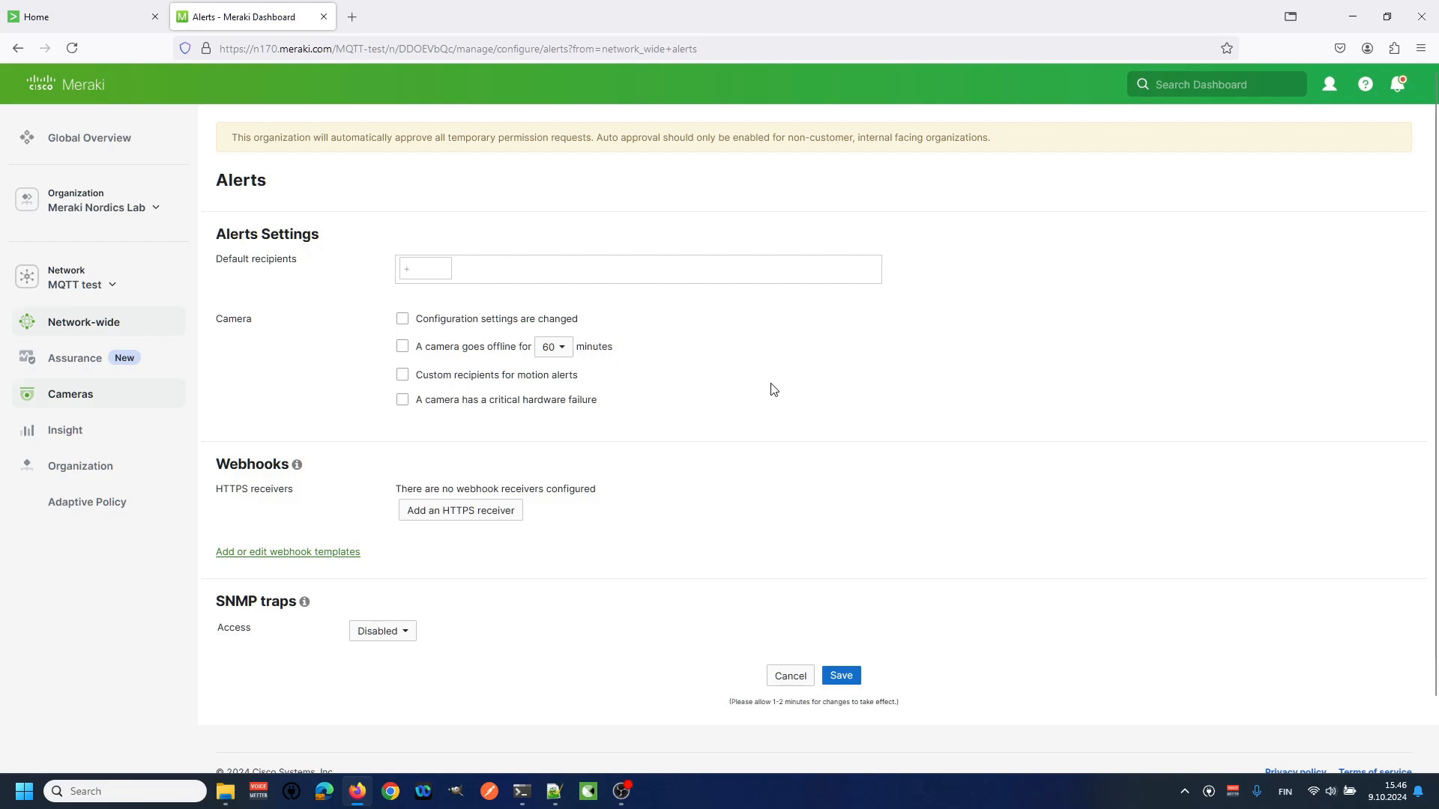
mouse_move(777, 389)
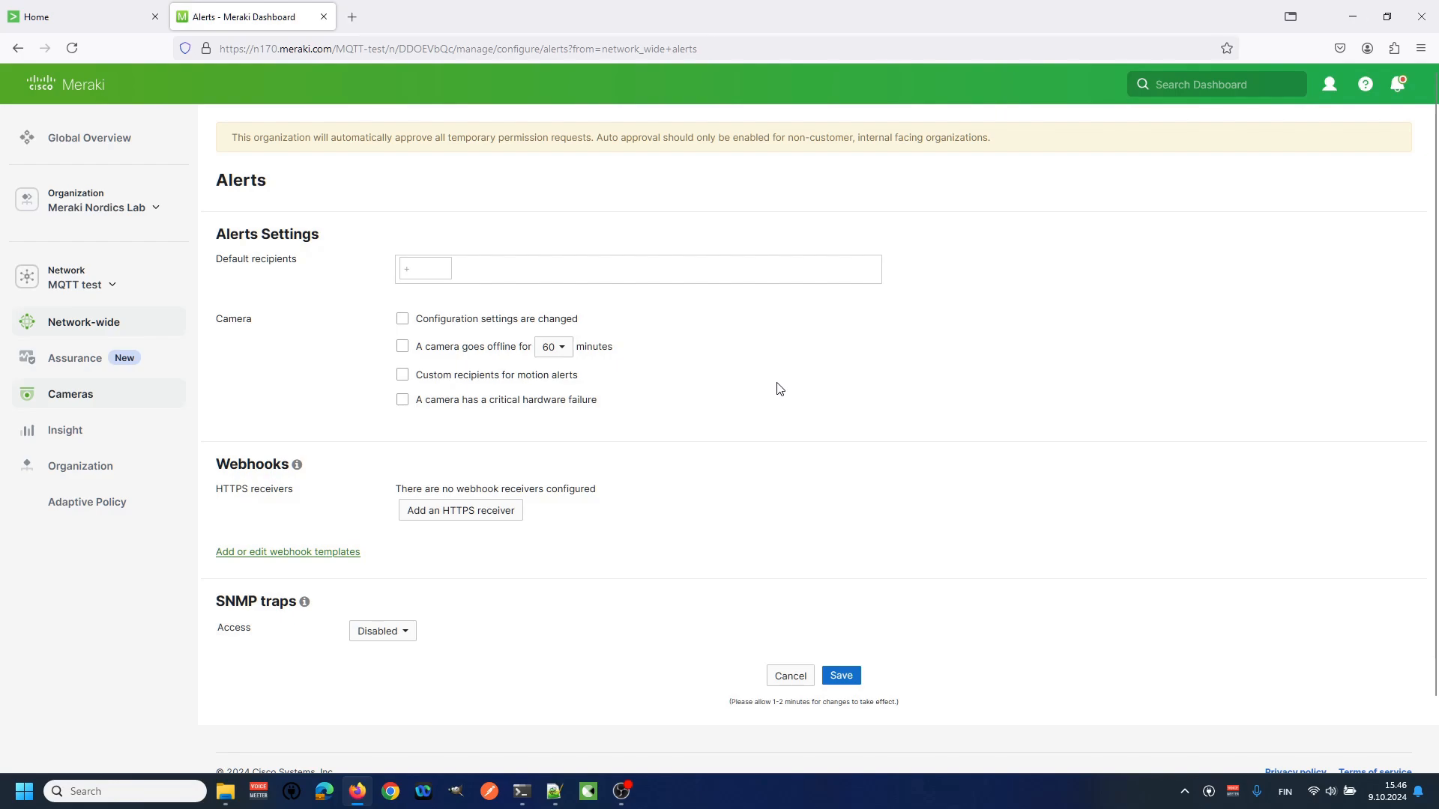
mouse_move(634, 491)
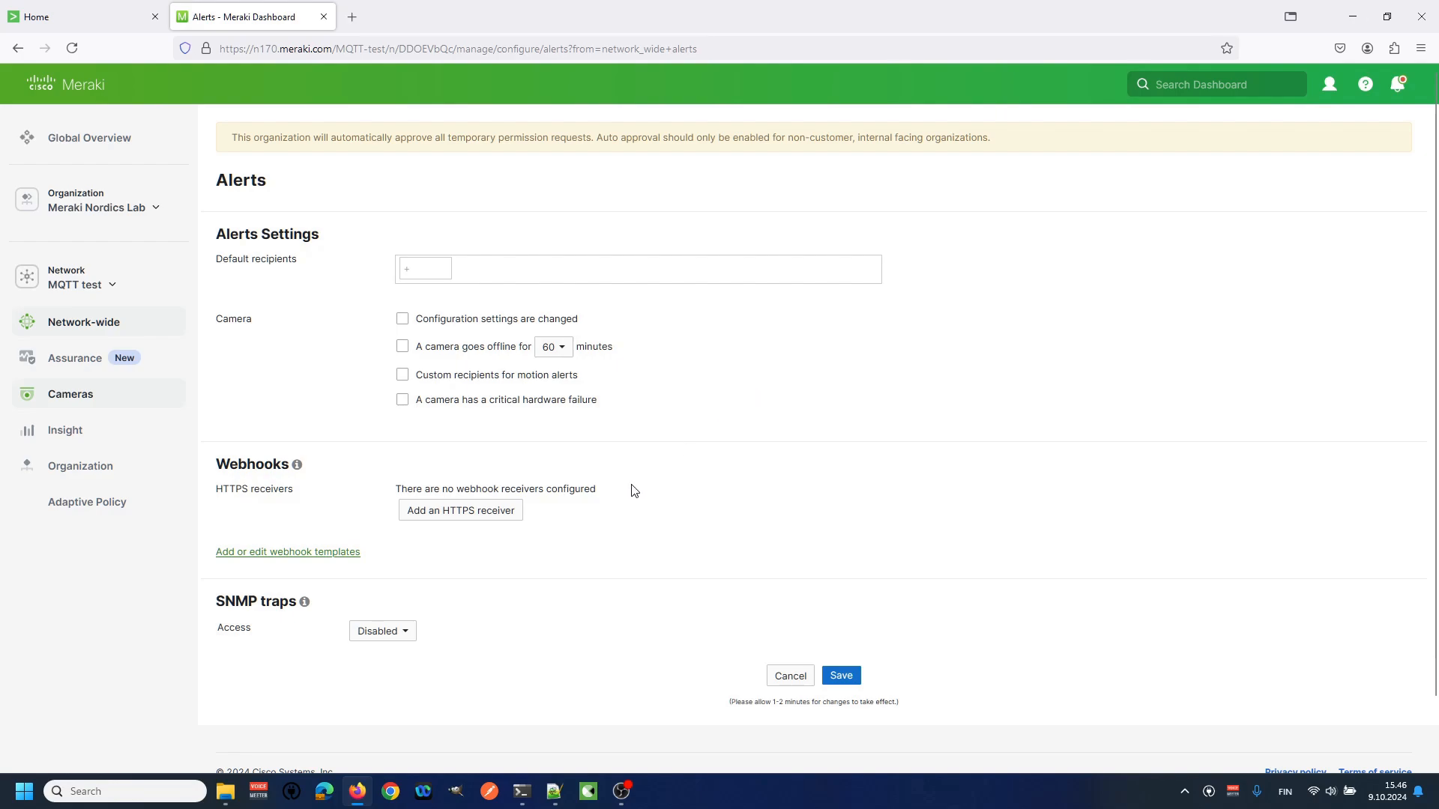
mouse_move(460, 510)
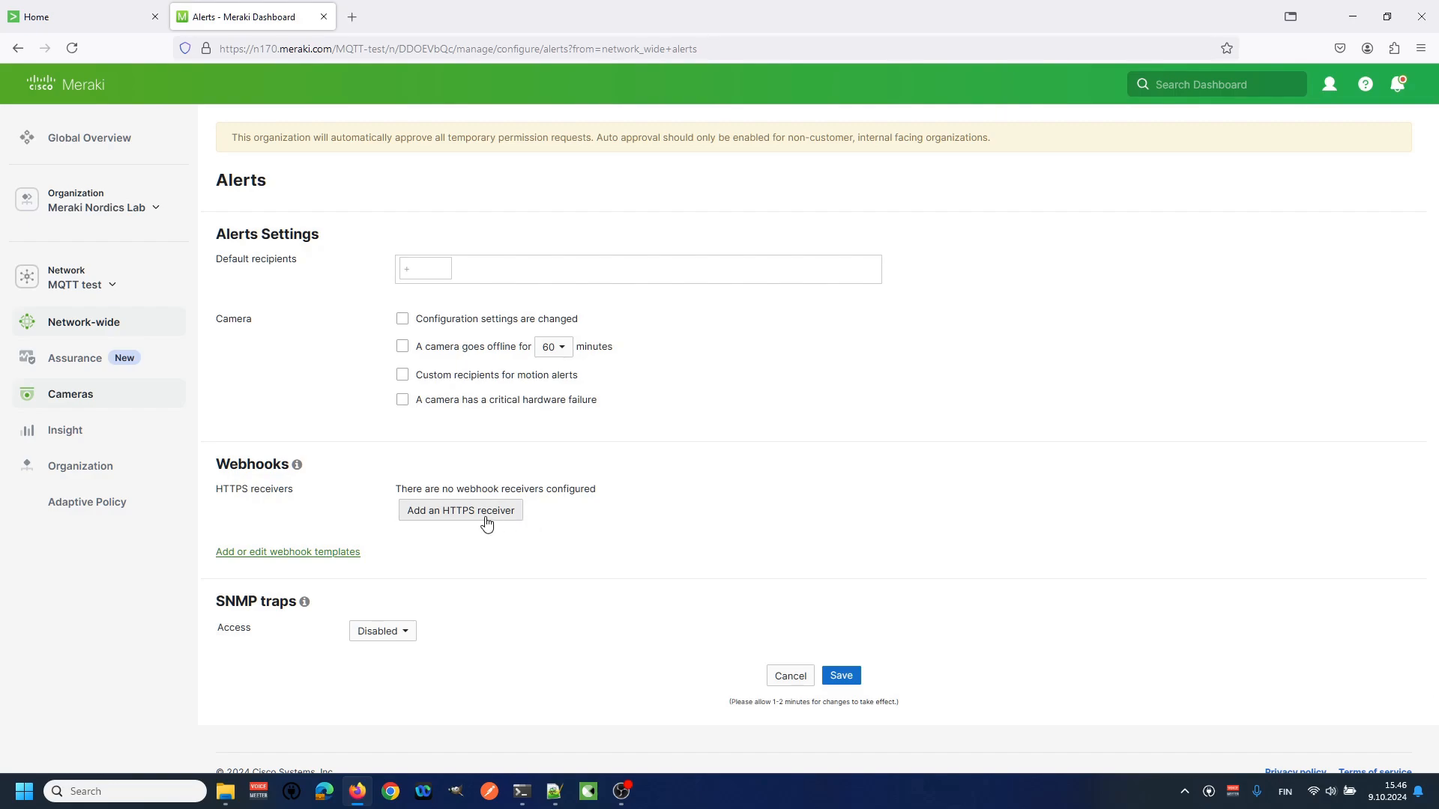
Step: Add HTTPS receiver 'Spunk' with the Splunk HEC URL and the splunk_demo payload template
left_click(459, 510)
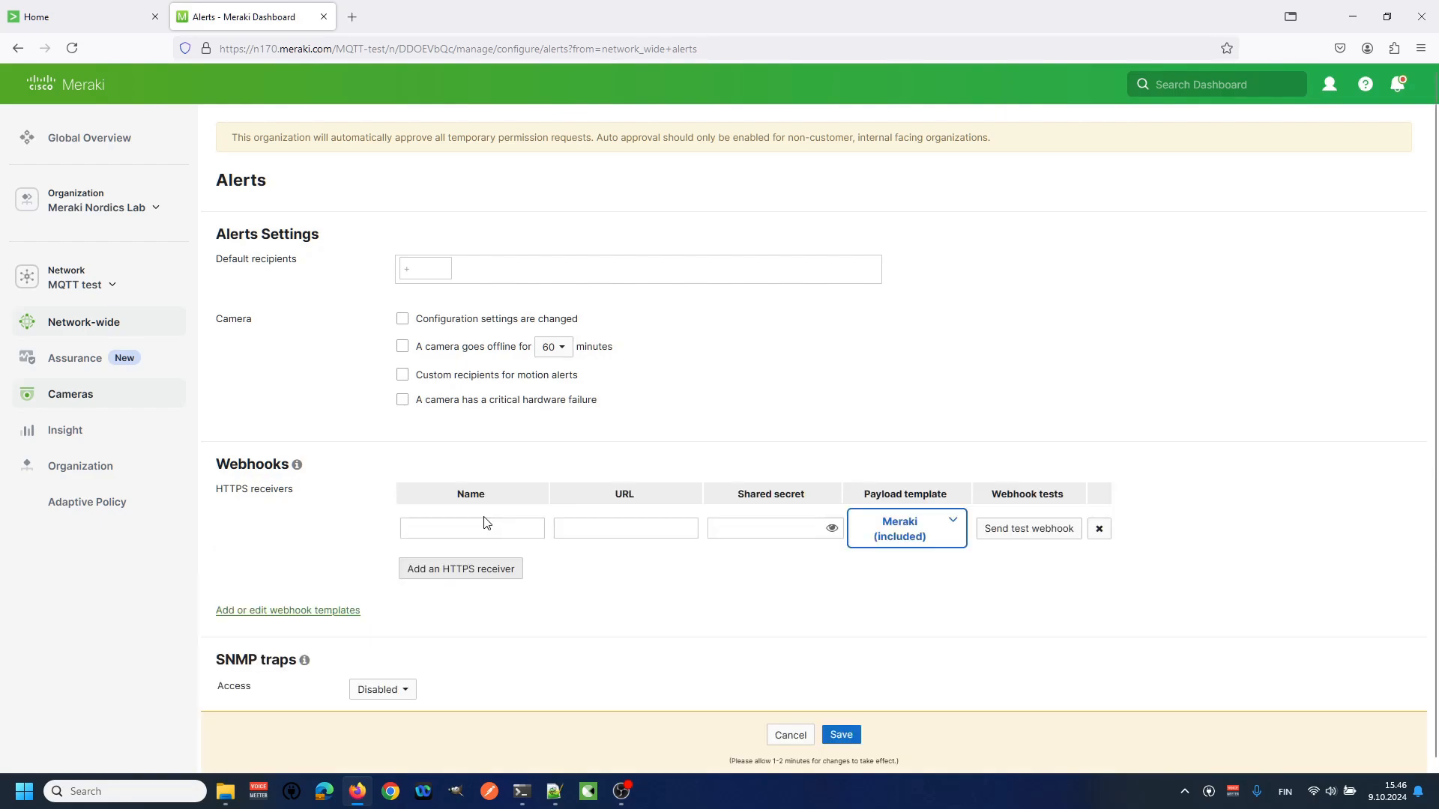
type("s")
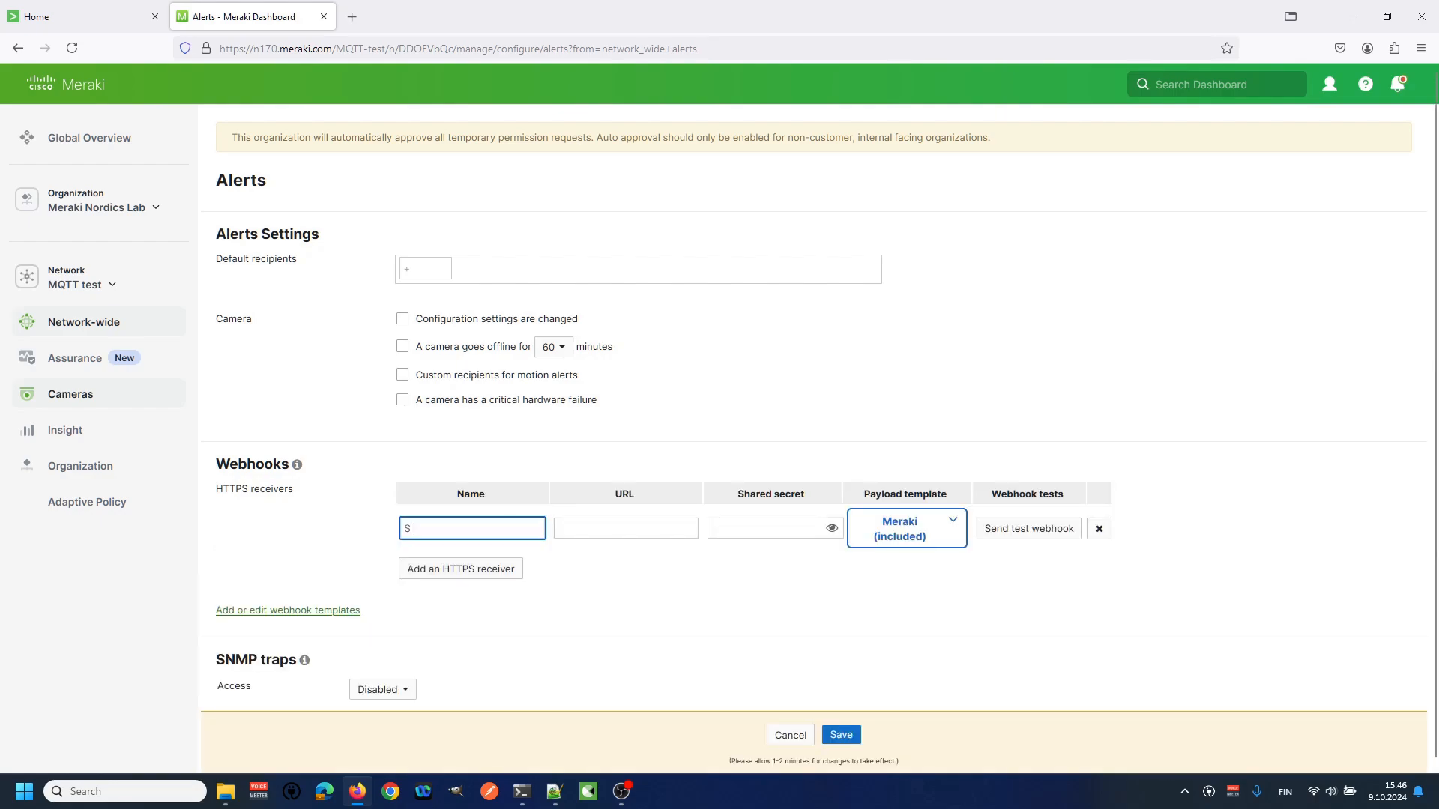
type("punk")
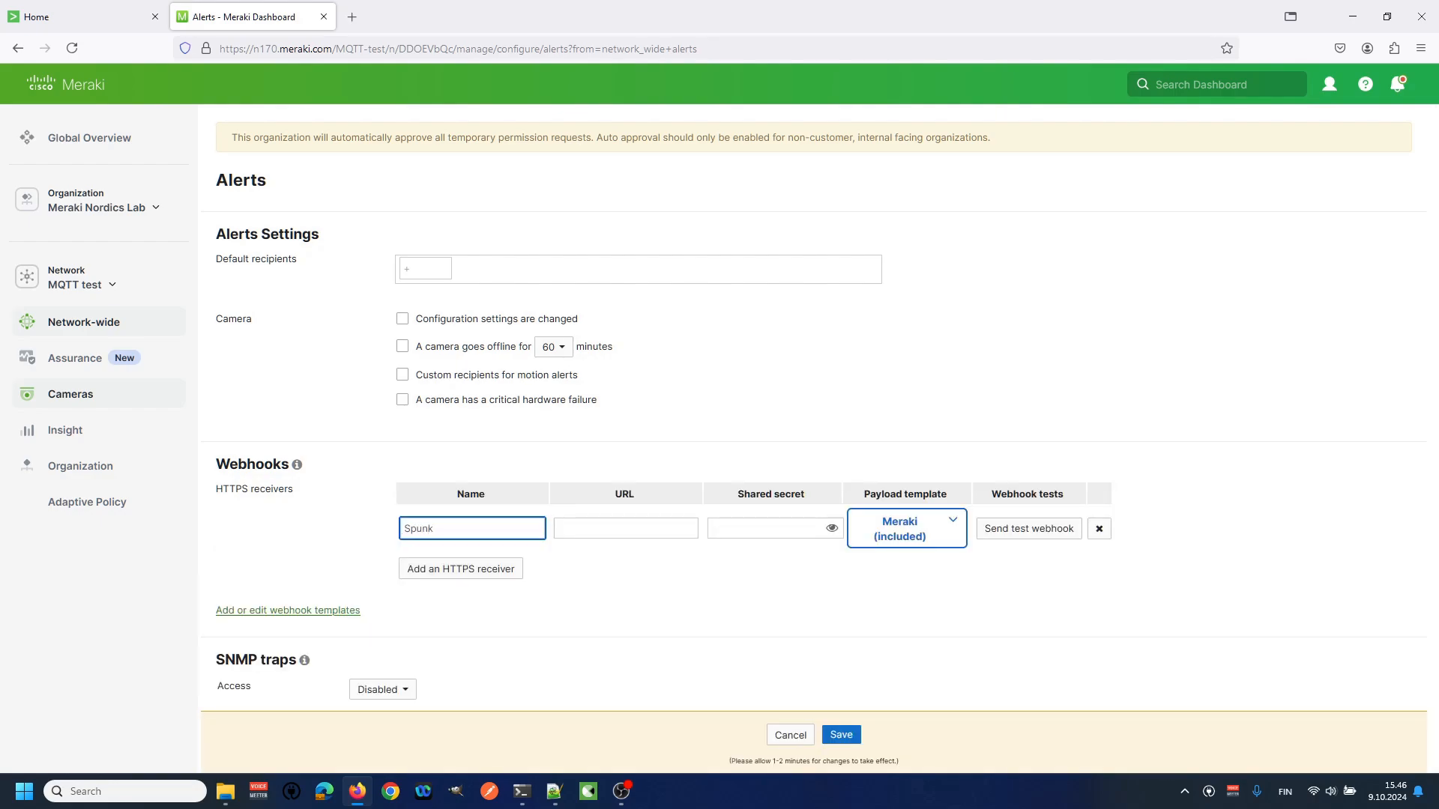
left_click(625, 528)
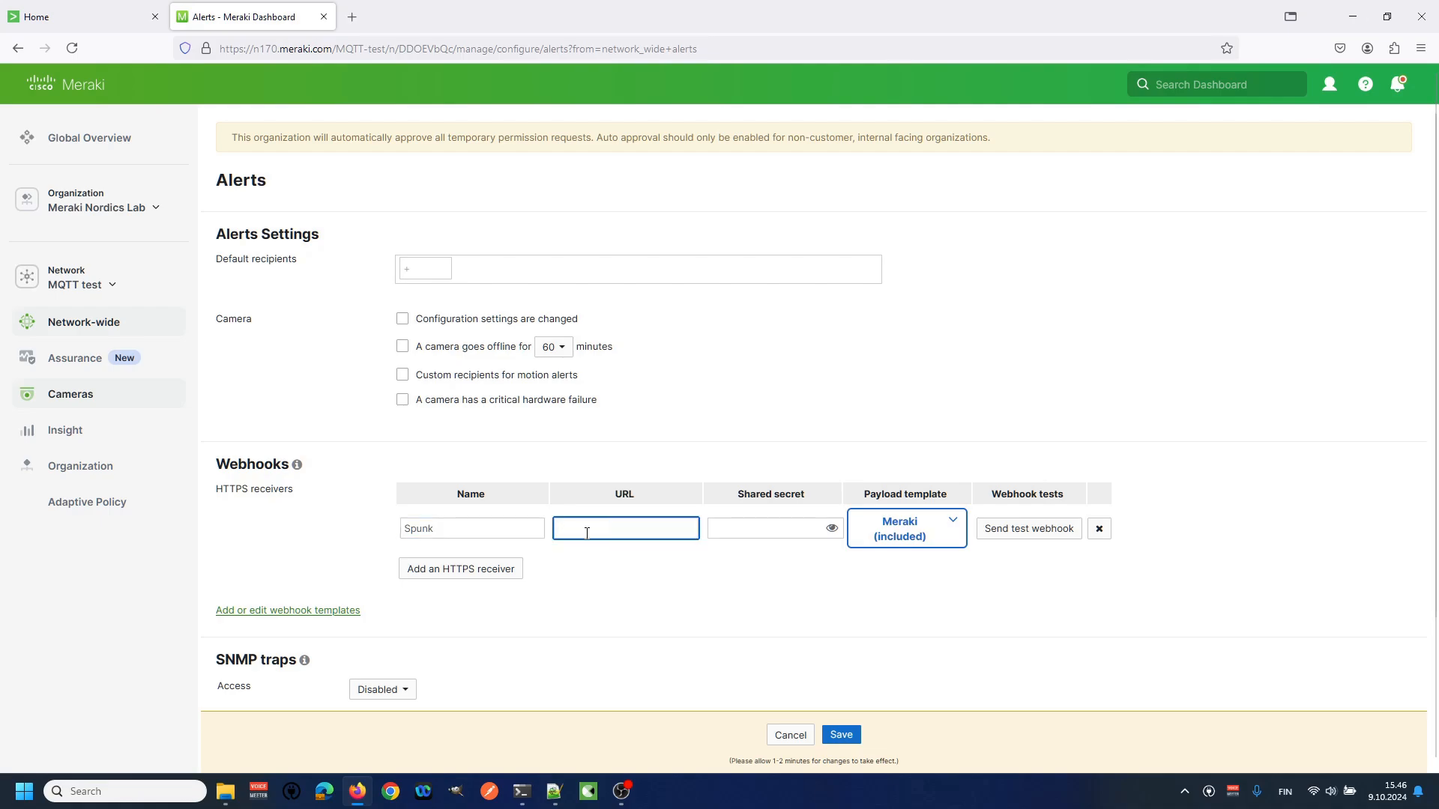
type("https")
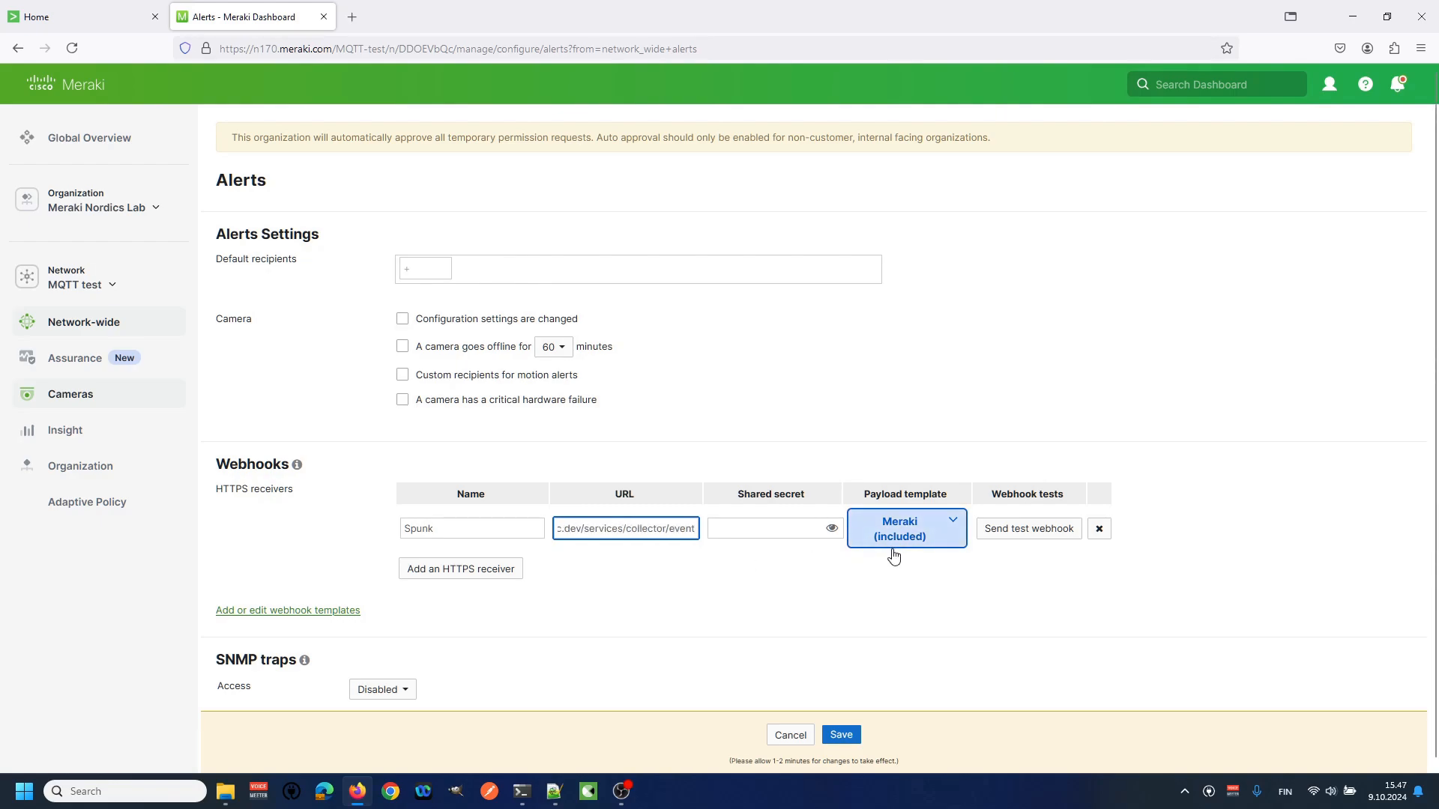
left_click(905, 527)
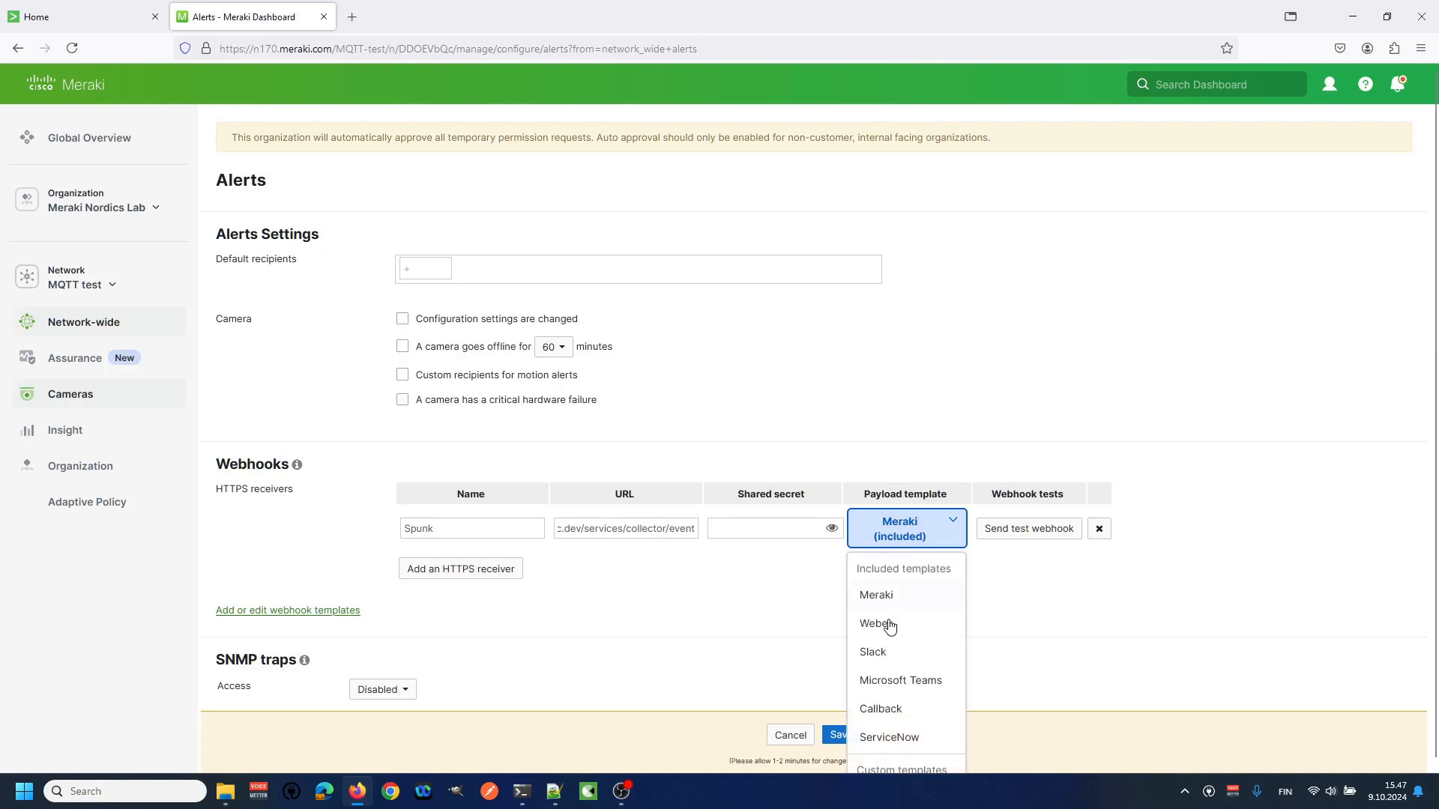
scroll("down", 3)
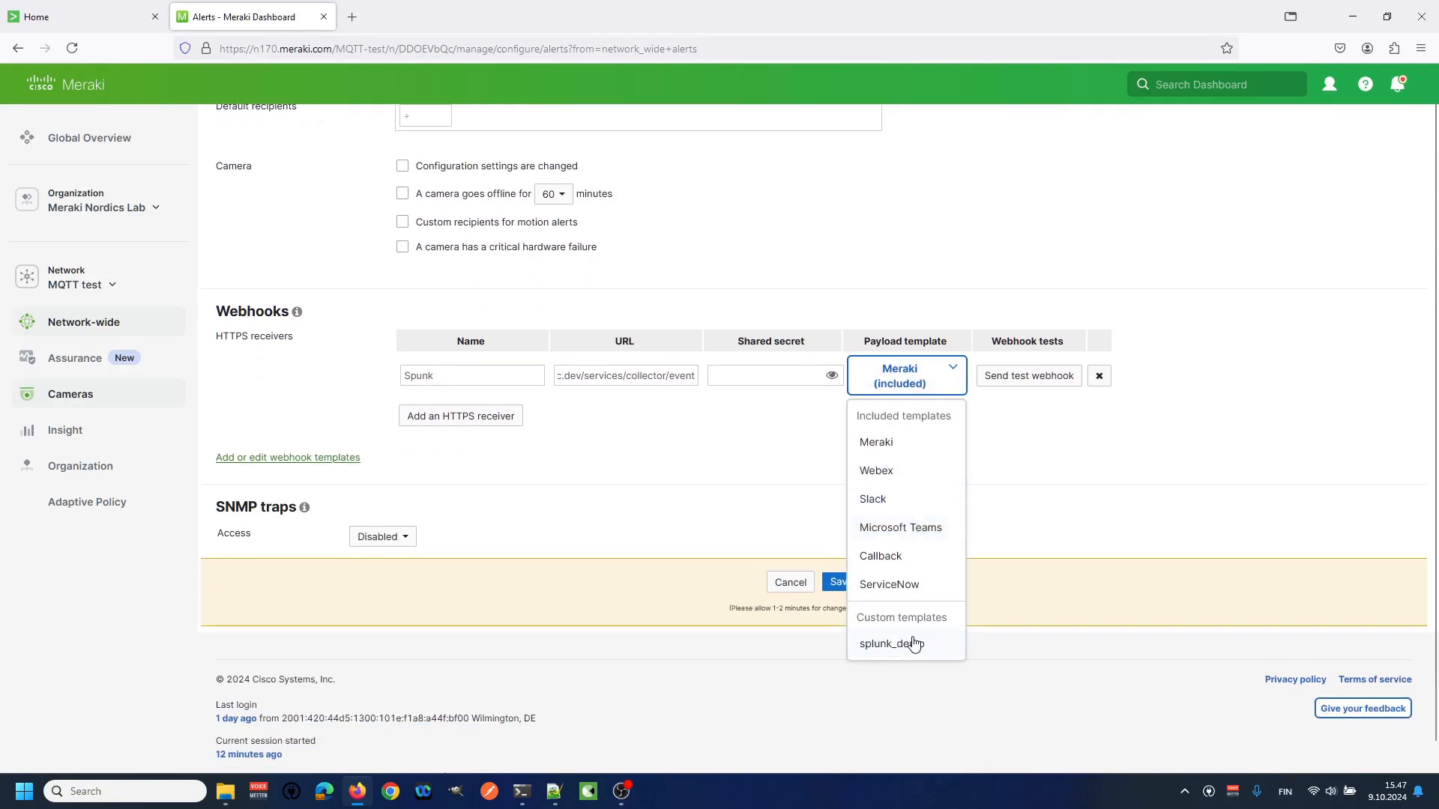
left_click(889, 642)
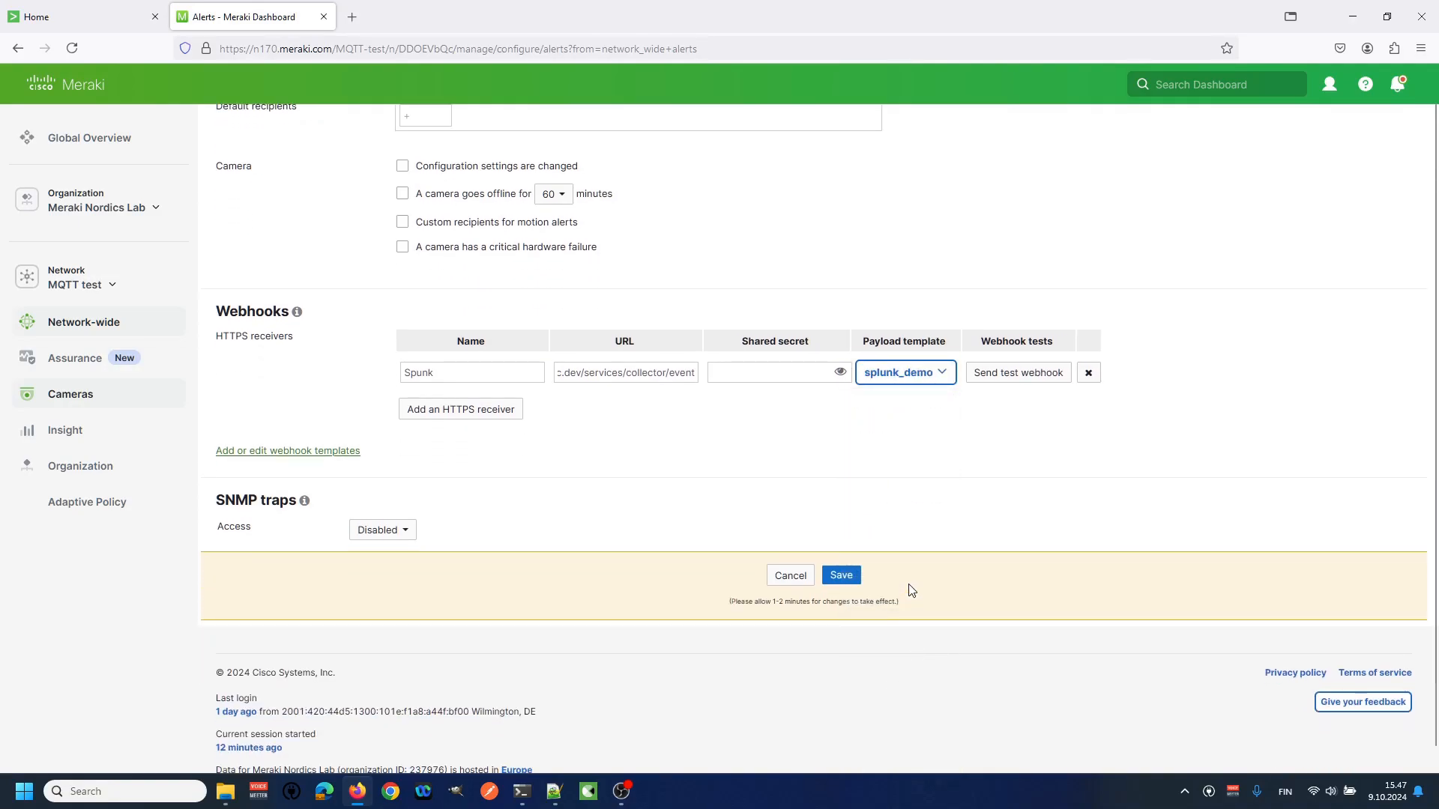
mouse_move(914, 486)
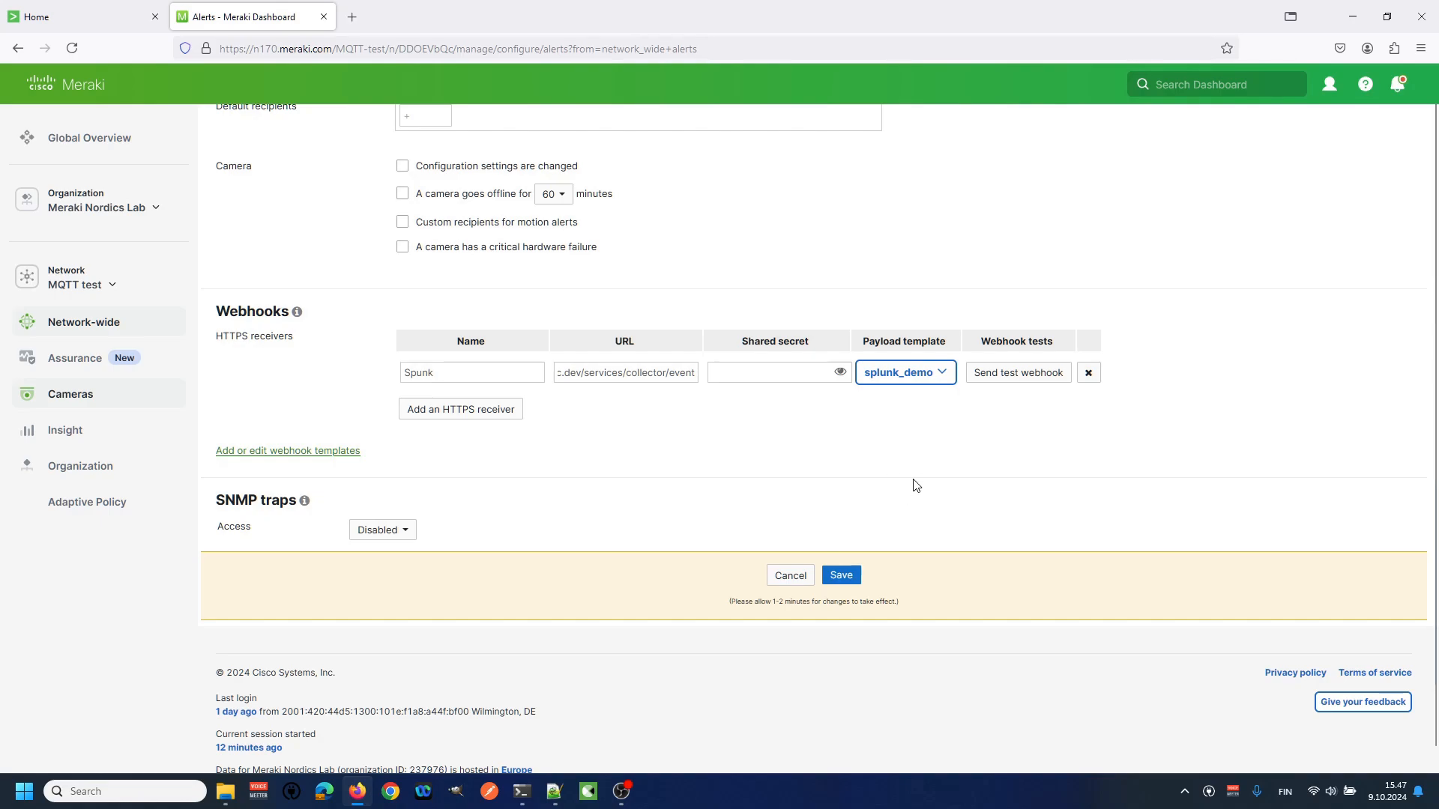
mouse_move(989, 437)
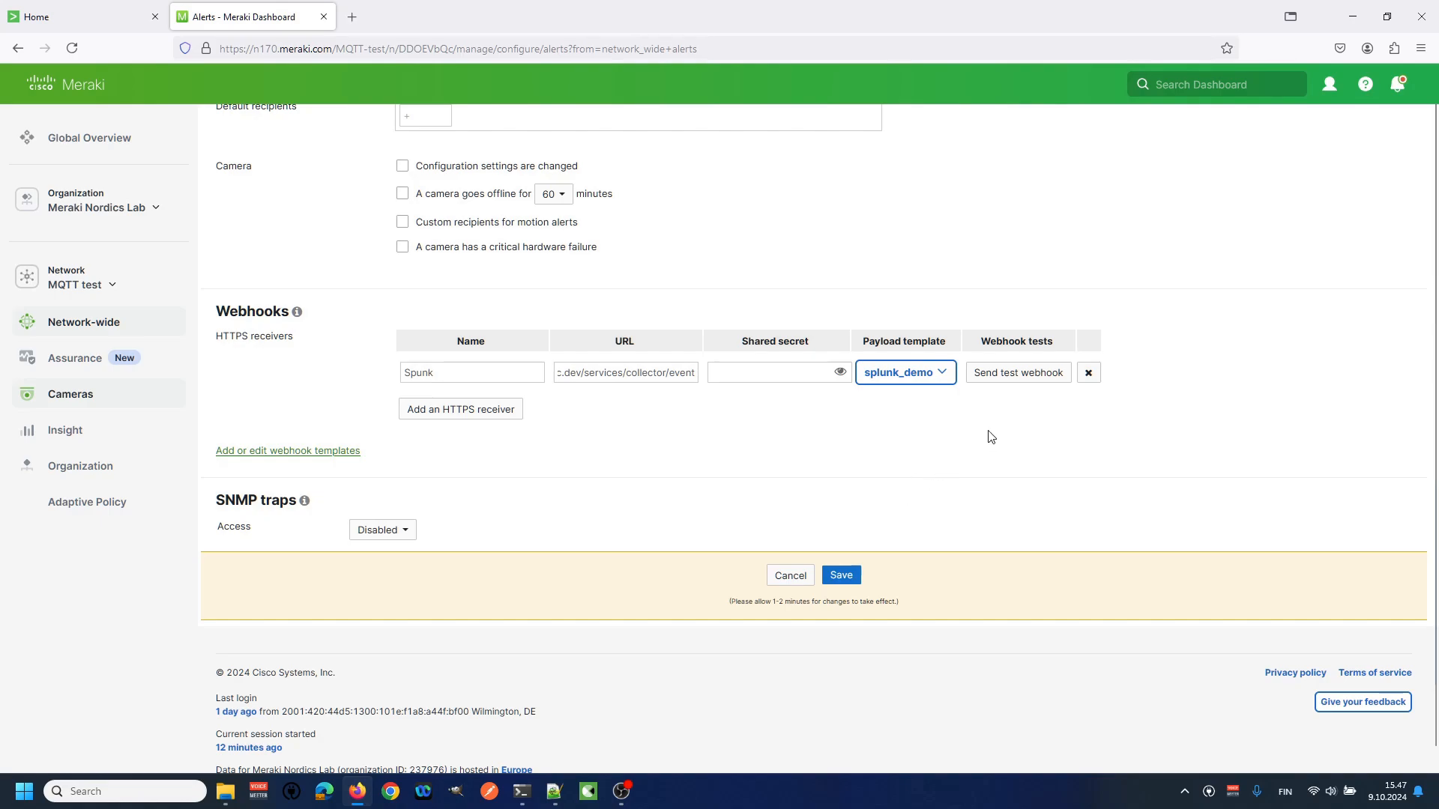
mouse_move(1029, 377)
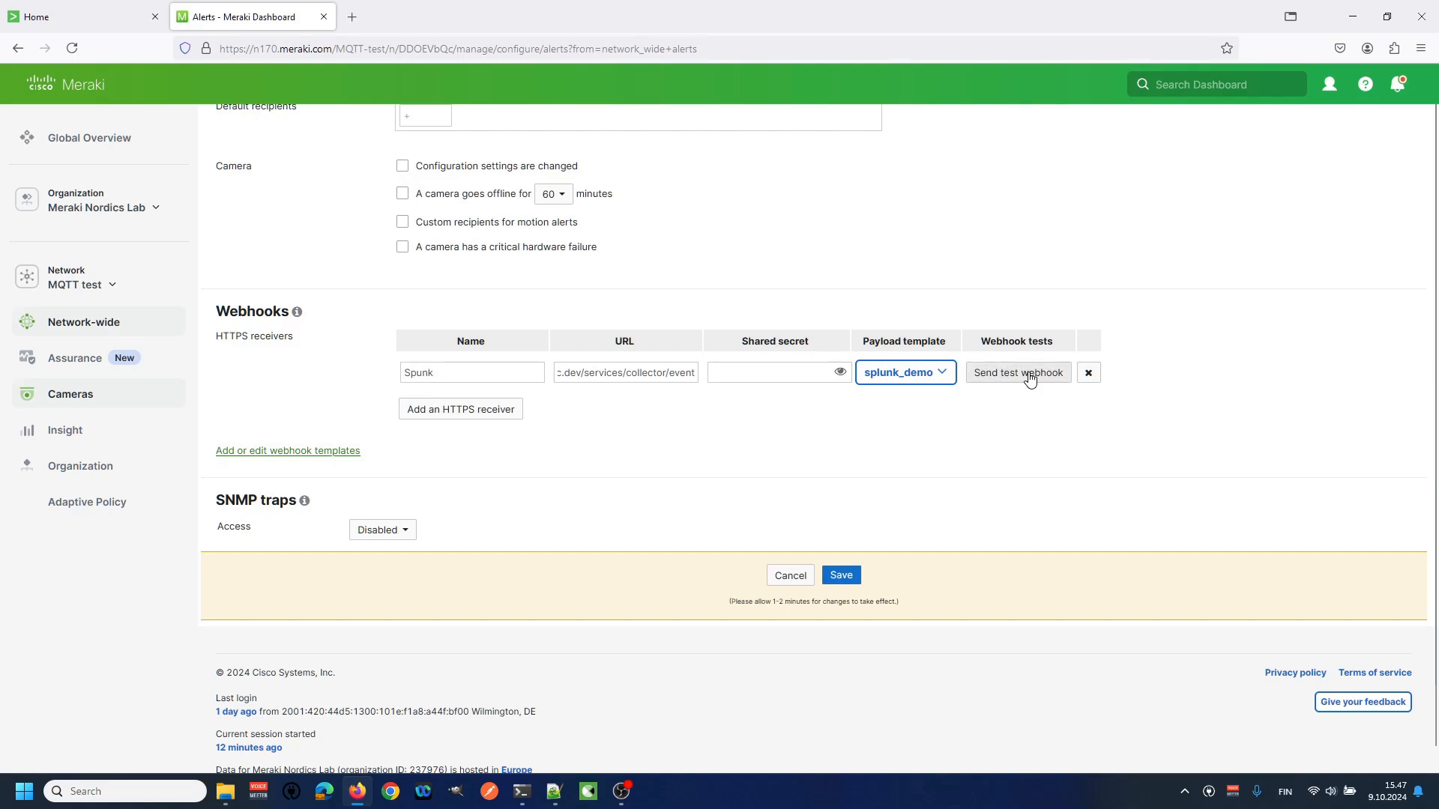
Step: Send a test webhook to the Spunk receiver and confirm it reports delivered
left_click(1017, 373)
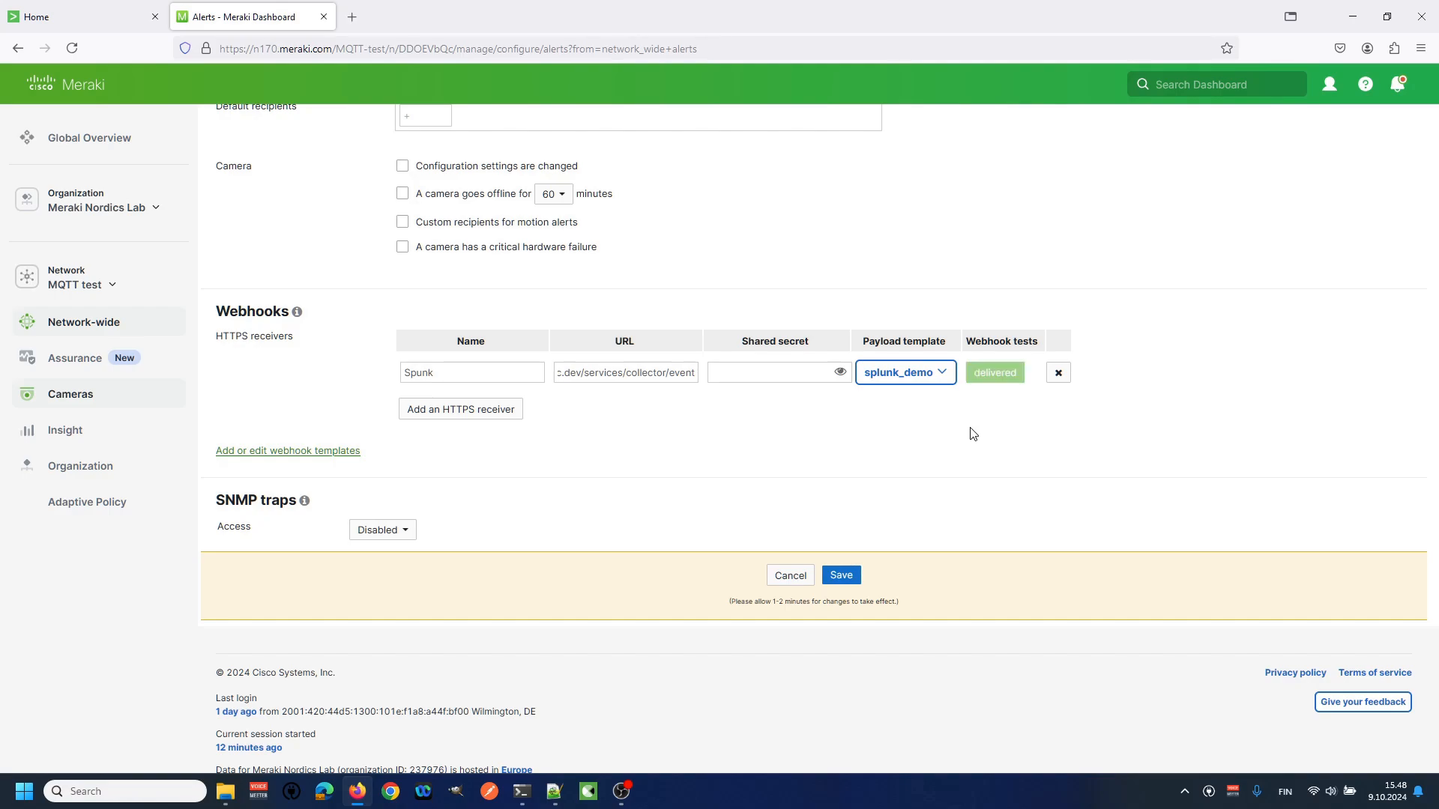
mouse_move(1029, 411)
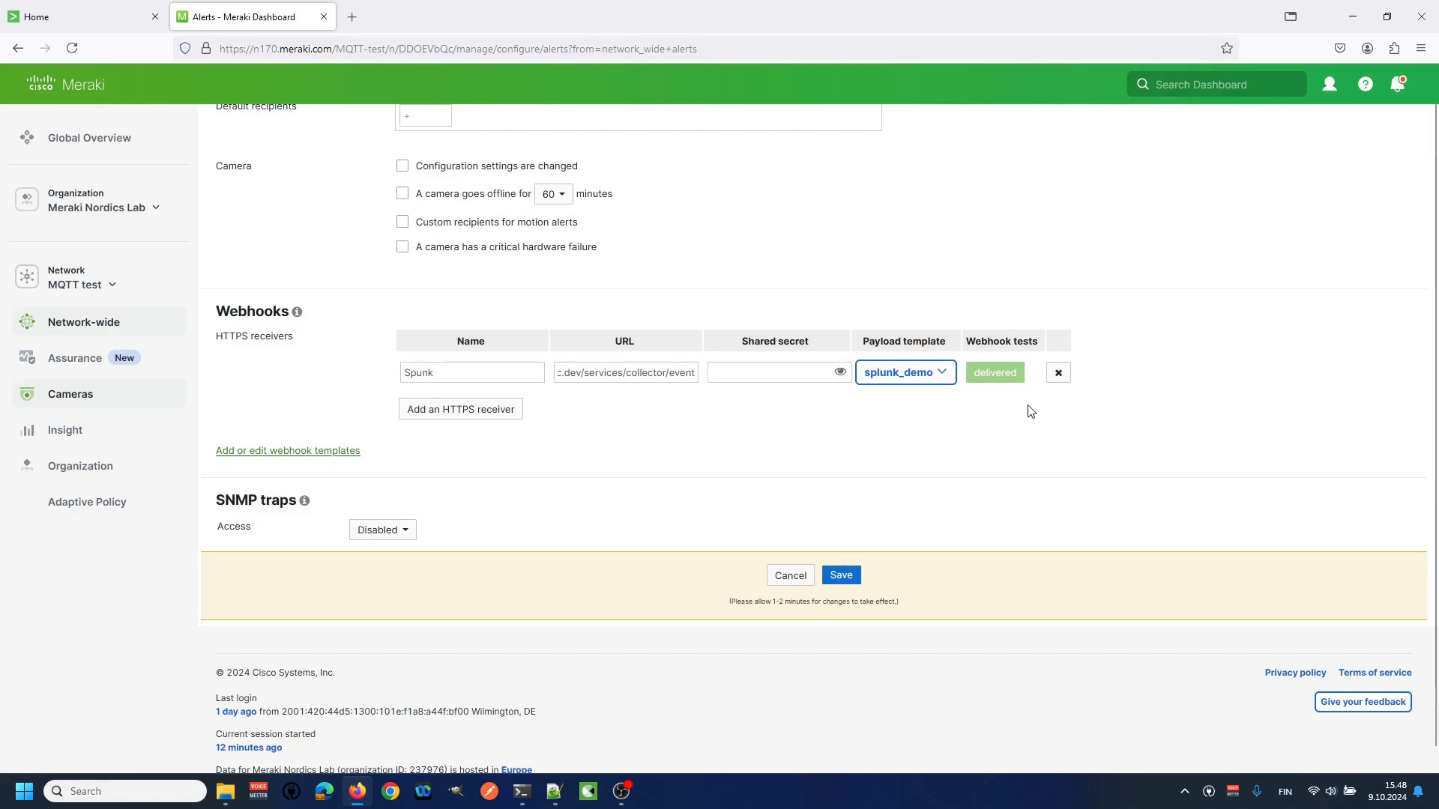
mouse_move(1001, 410)
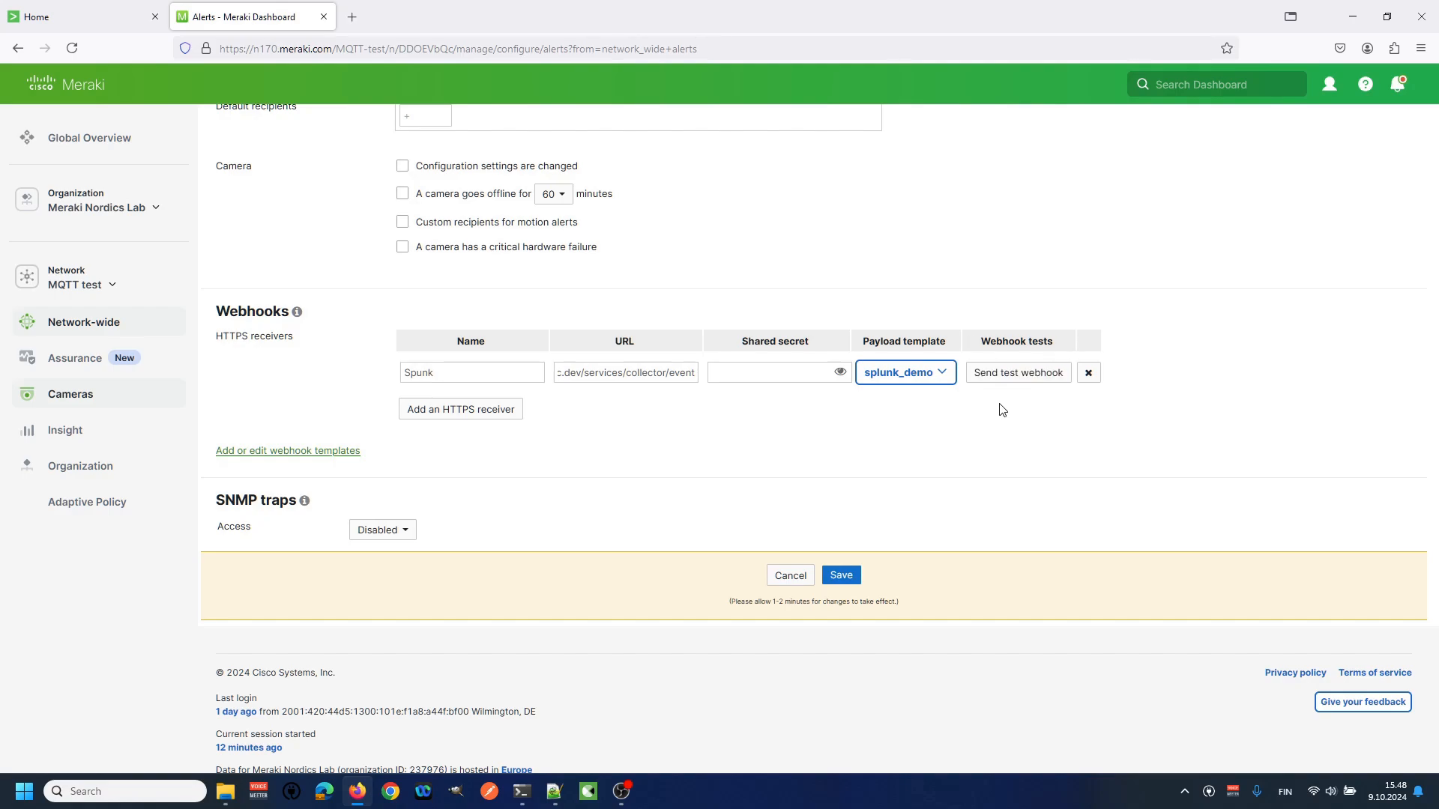
Step: Search index=merakialert over the last 15 minutes to find the 'Power supply went down' event
left_click(82, 17)
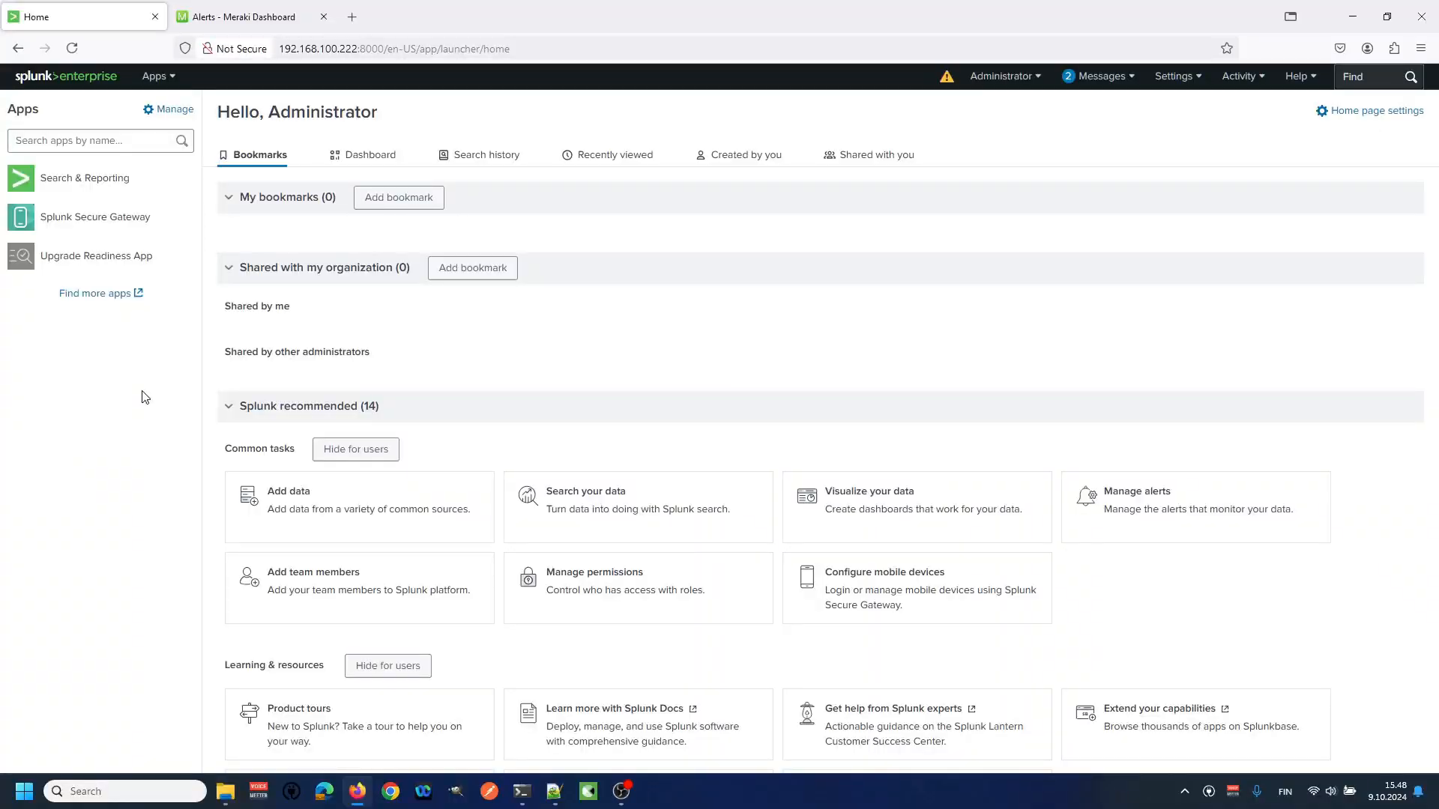
mouse_move(80, 184)
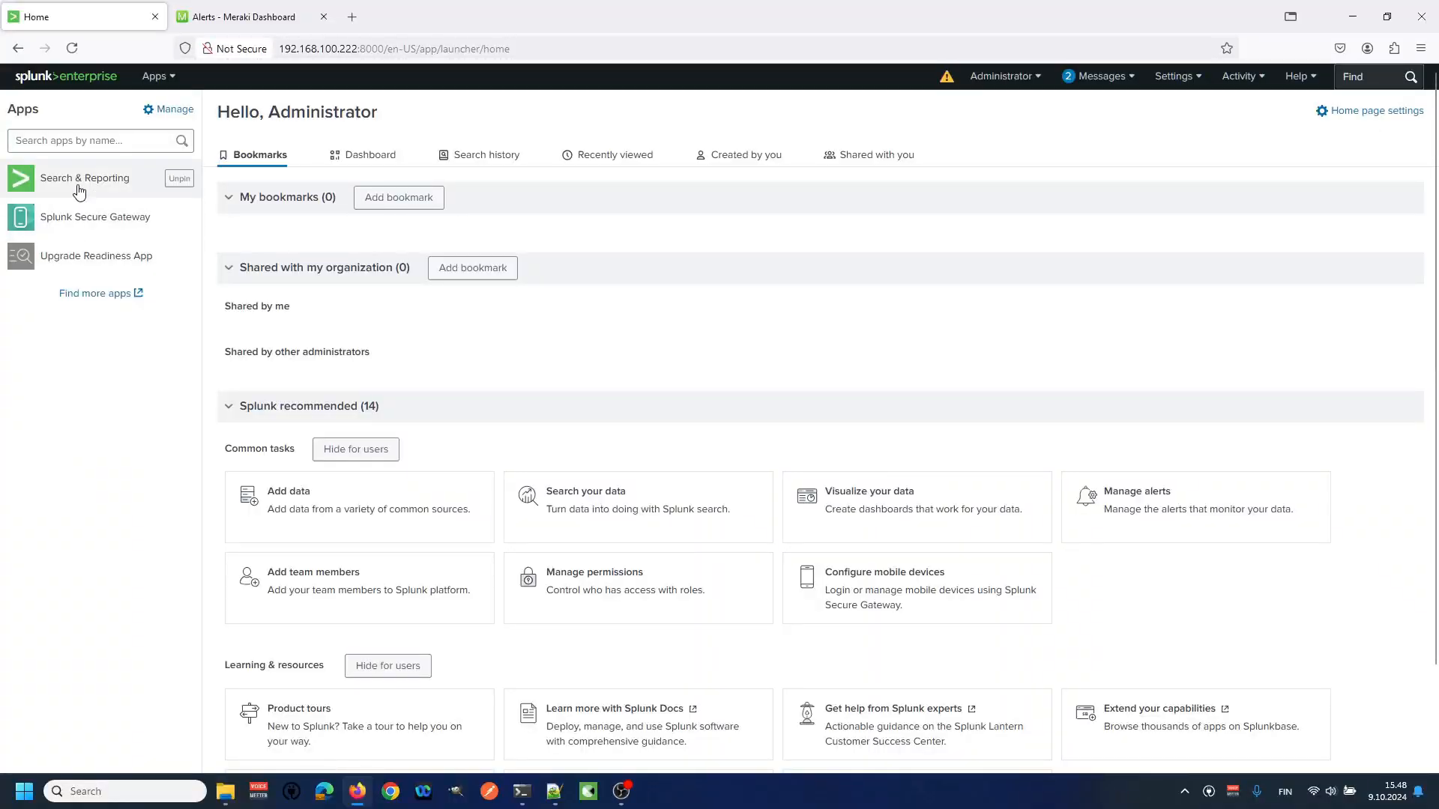
left_click(83, 178)
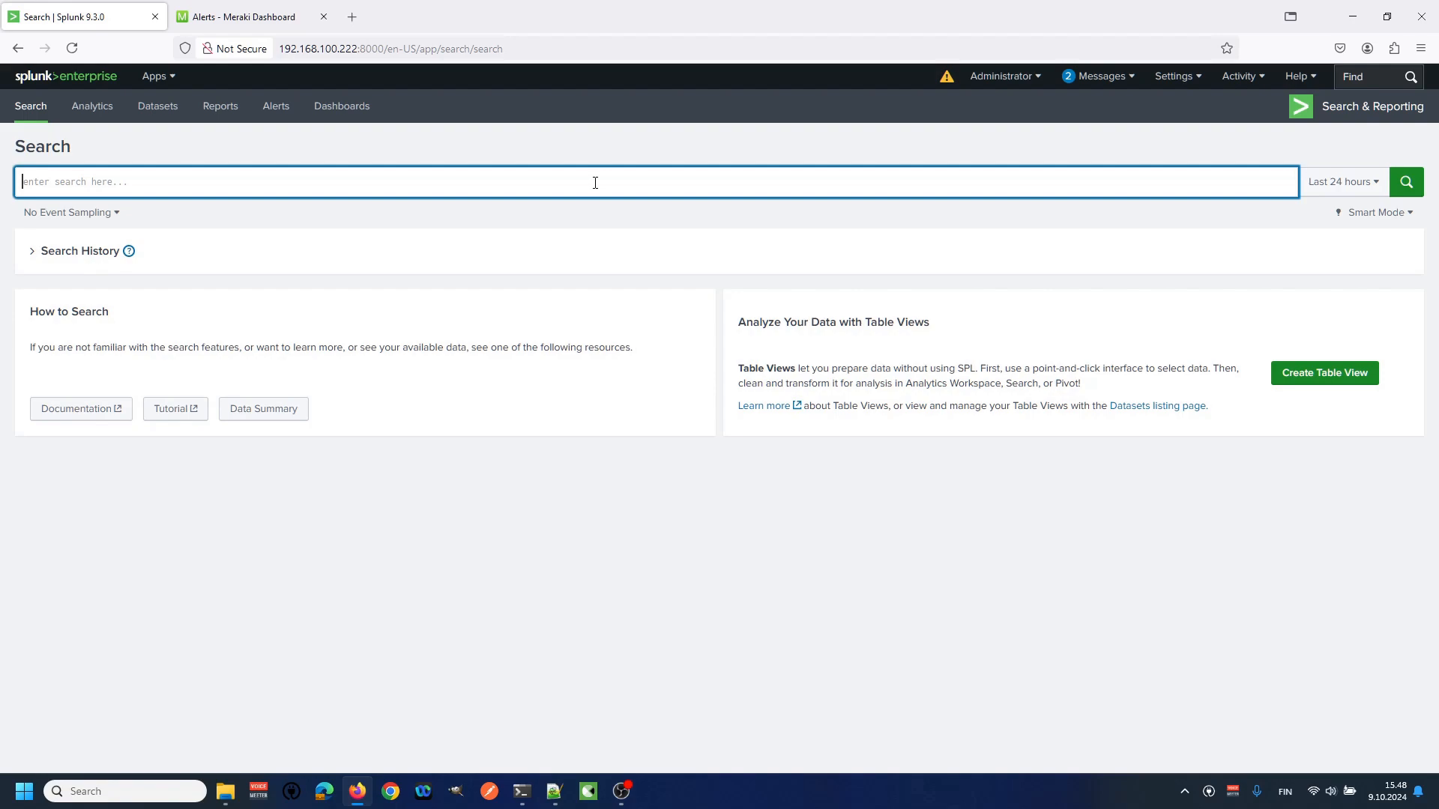
type("index=merakialert")
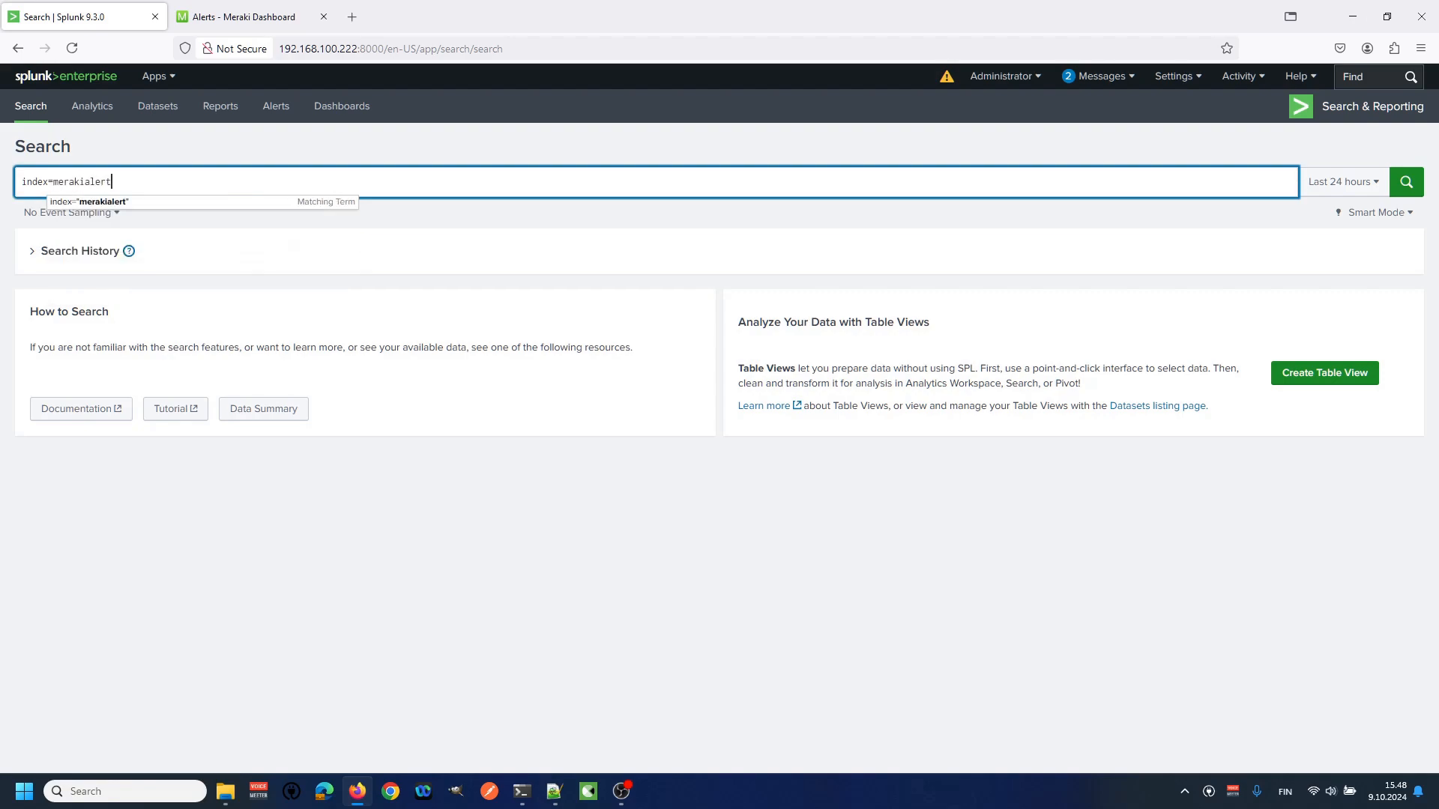
mouse_move(1058, 170)
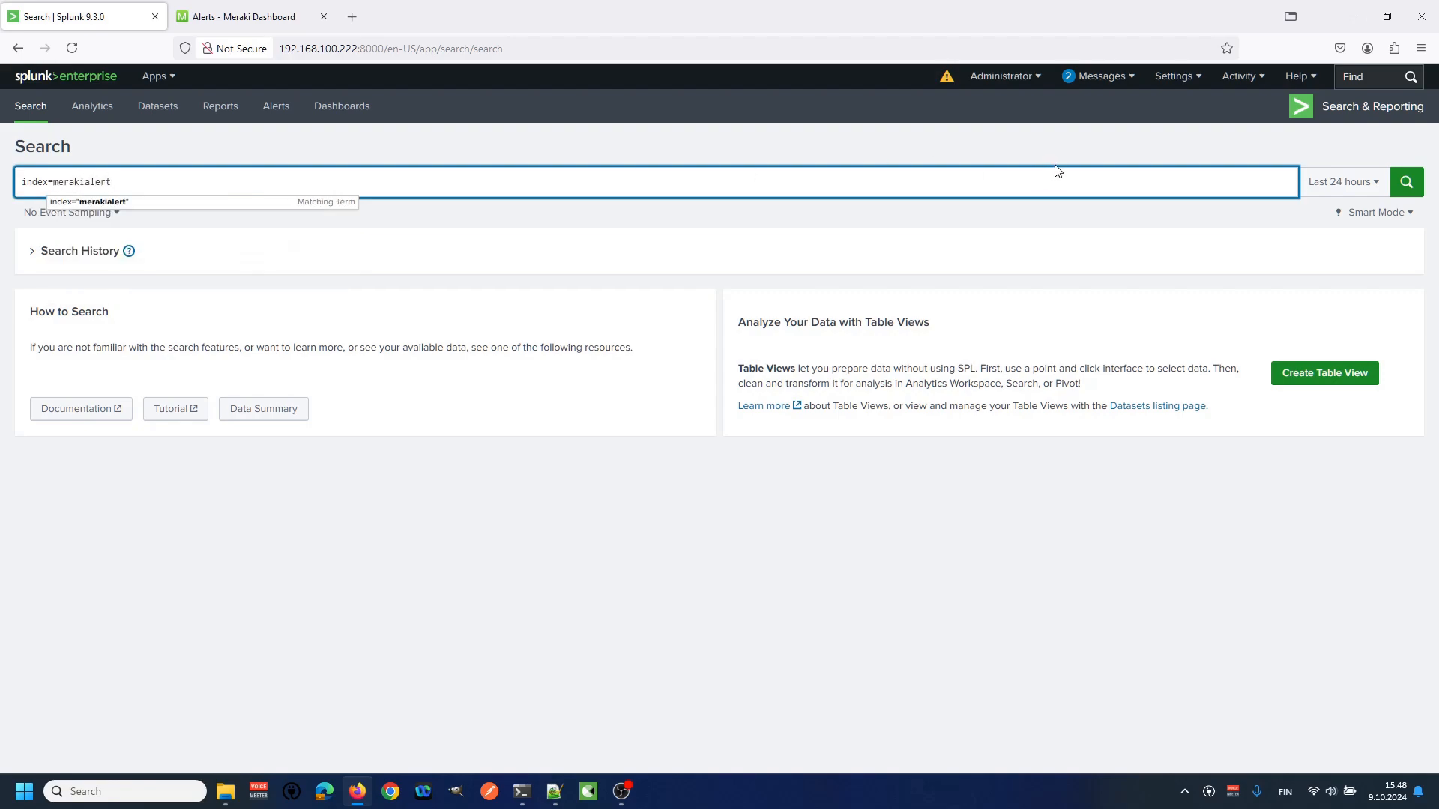
left_click(1342, 180)
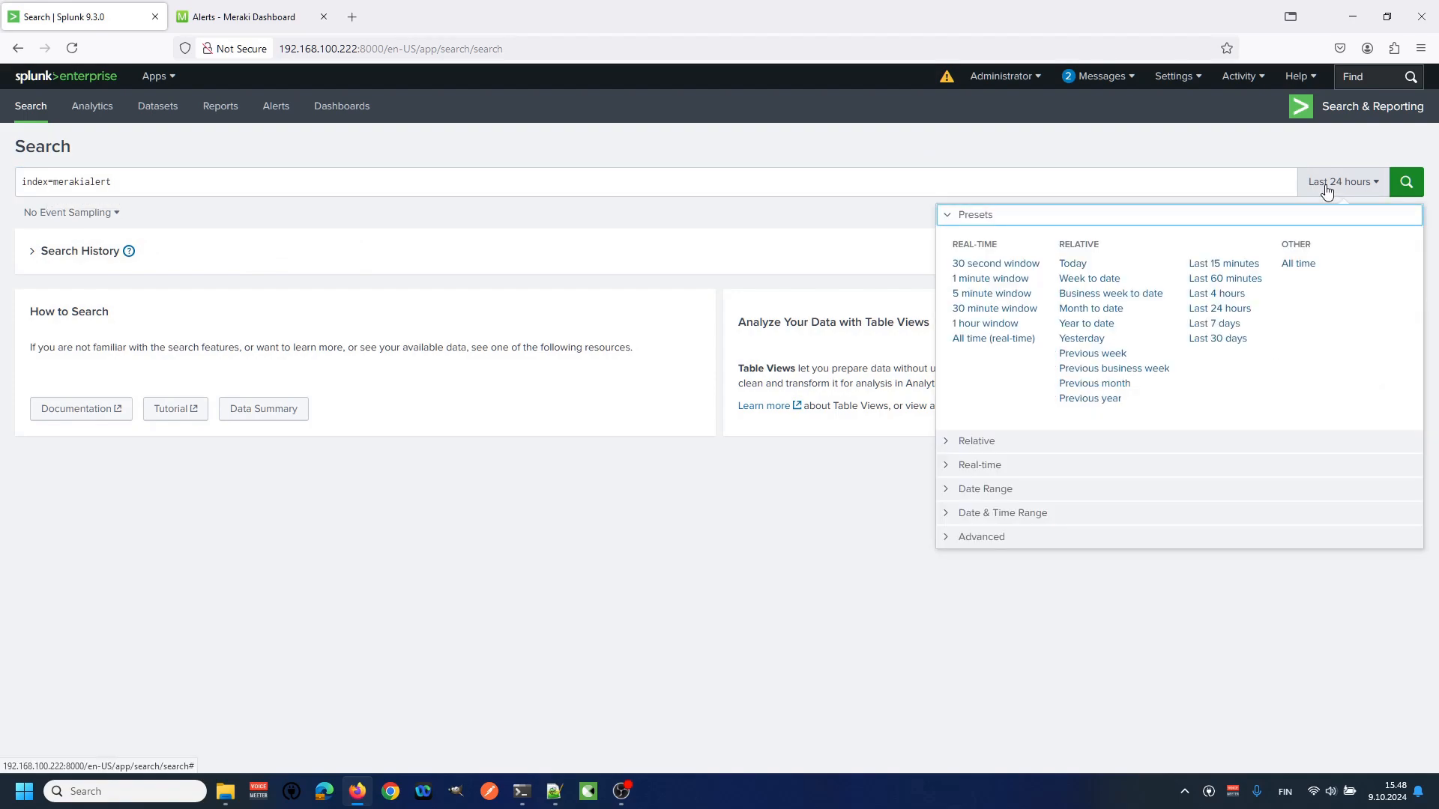
left_click(1222, 263)
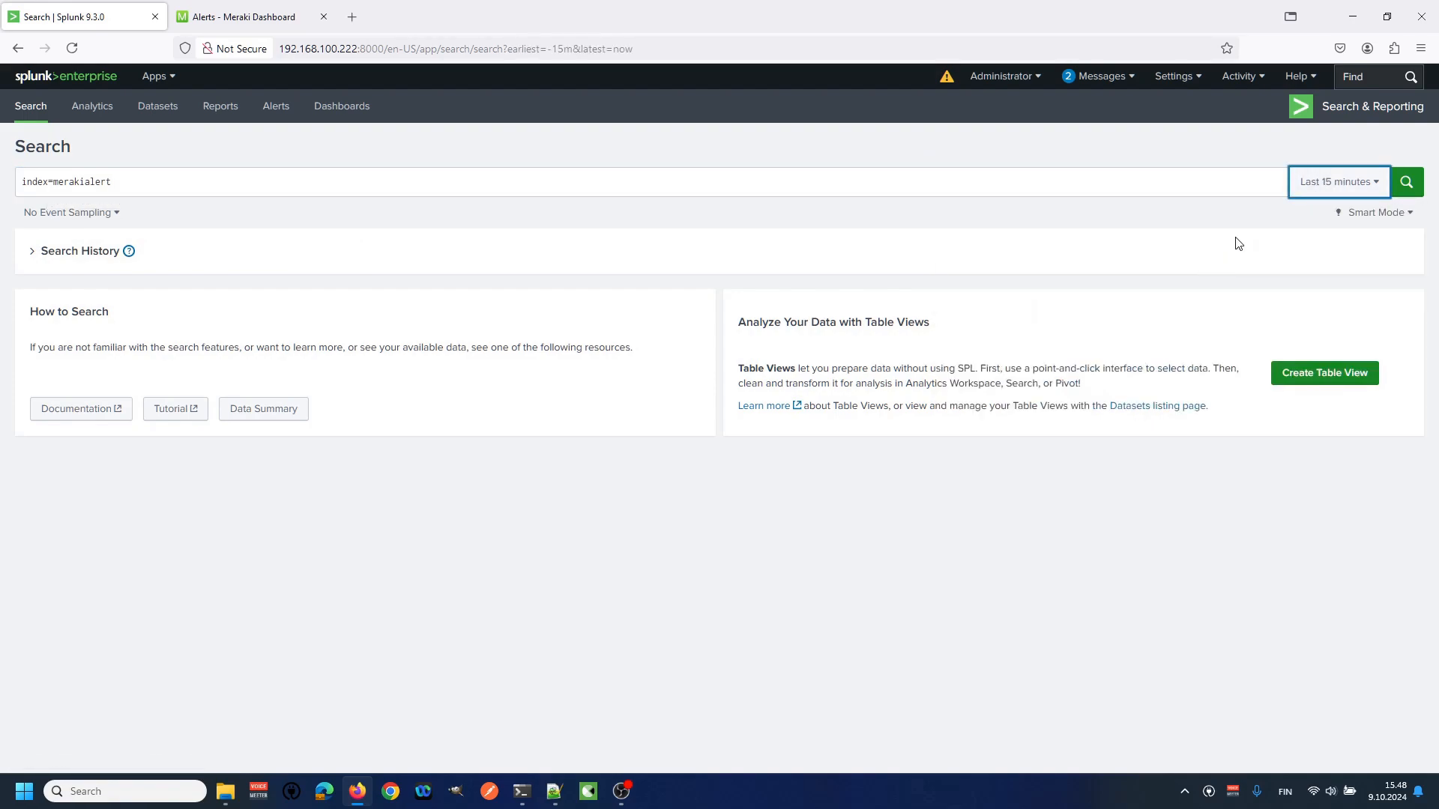
left_click(1405, 181)
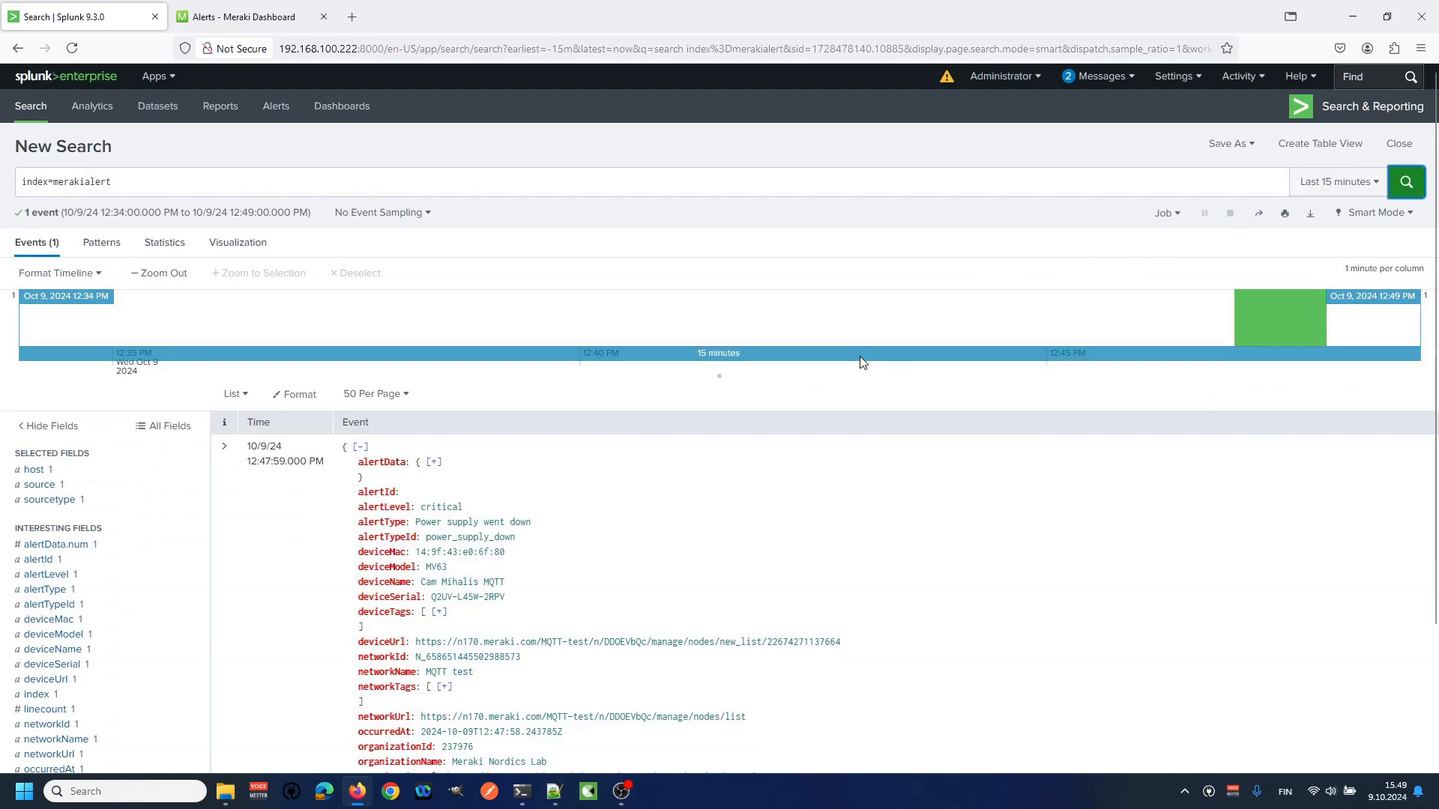
scroll("down", 3)
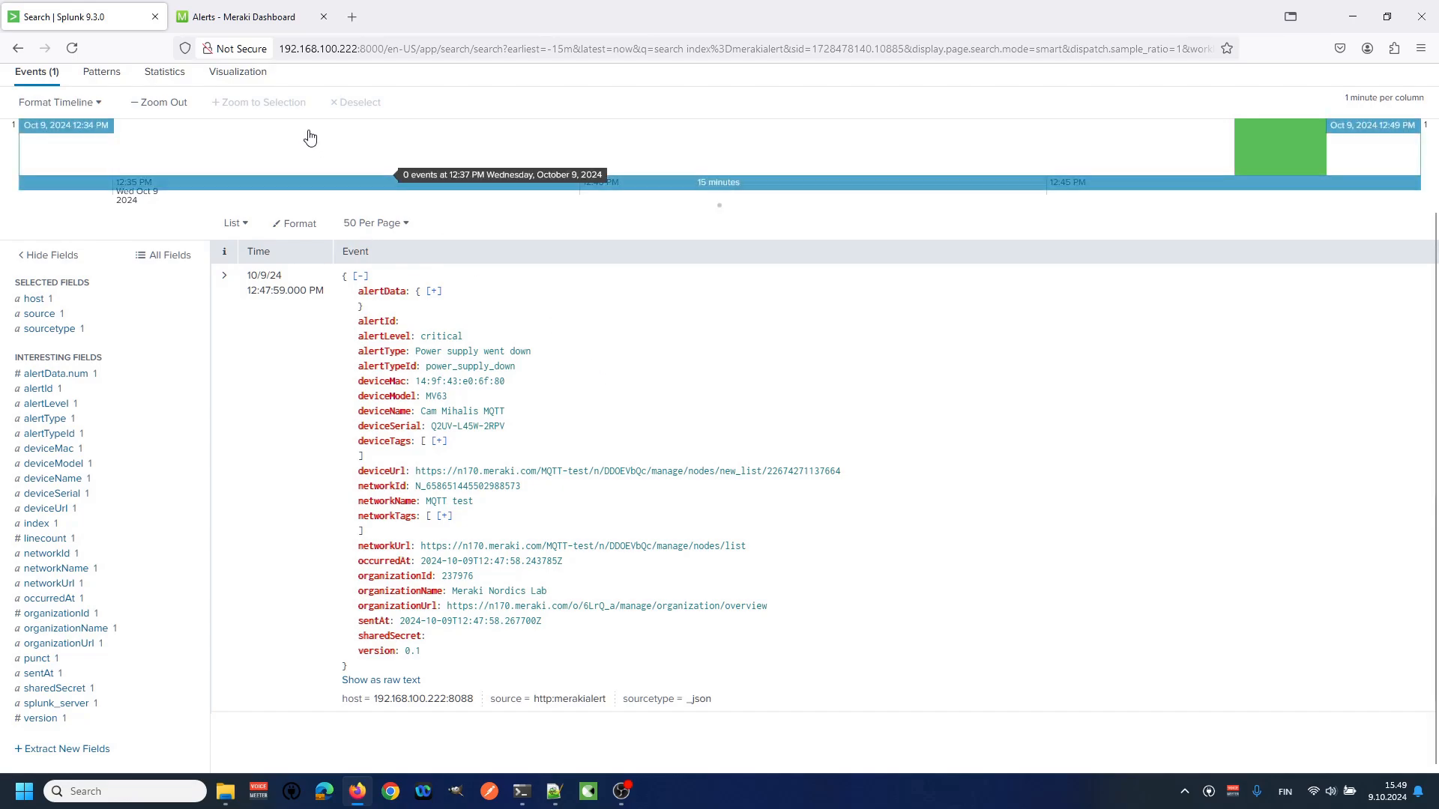
mouse_move(248, 16)
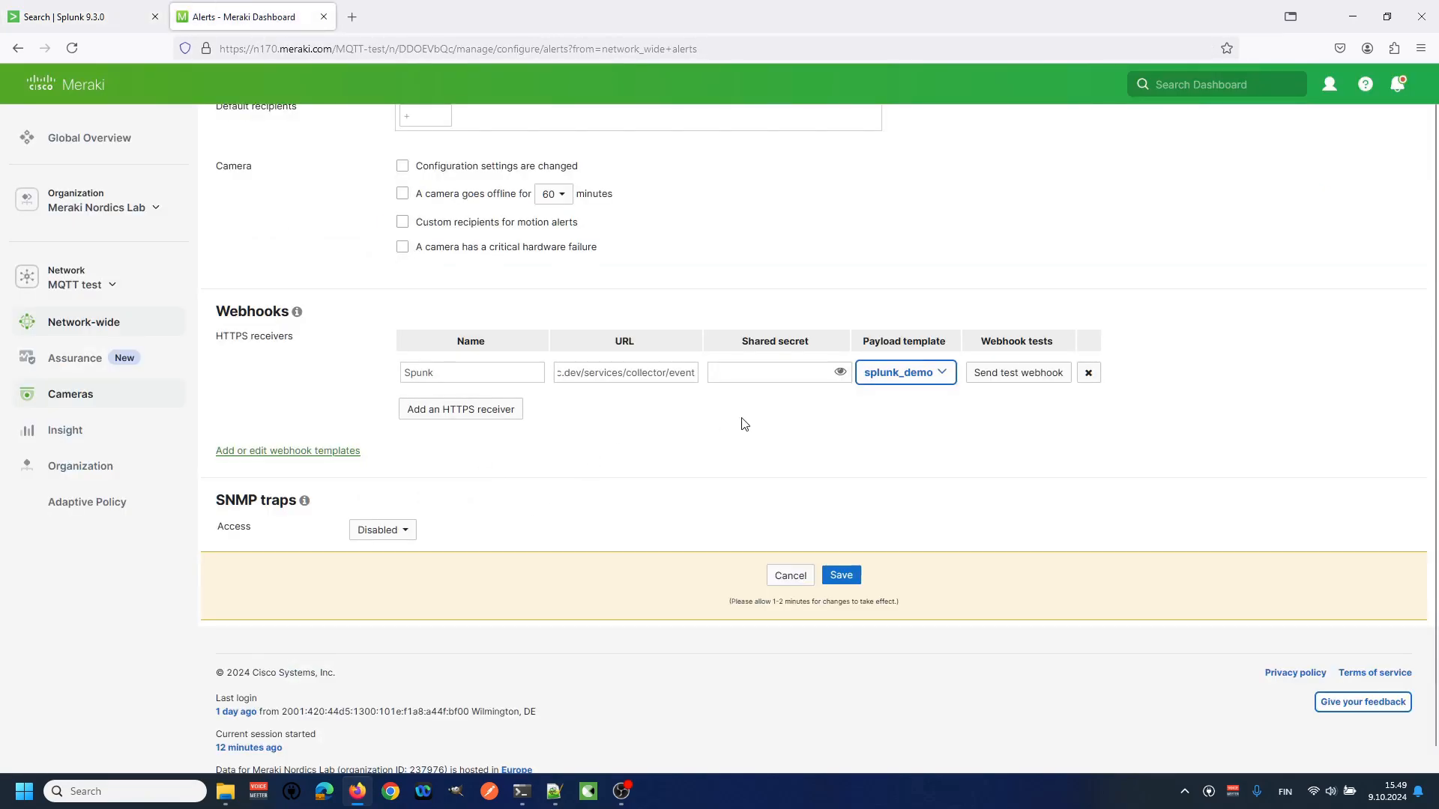
mouse_move(891, 453)
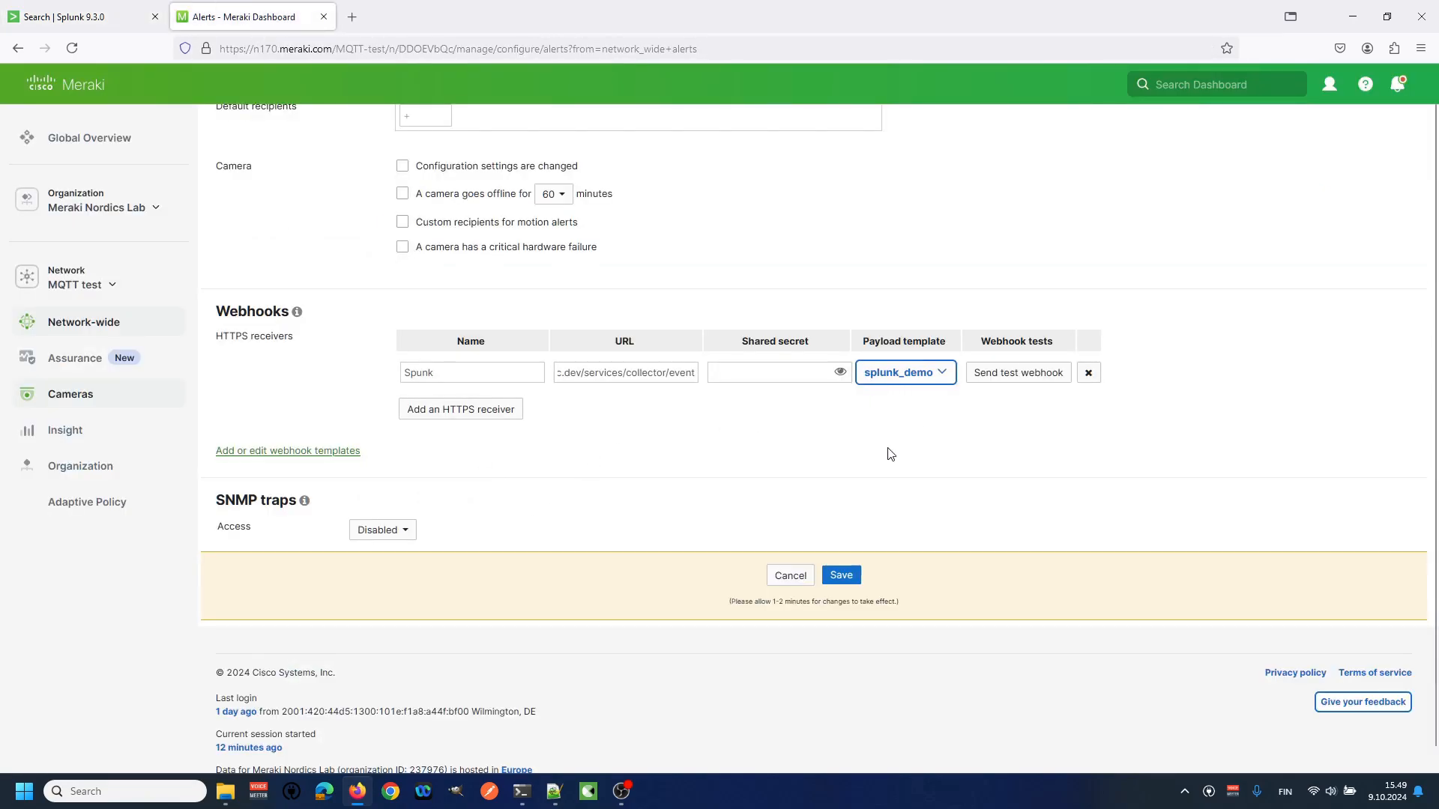
Step: Save the Alerts page with the Spunk HTTPS receiver and splunk_demo payload template
left_click(838, 575)
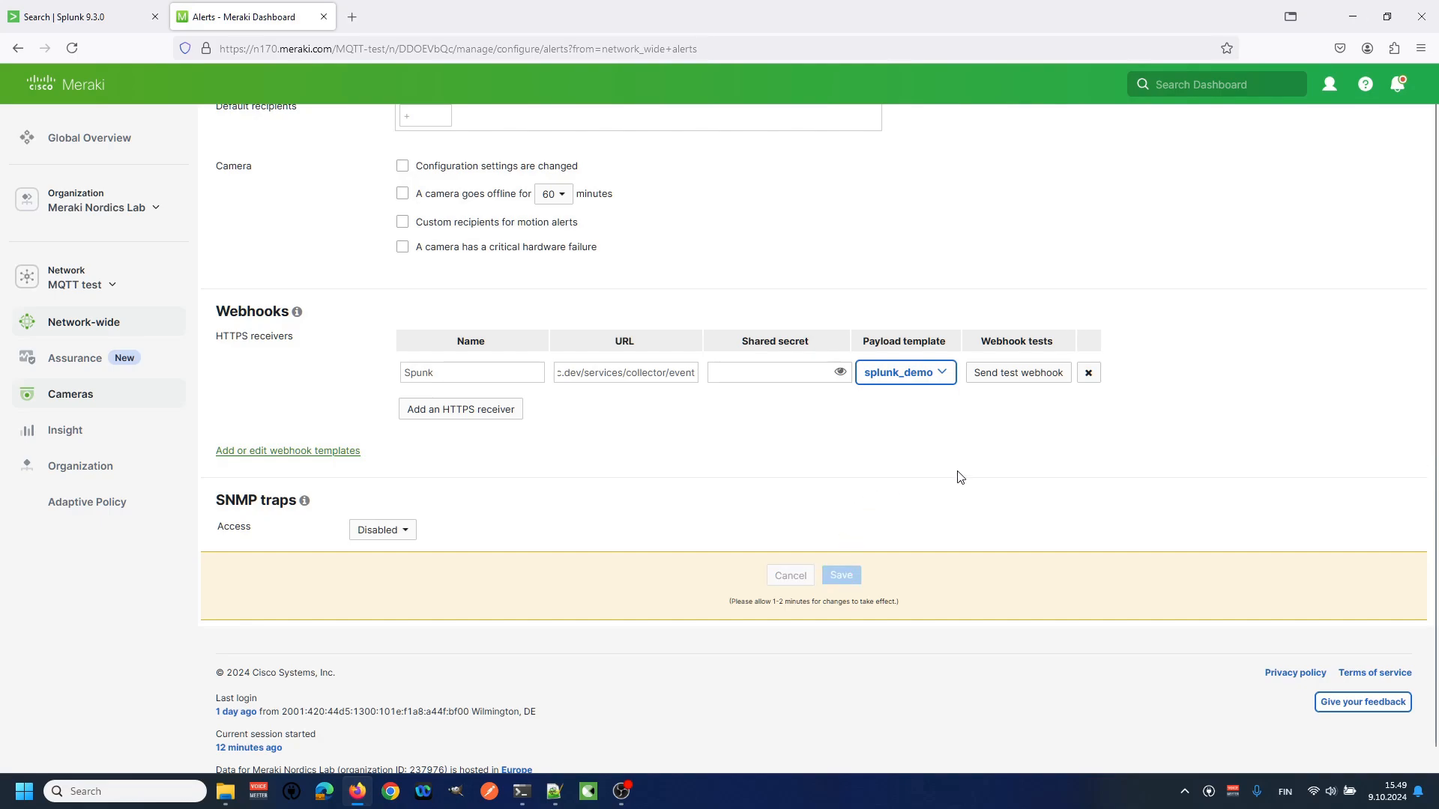
left_click(838, 574)
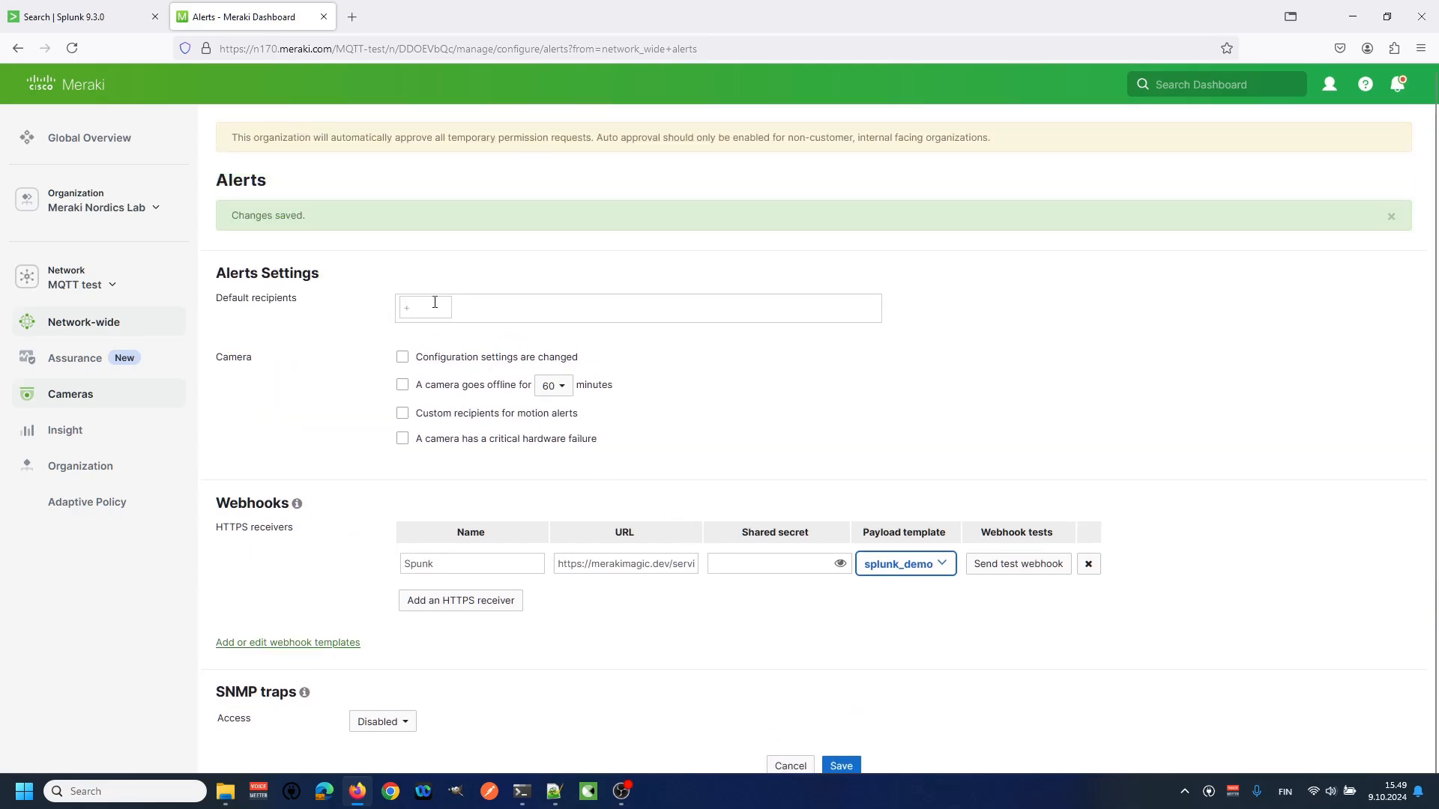
Step: Add Webhook: Spunk as default recipient; enable camera-offline and critical-hardware-failure alerts
type("we")
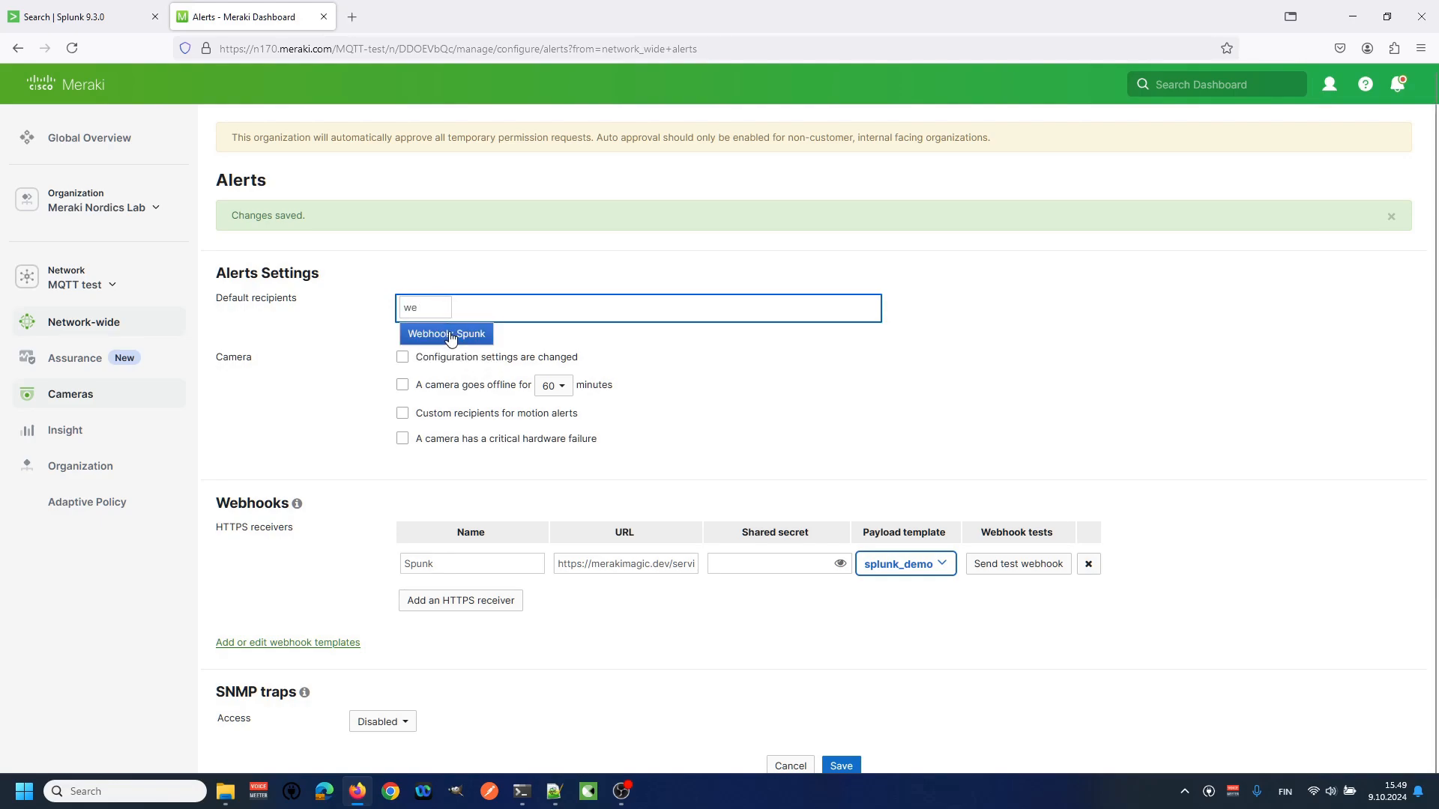
left_click(446, 333)
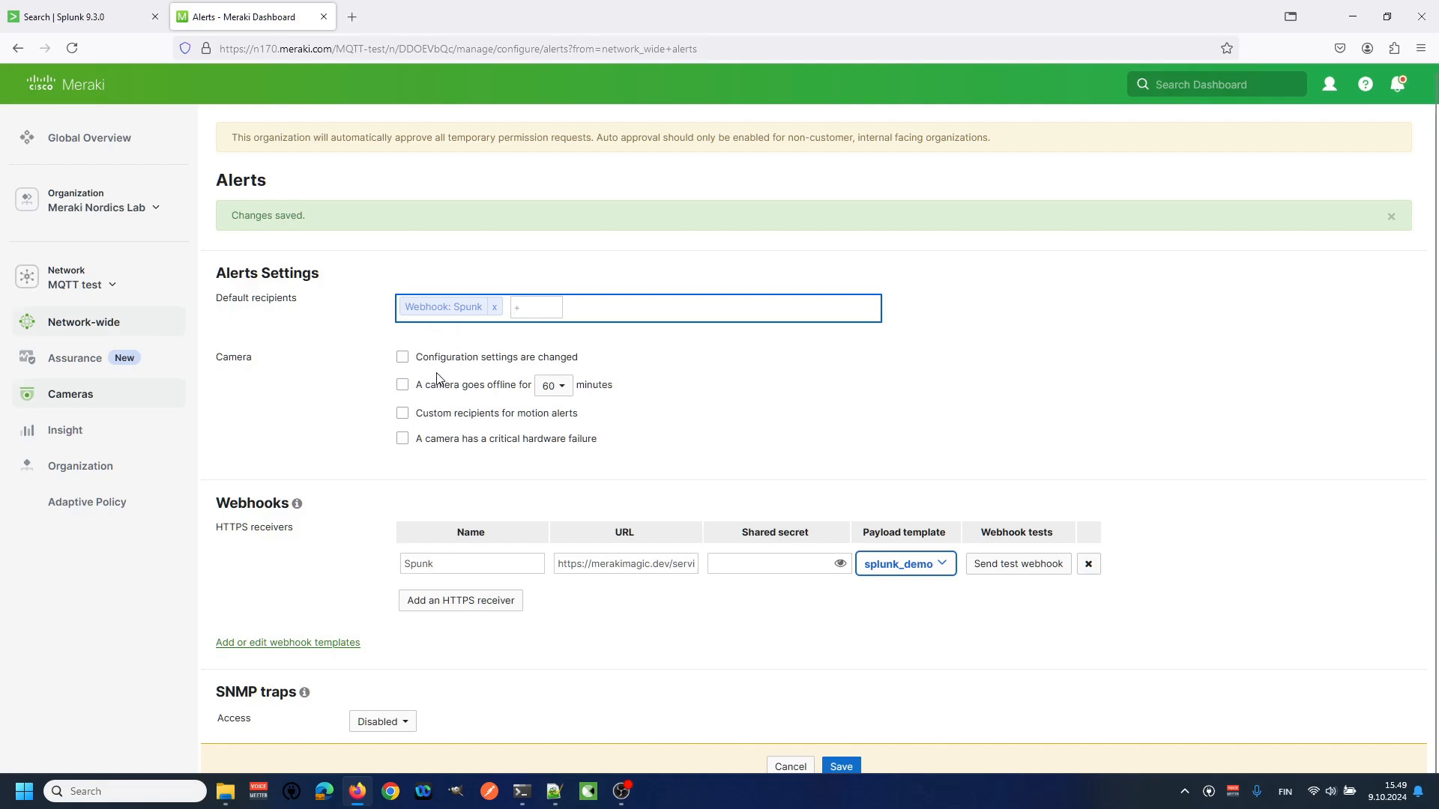
mouse_move(312, 371)
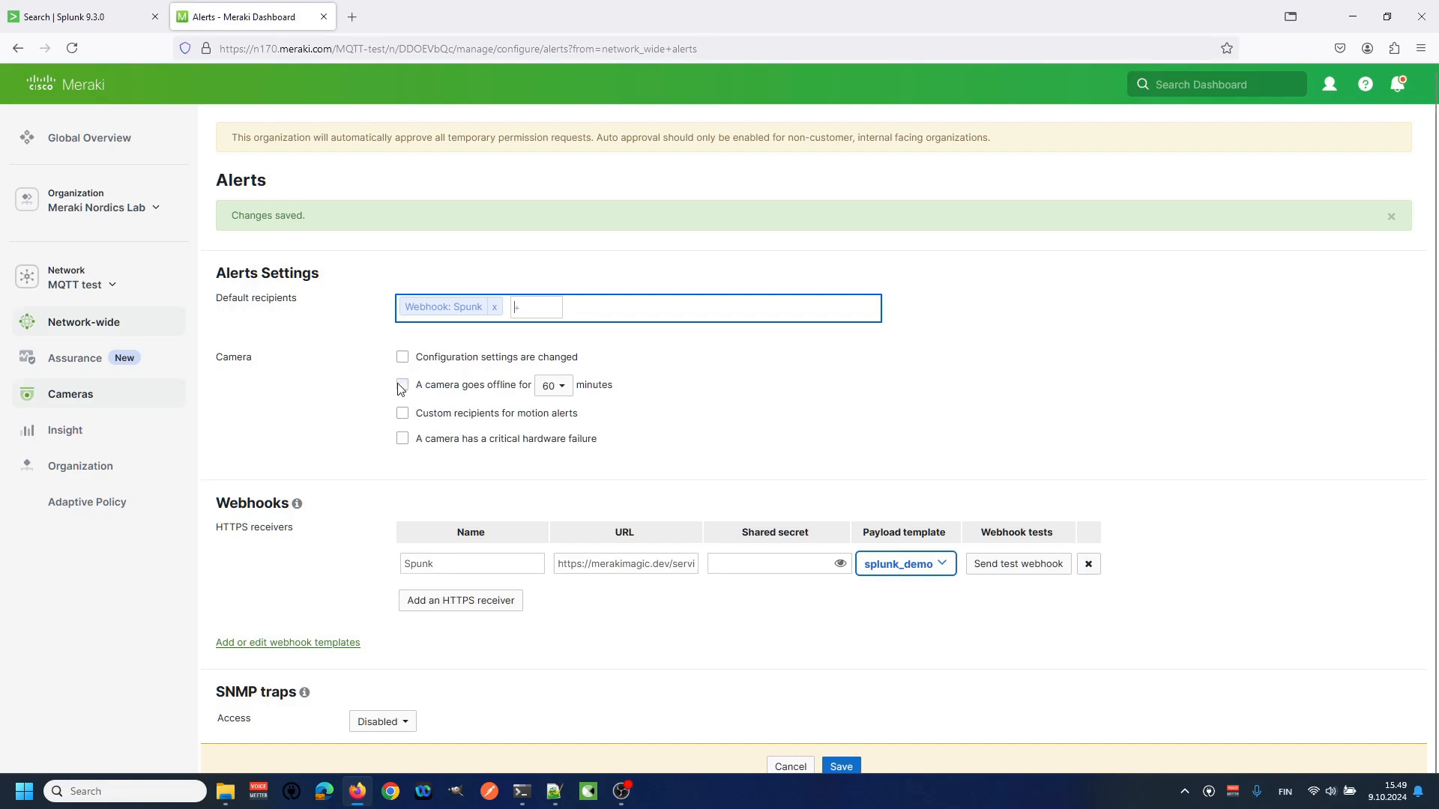
left_click(401, 384)
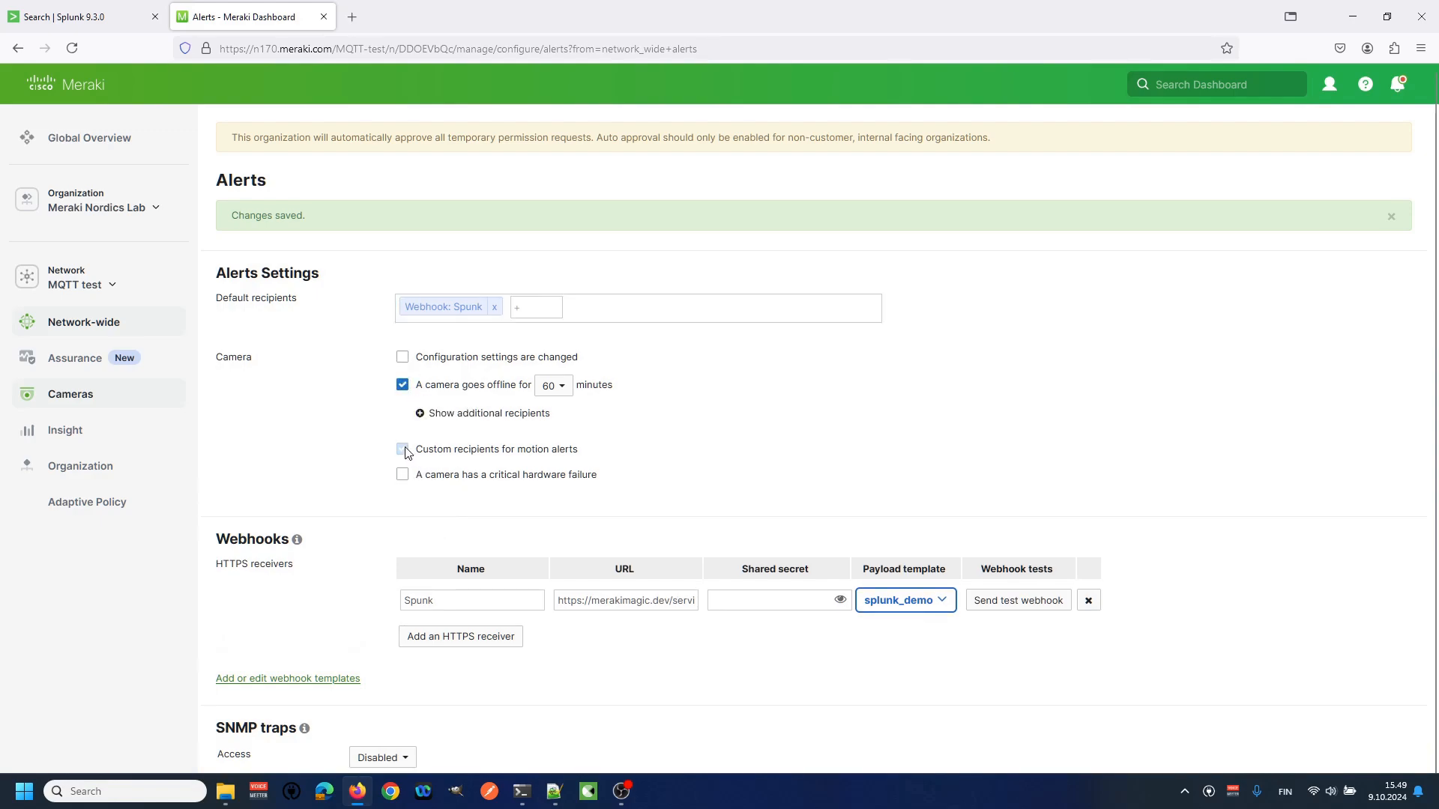
left_click(401, 475)
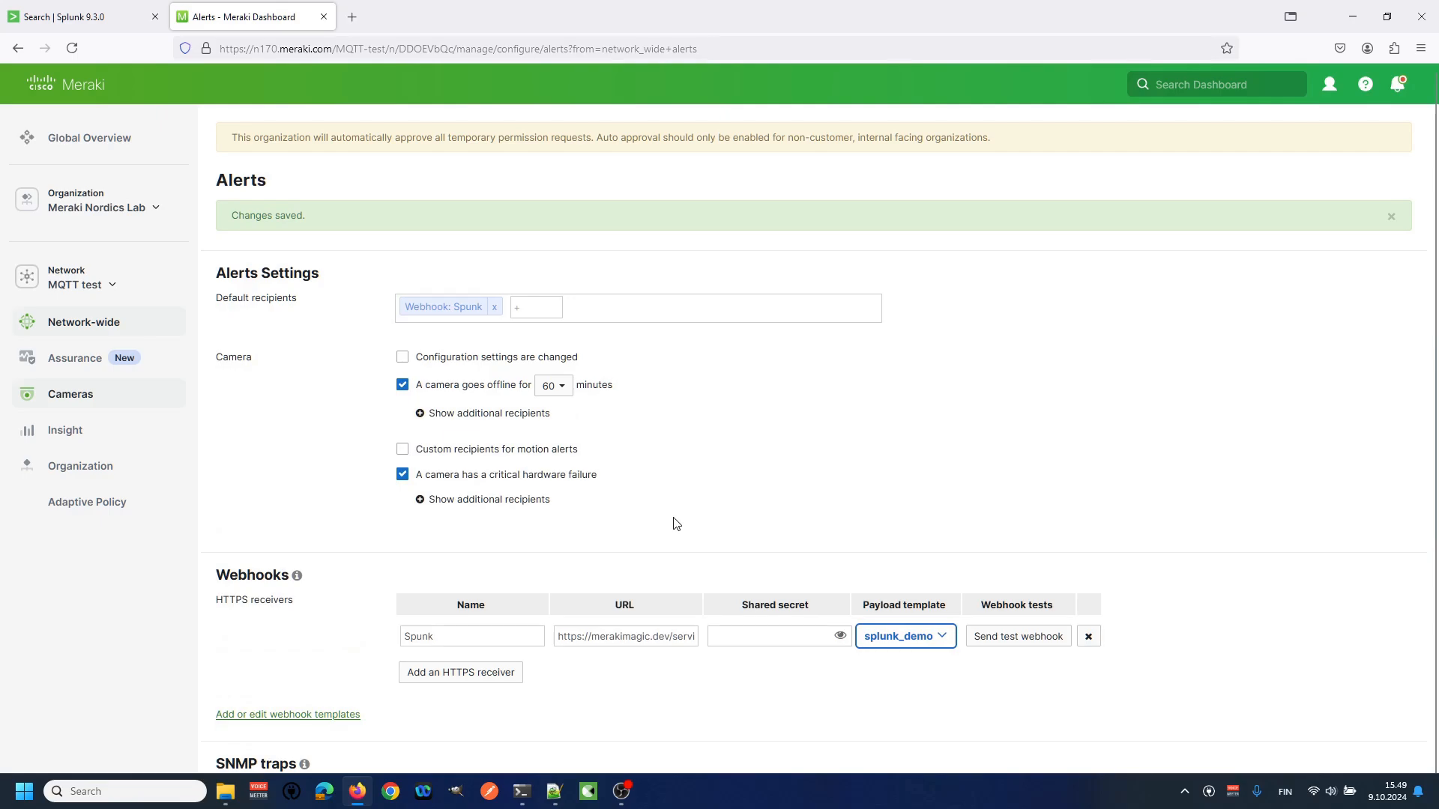
scroll("down", 3)
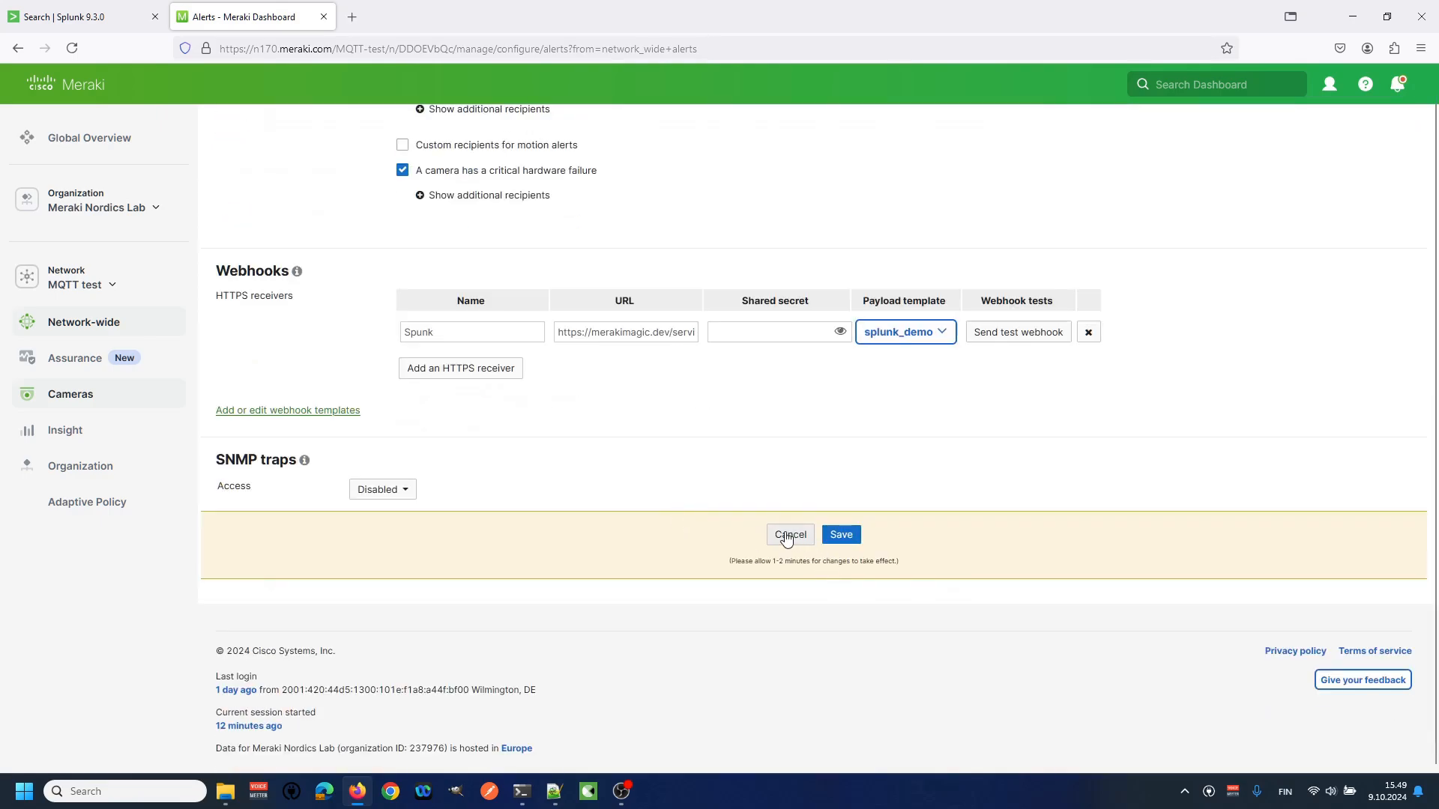